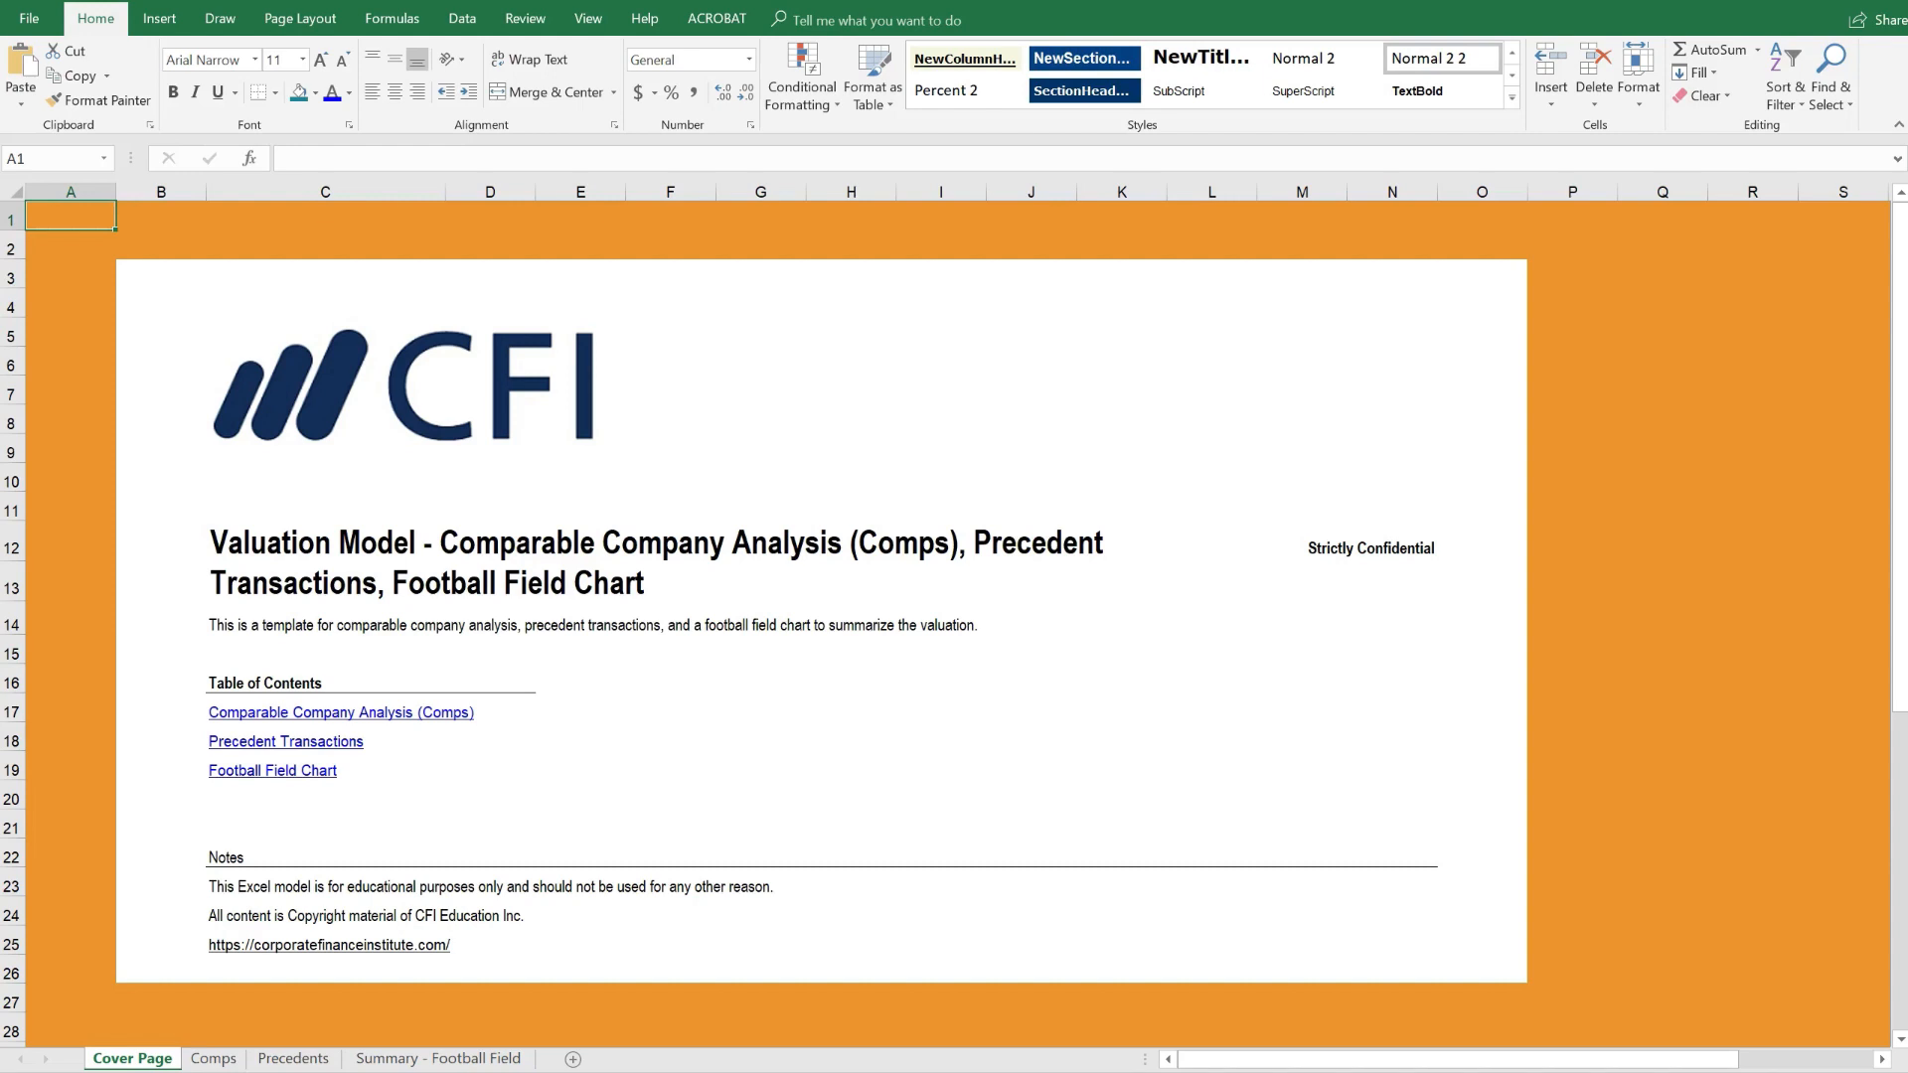
mouse_move(407, 847)
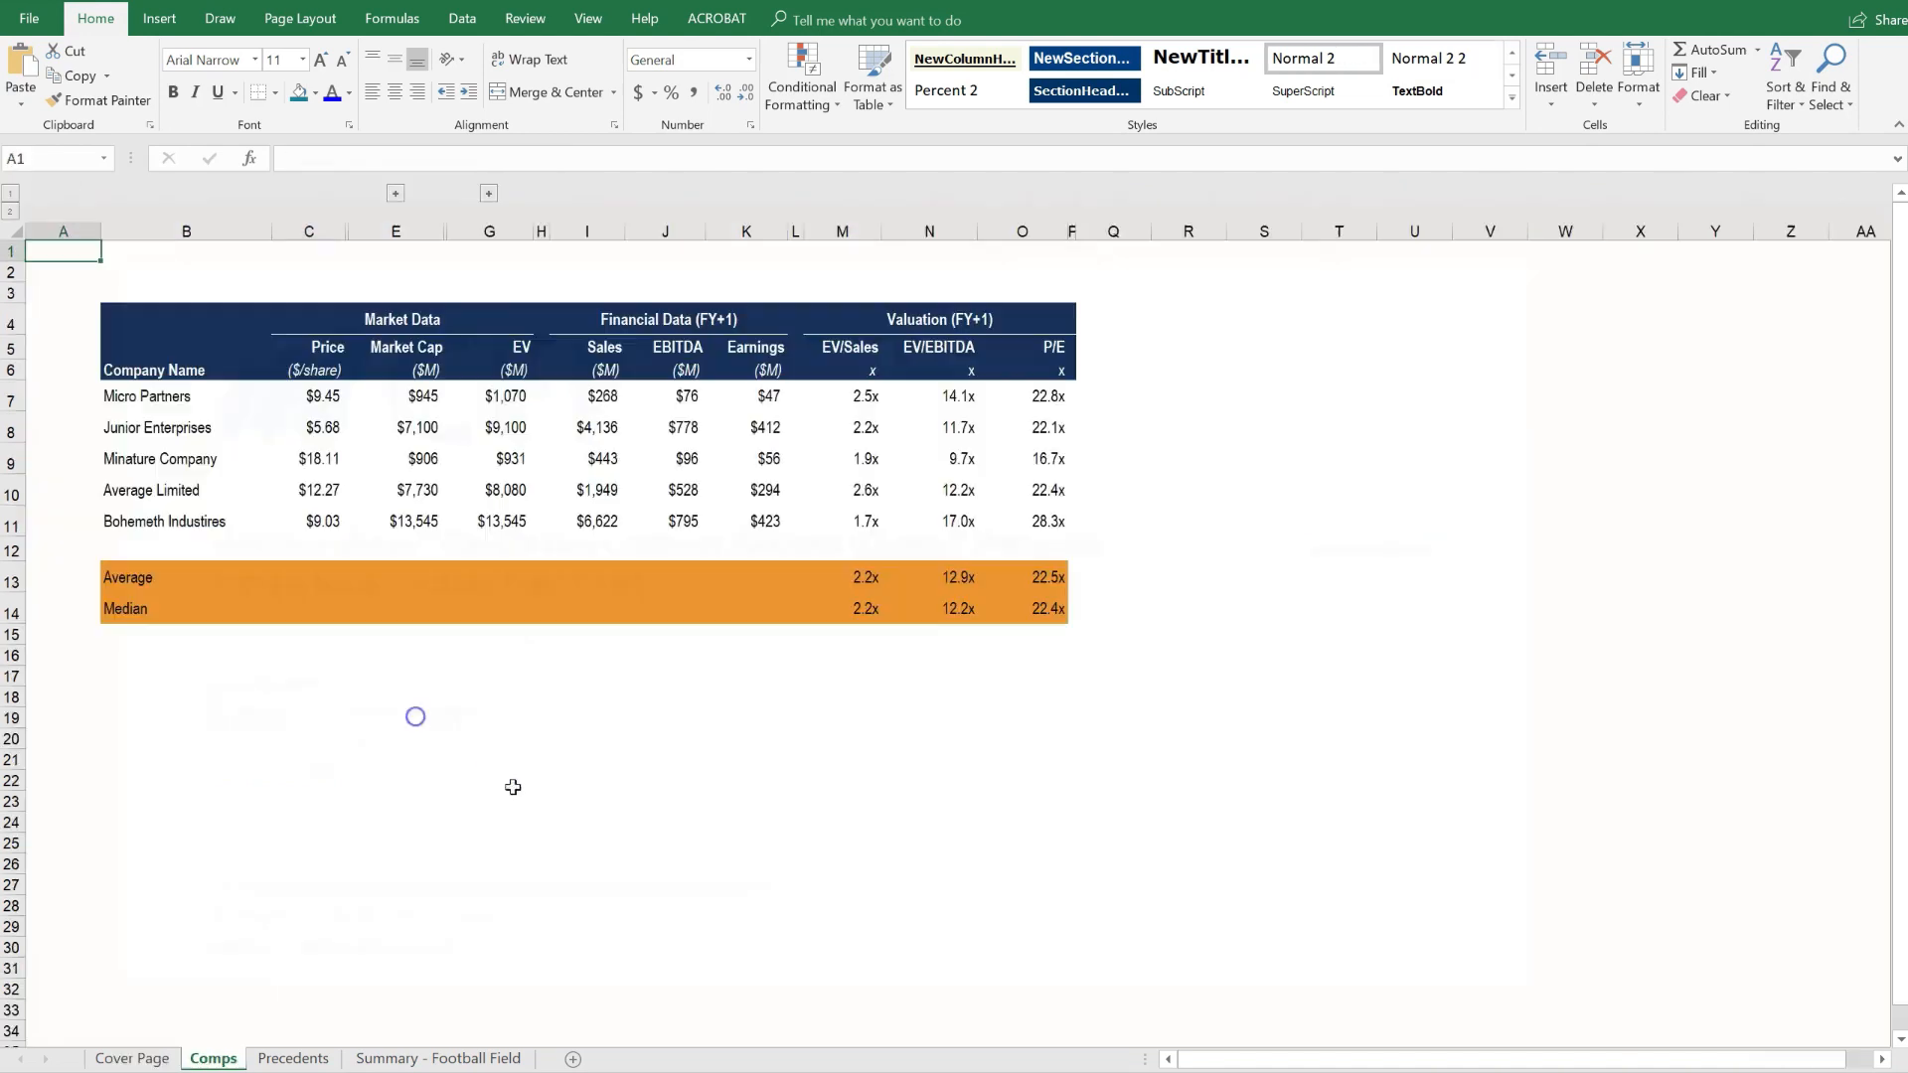
mouse_move(542, 830)
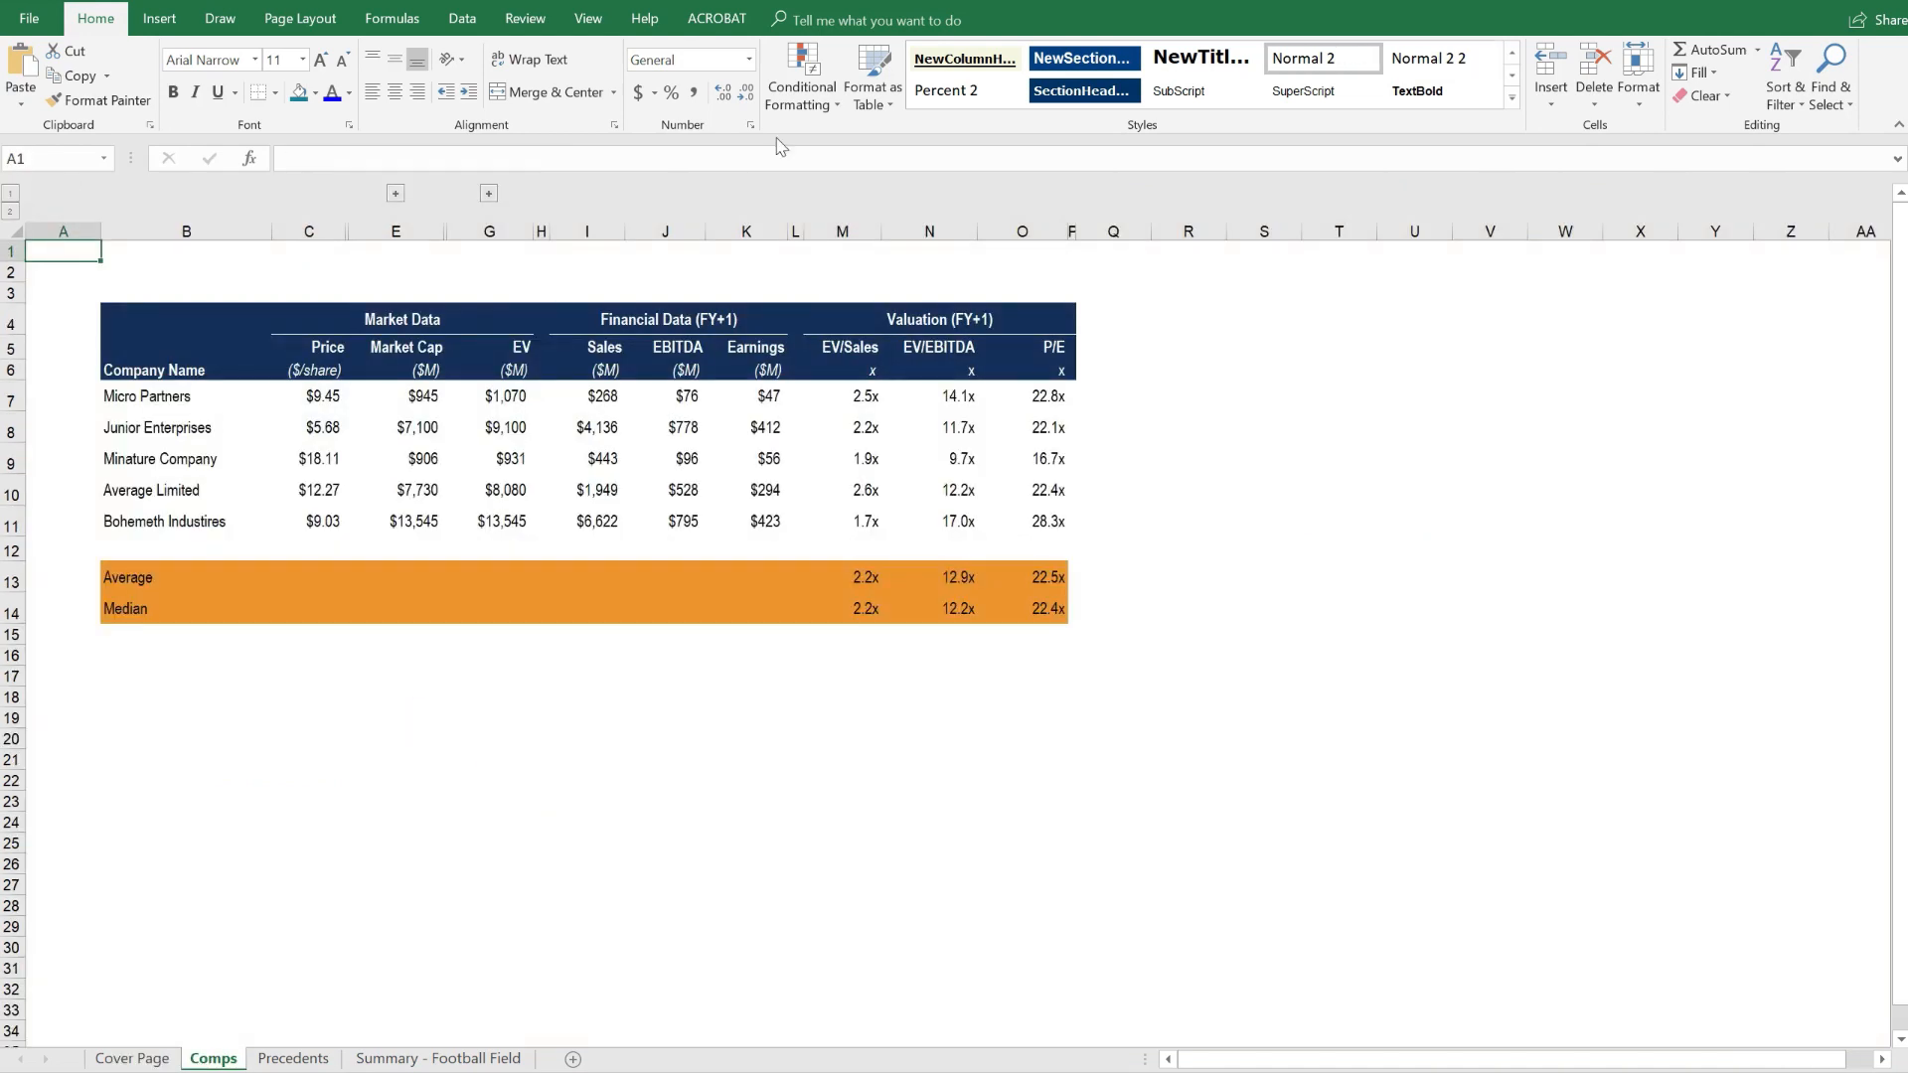
mouse_move(782, 300)
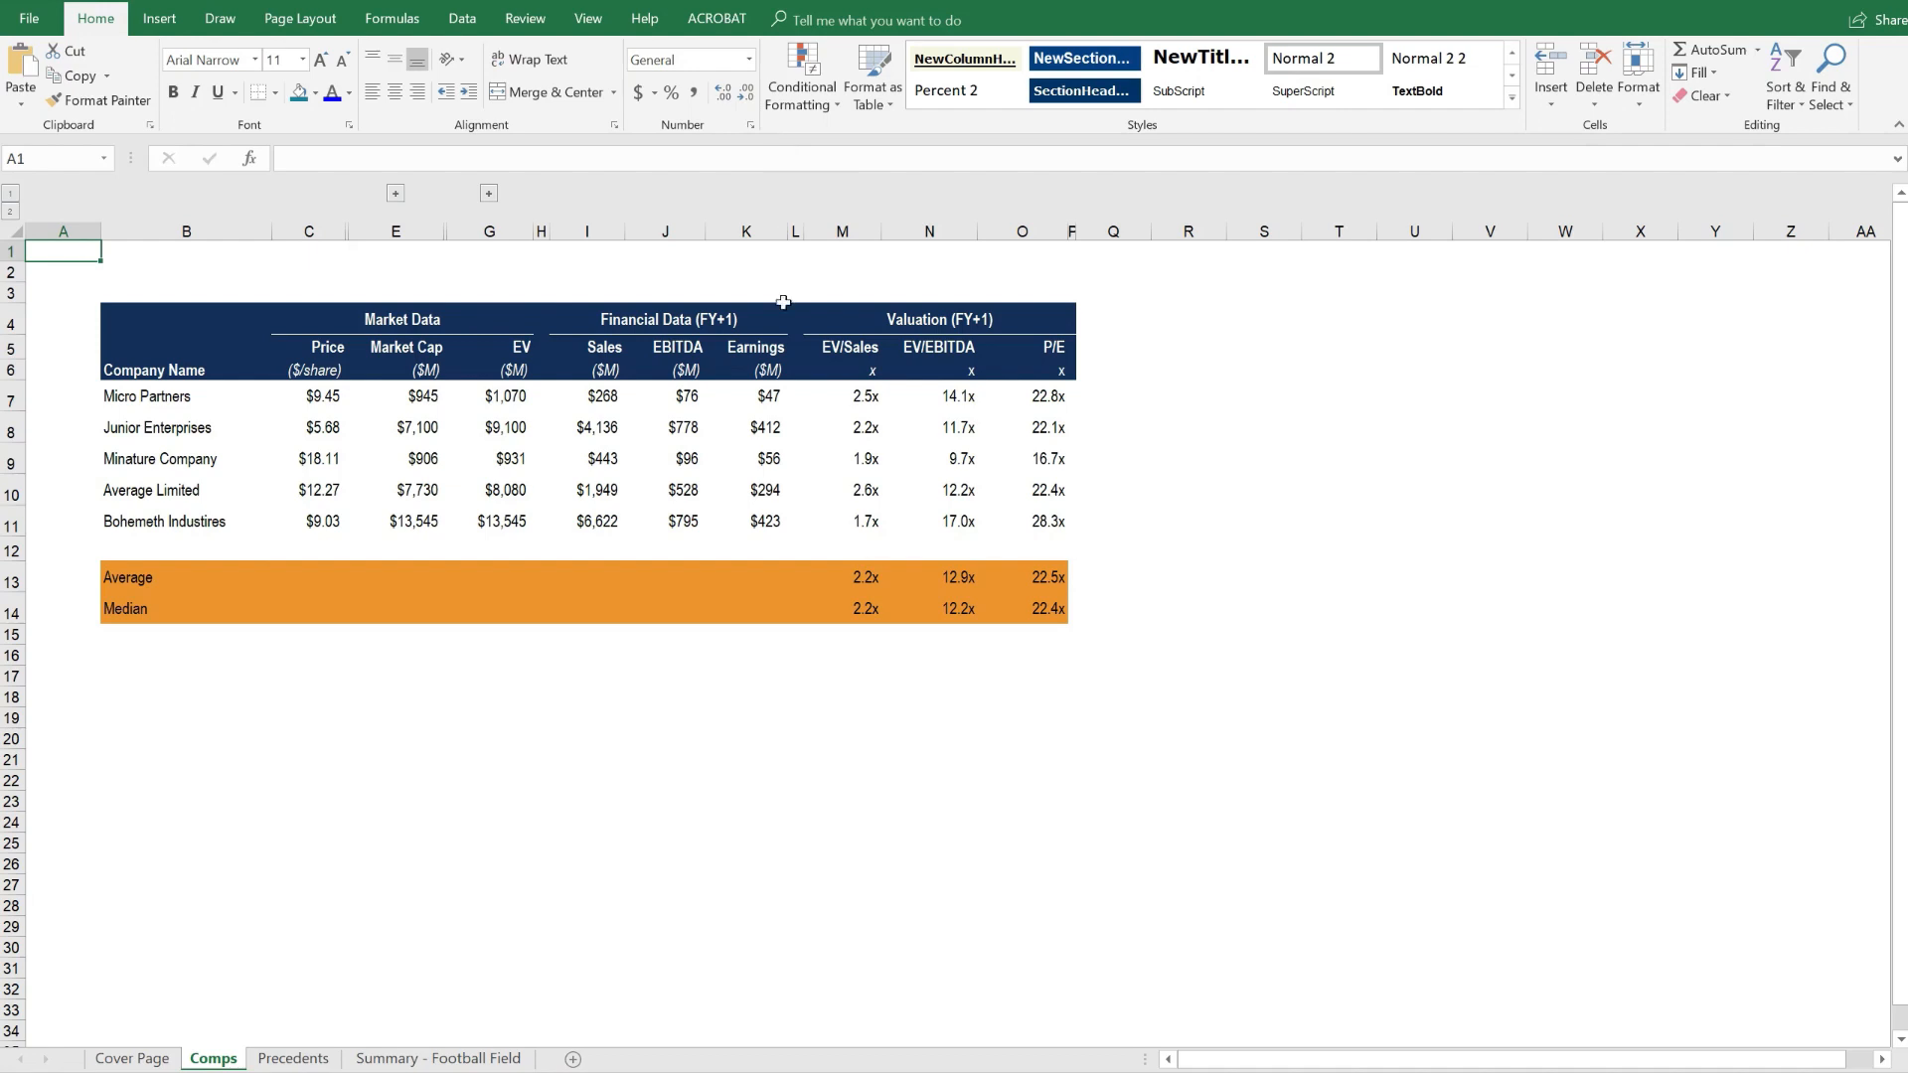
drag(326, 353, 505, 521)
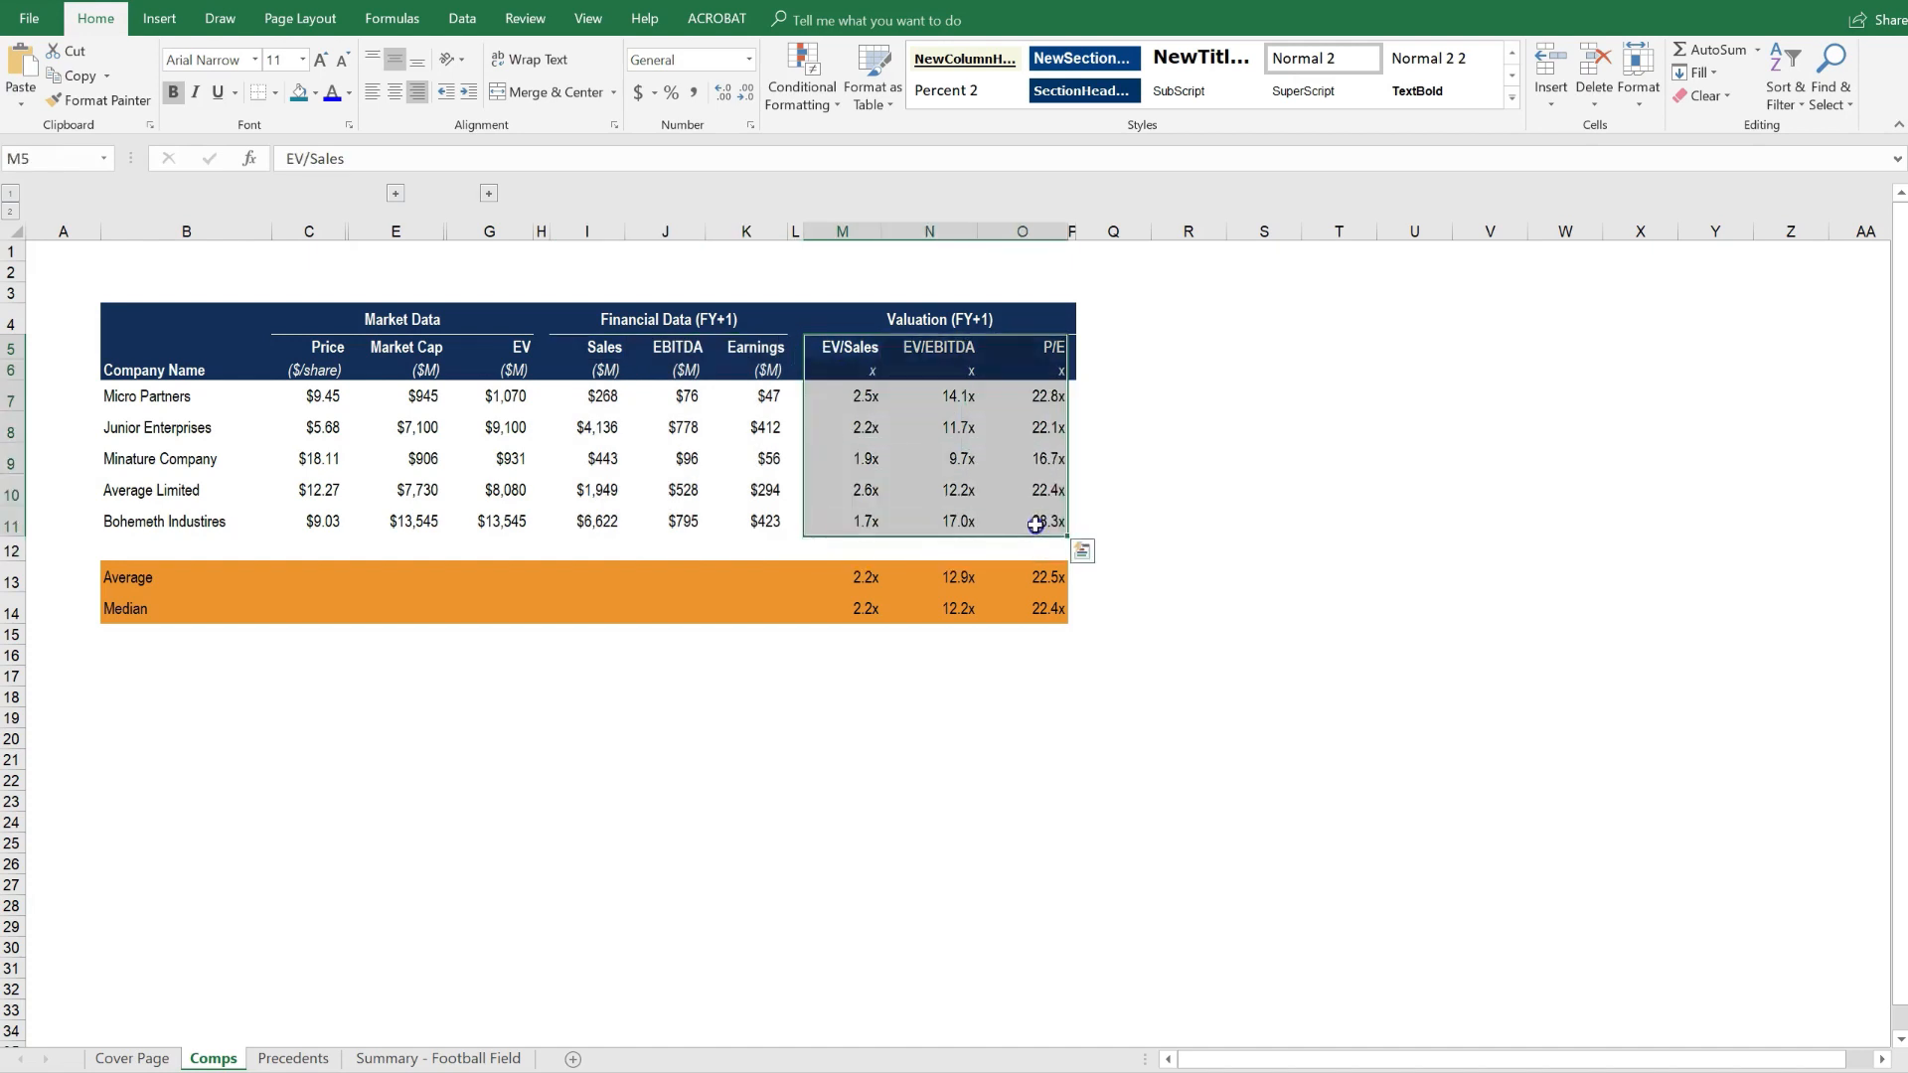
click(864, 577)
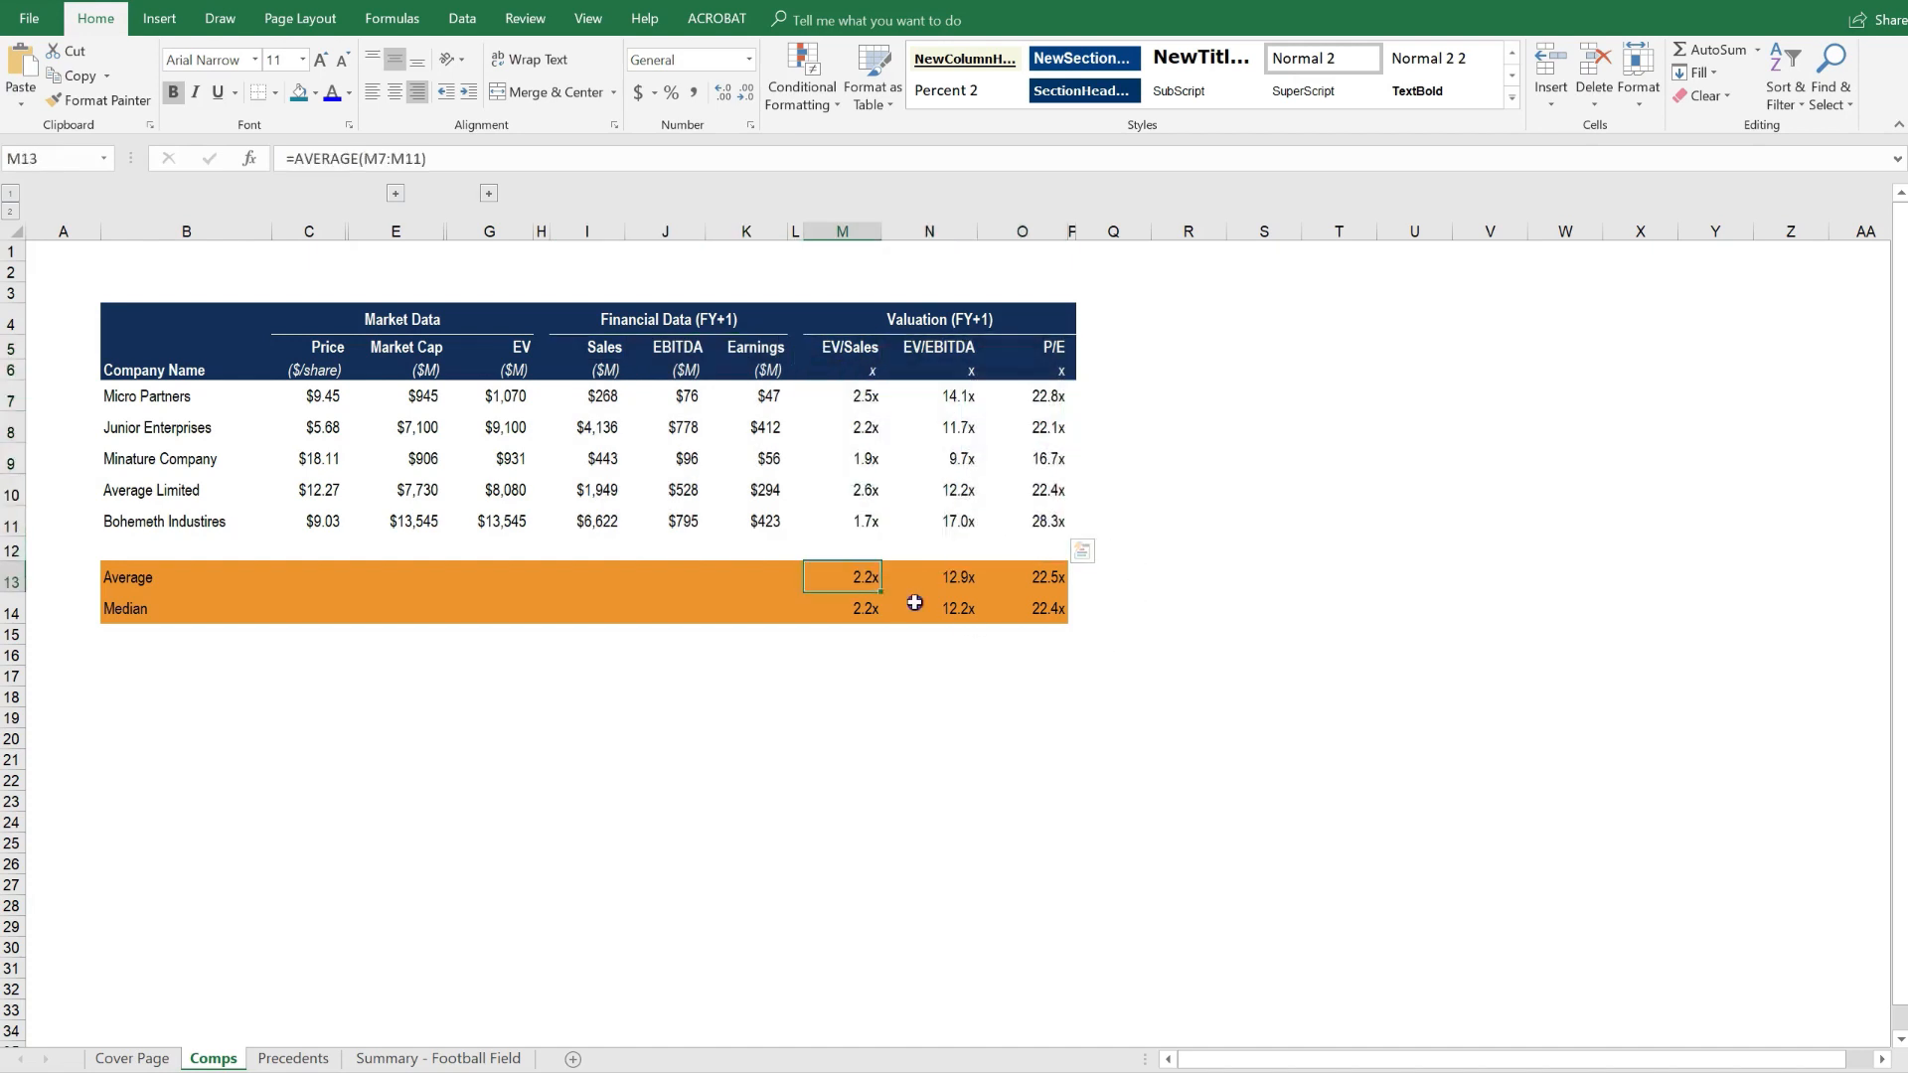
click(841, 656)
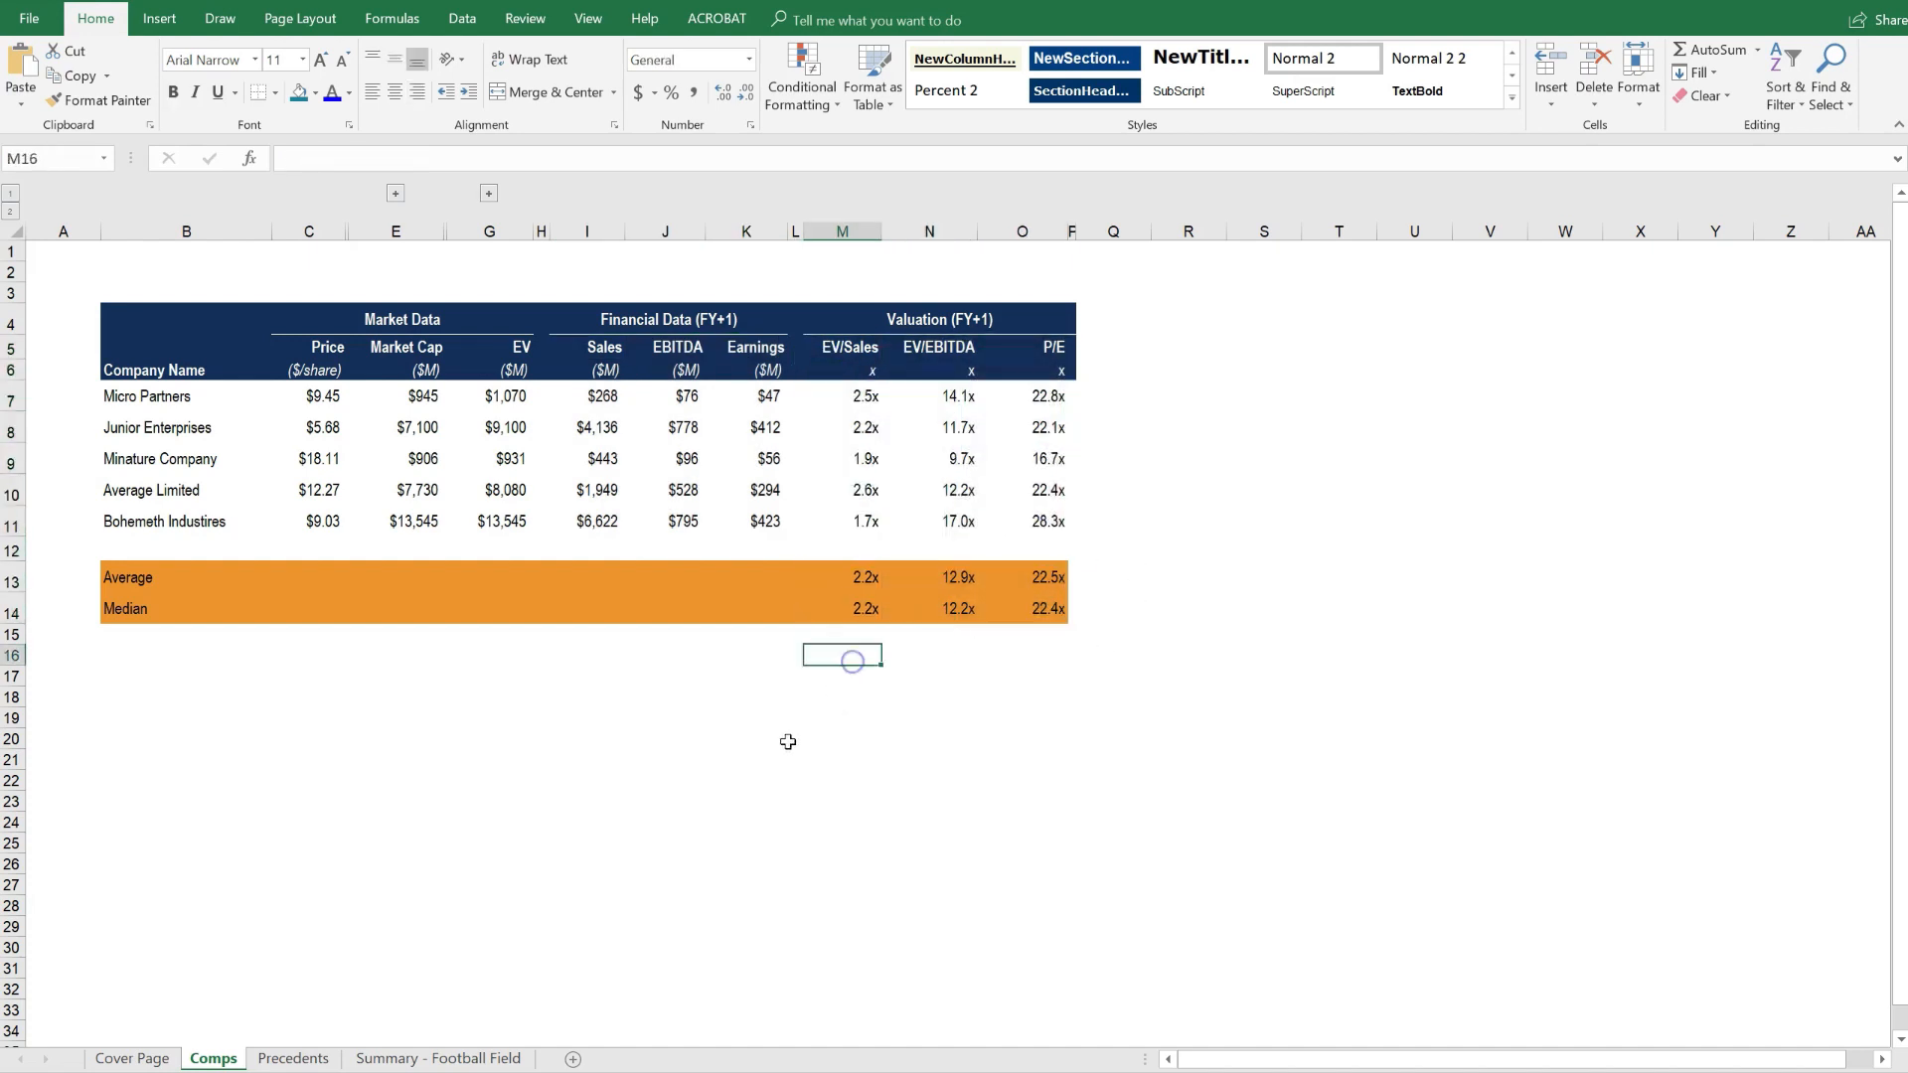
click(292, 1057)
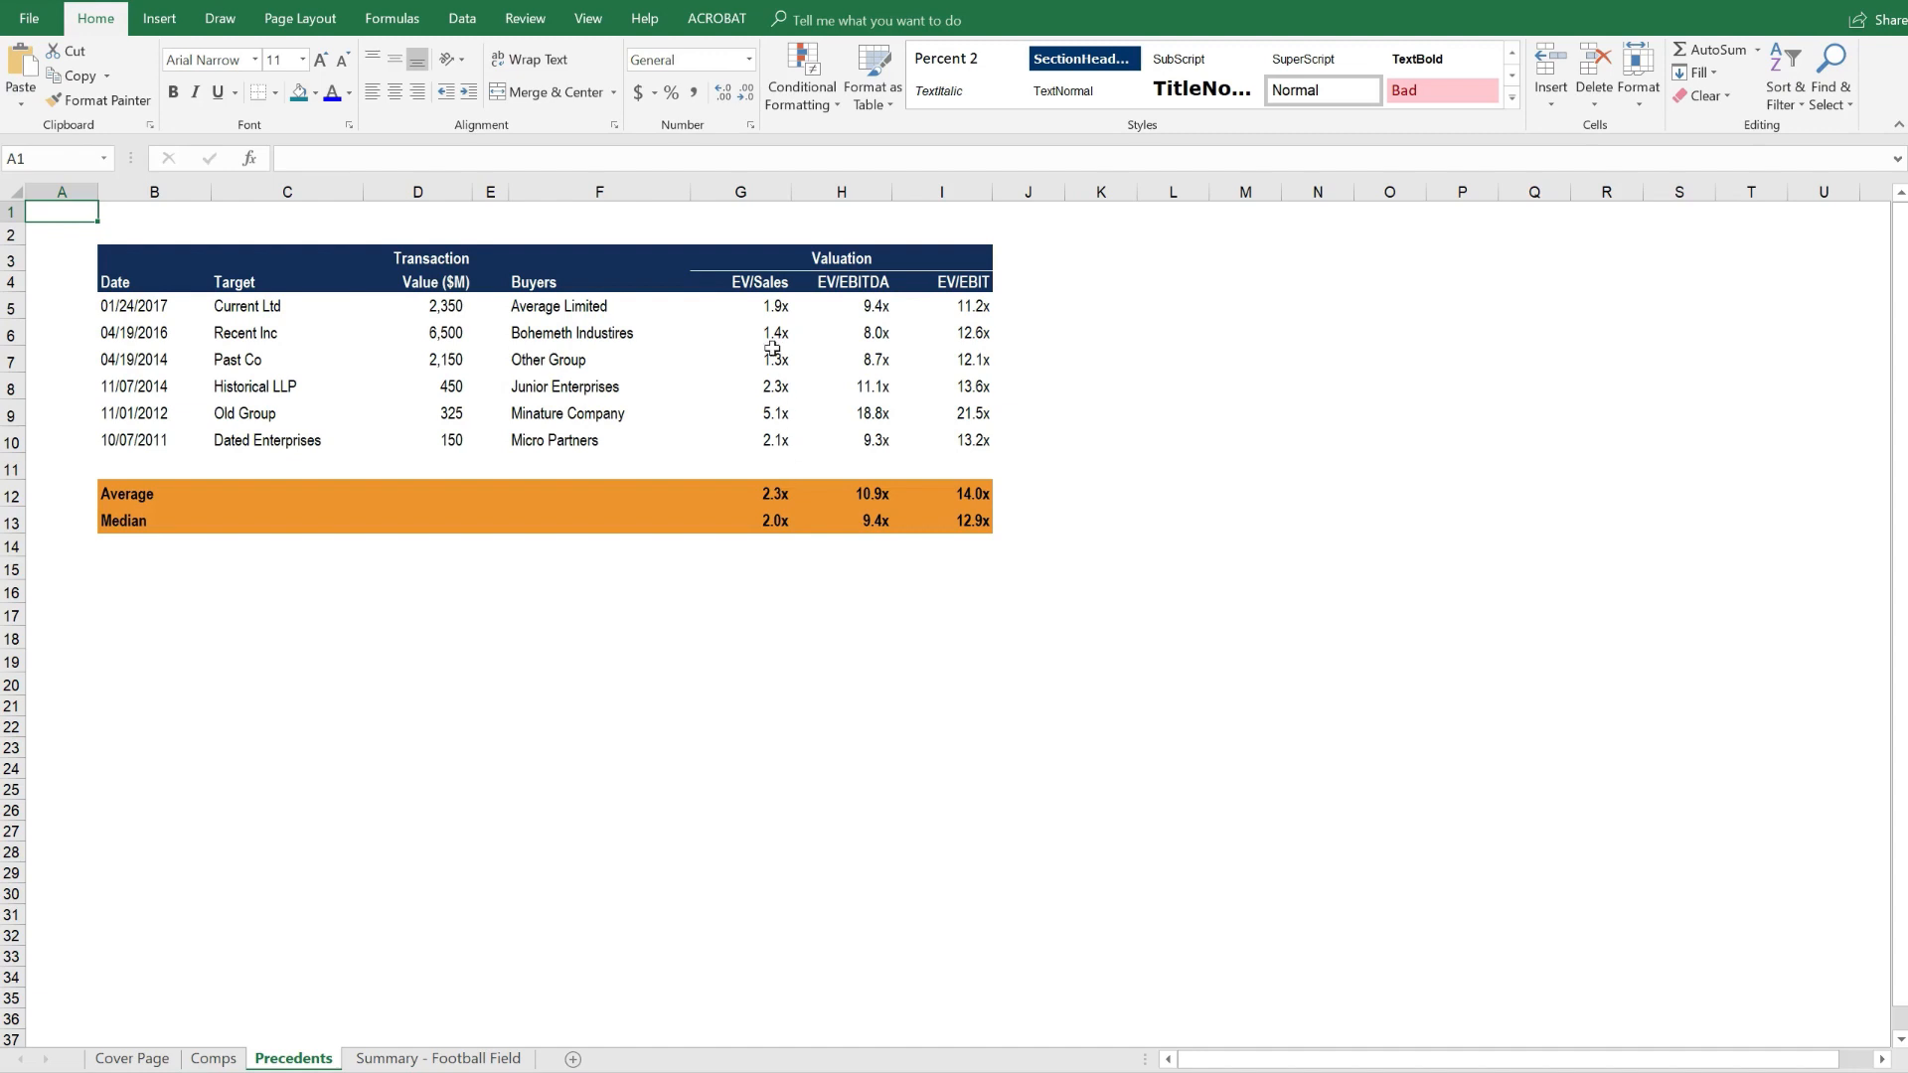
Step: Highlight the precedent transactions' EV/Sales, EV/EBITDA and EV/EBIT multiples in G4:I10
drag(740, 281, 941, 440)
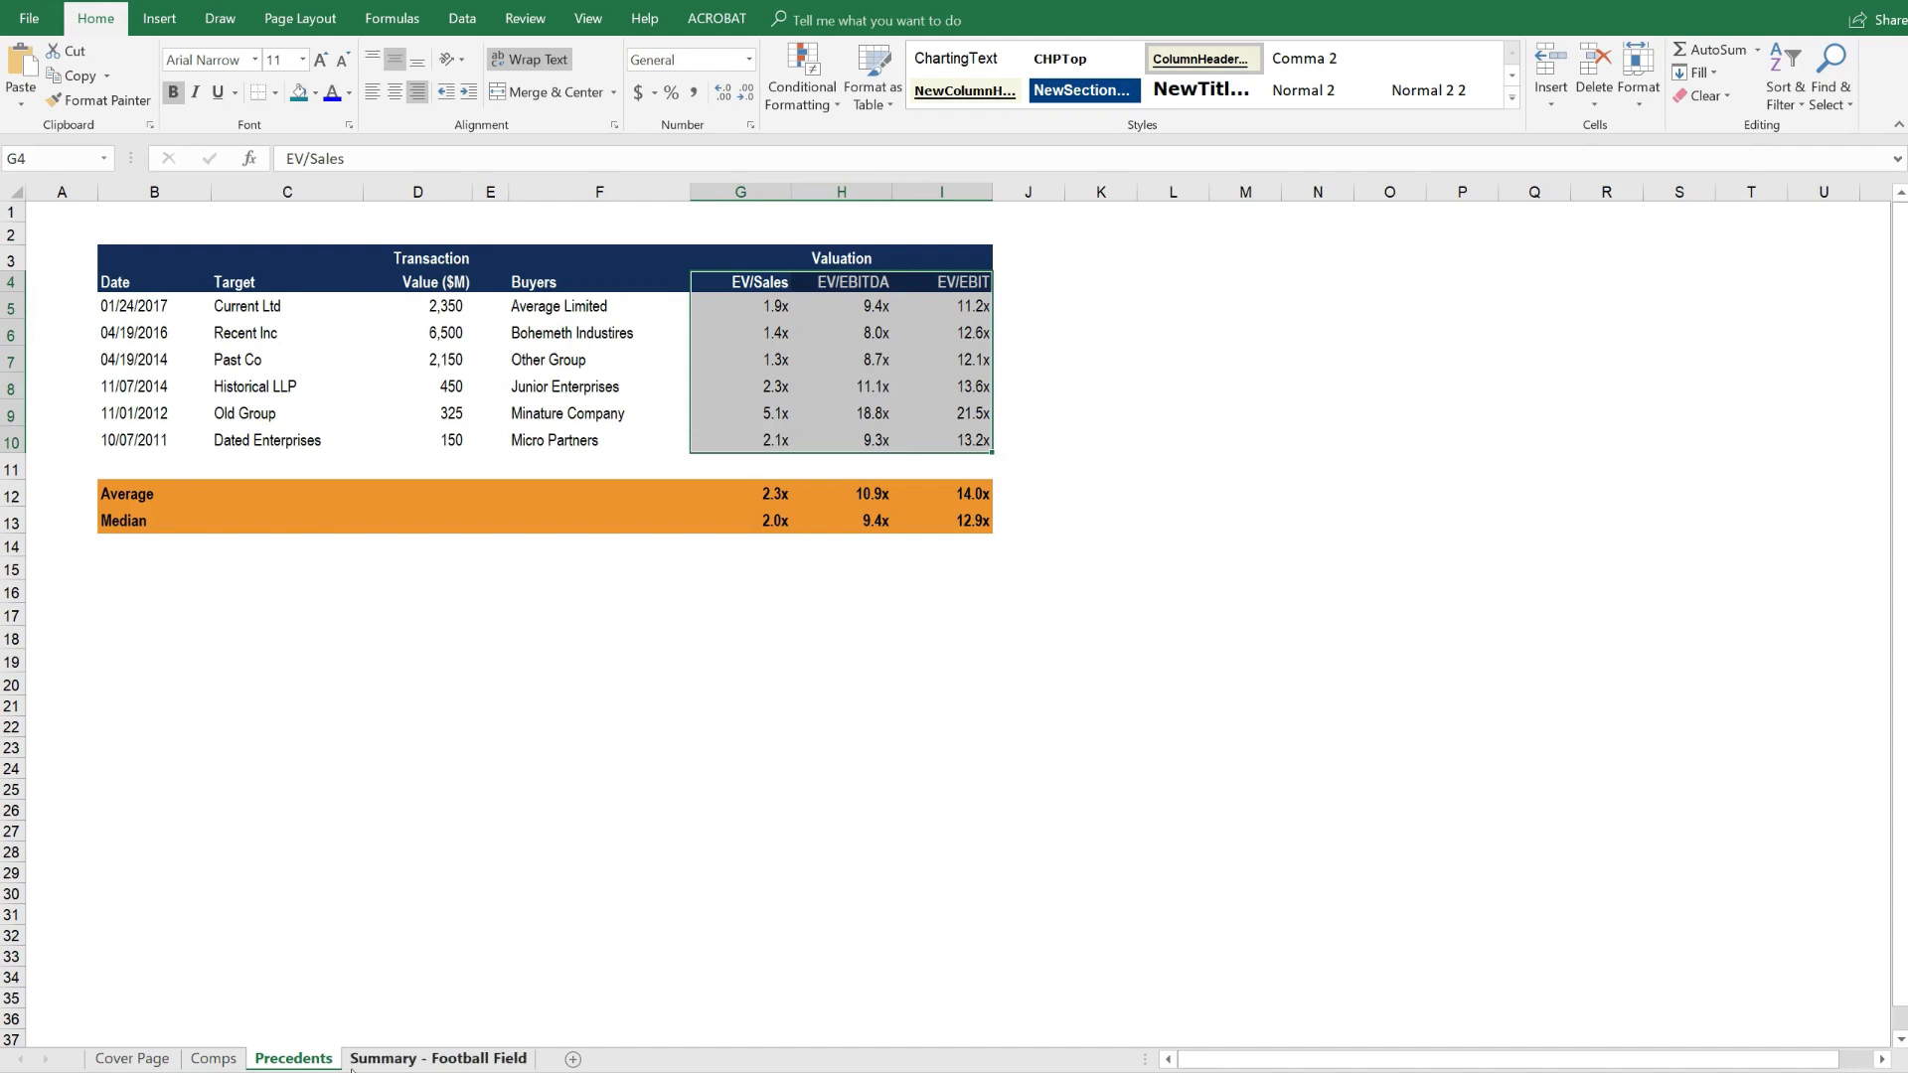
click(437, 1057)
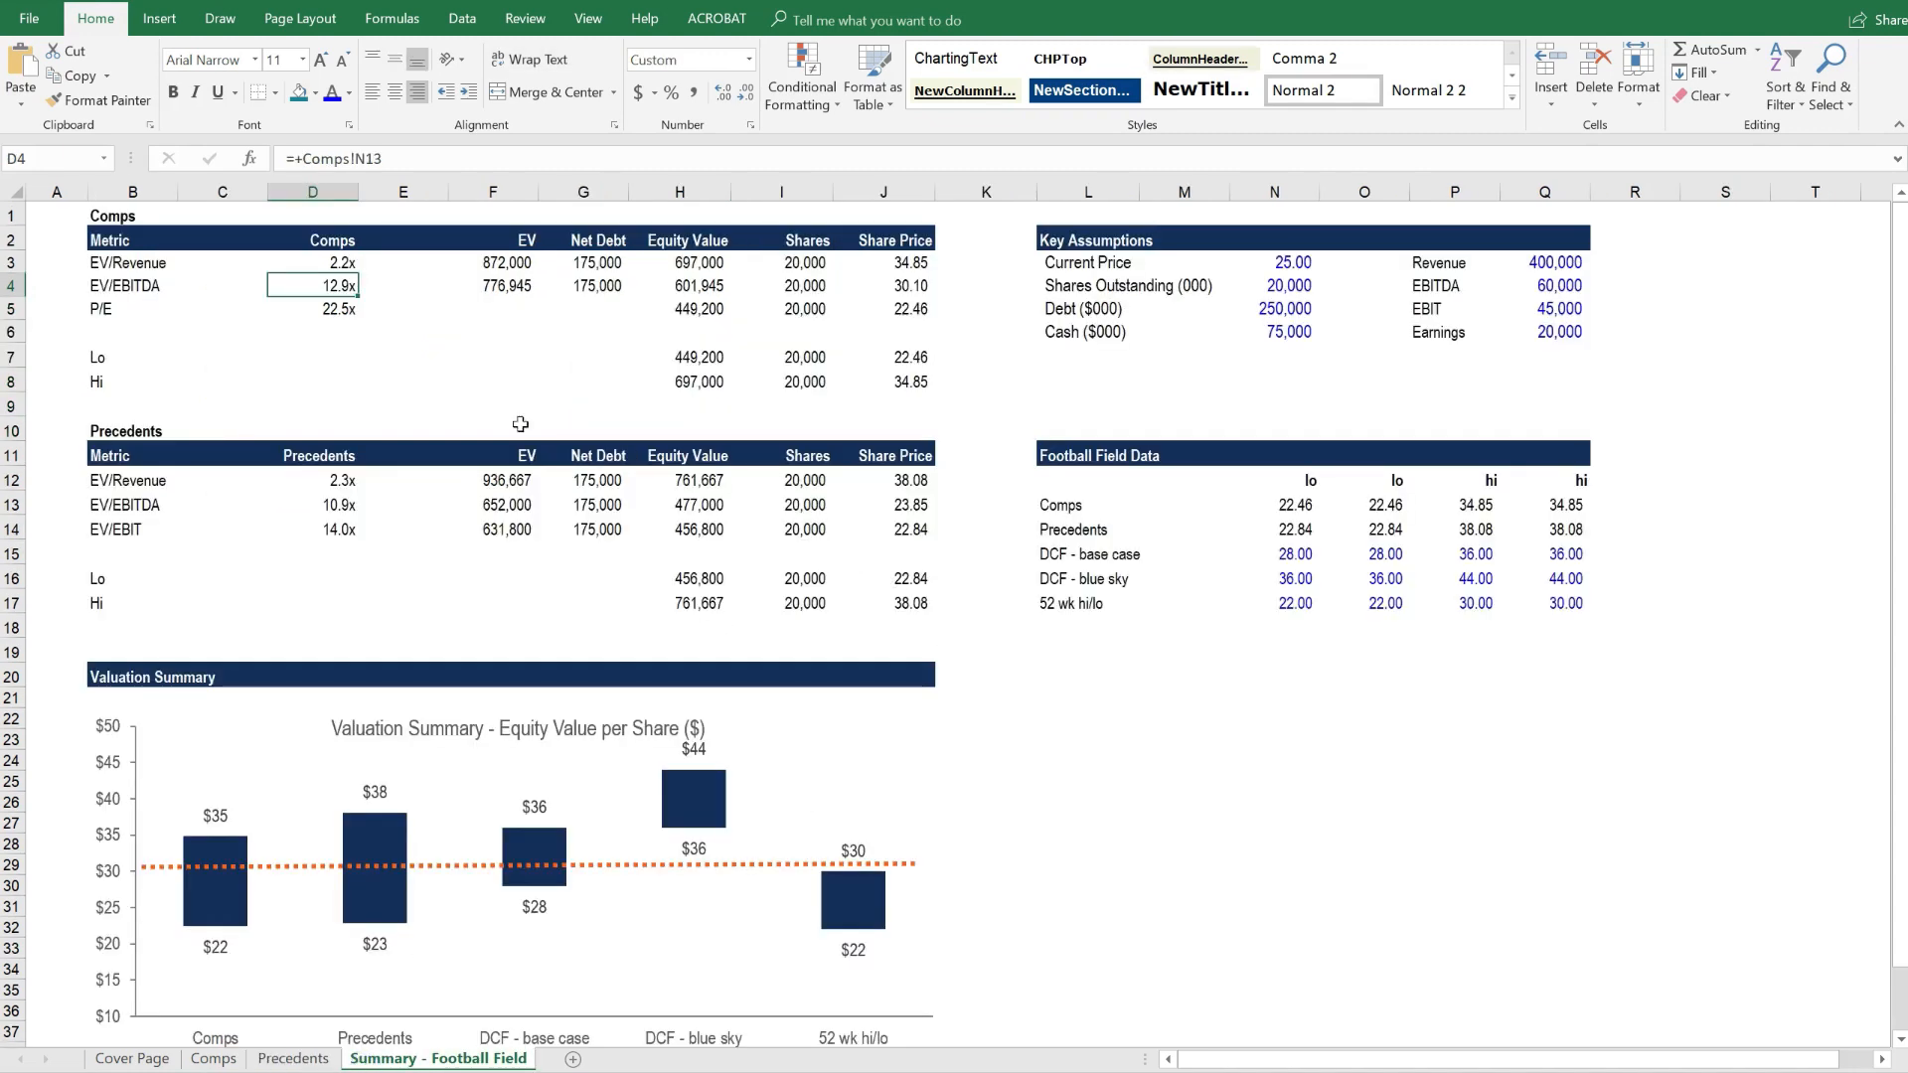
mouse_move(844, 449)
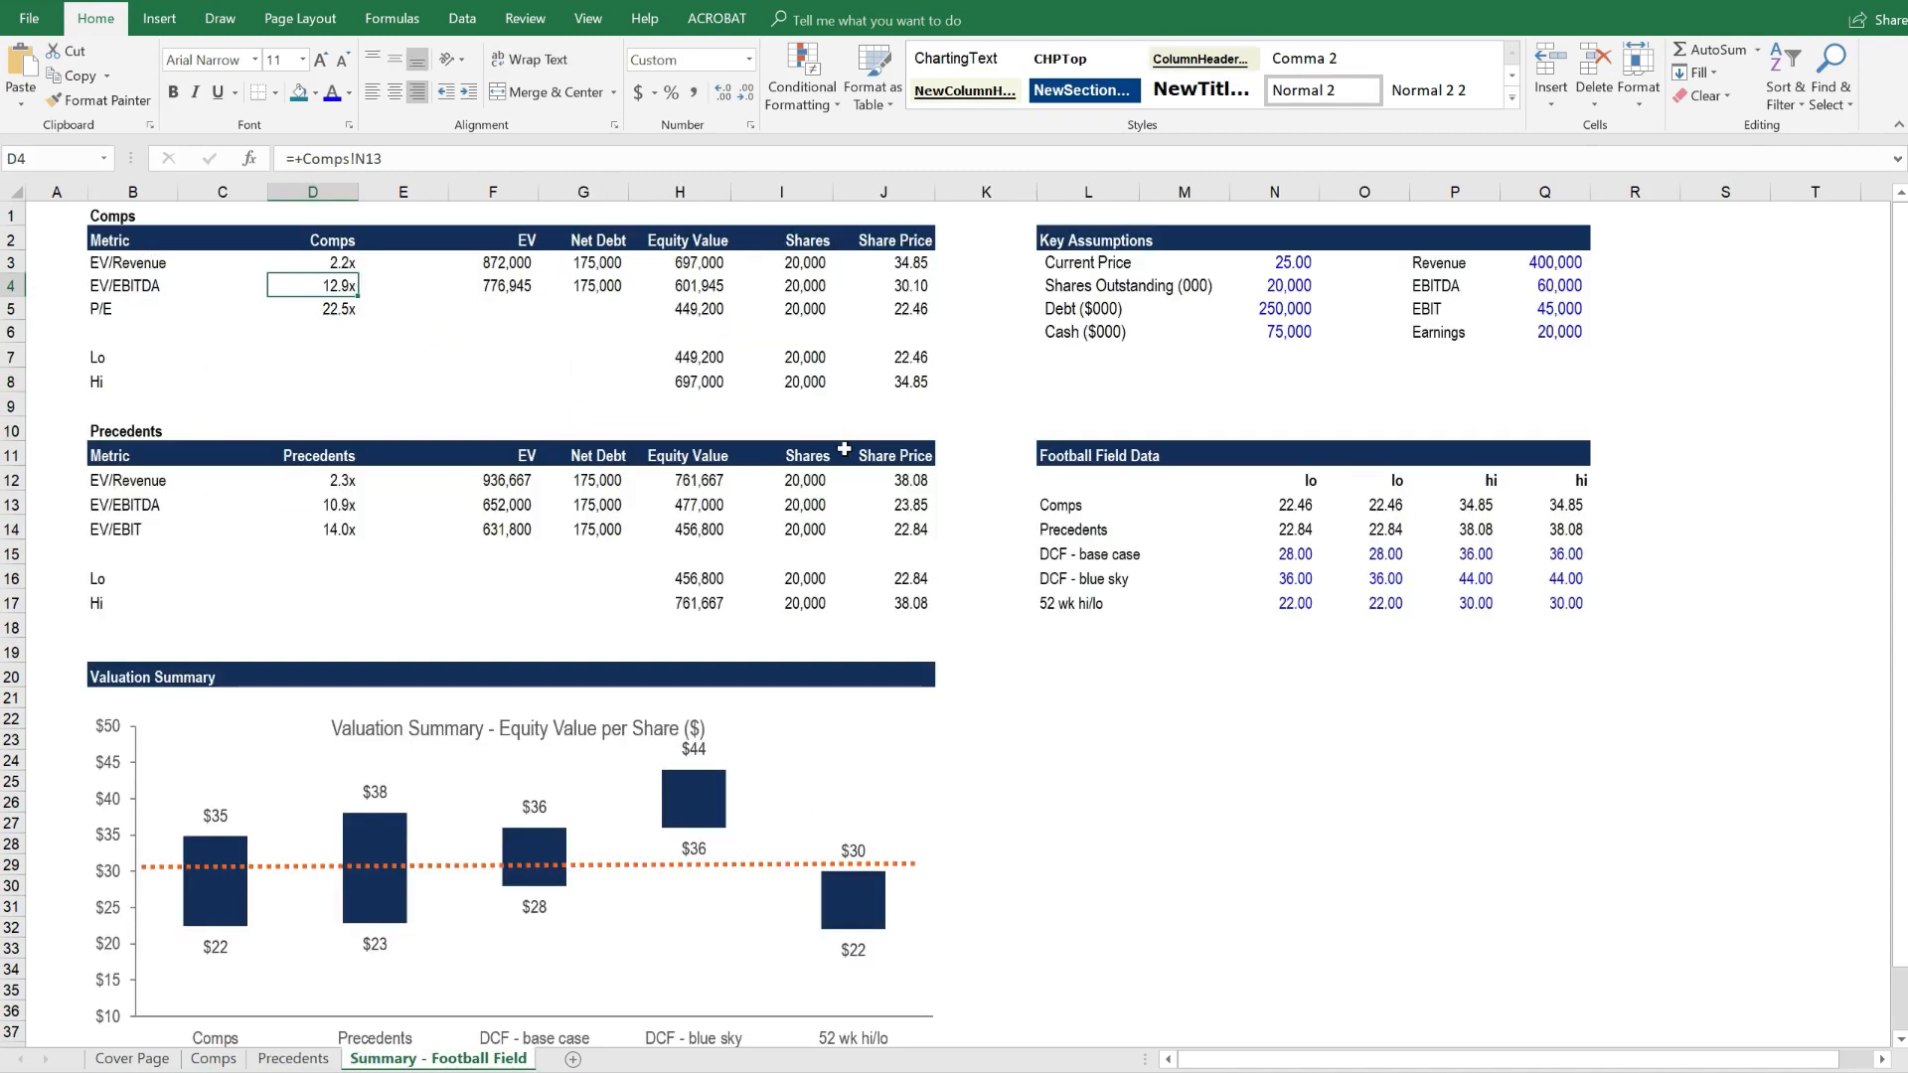
scroll(down, 3)
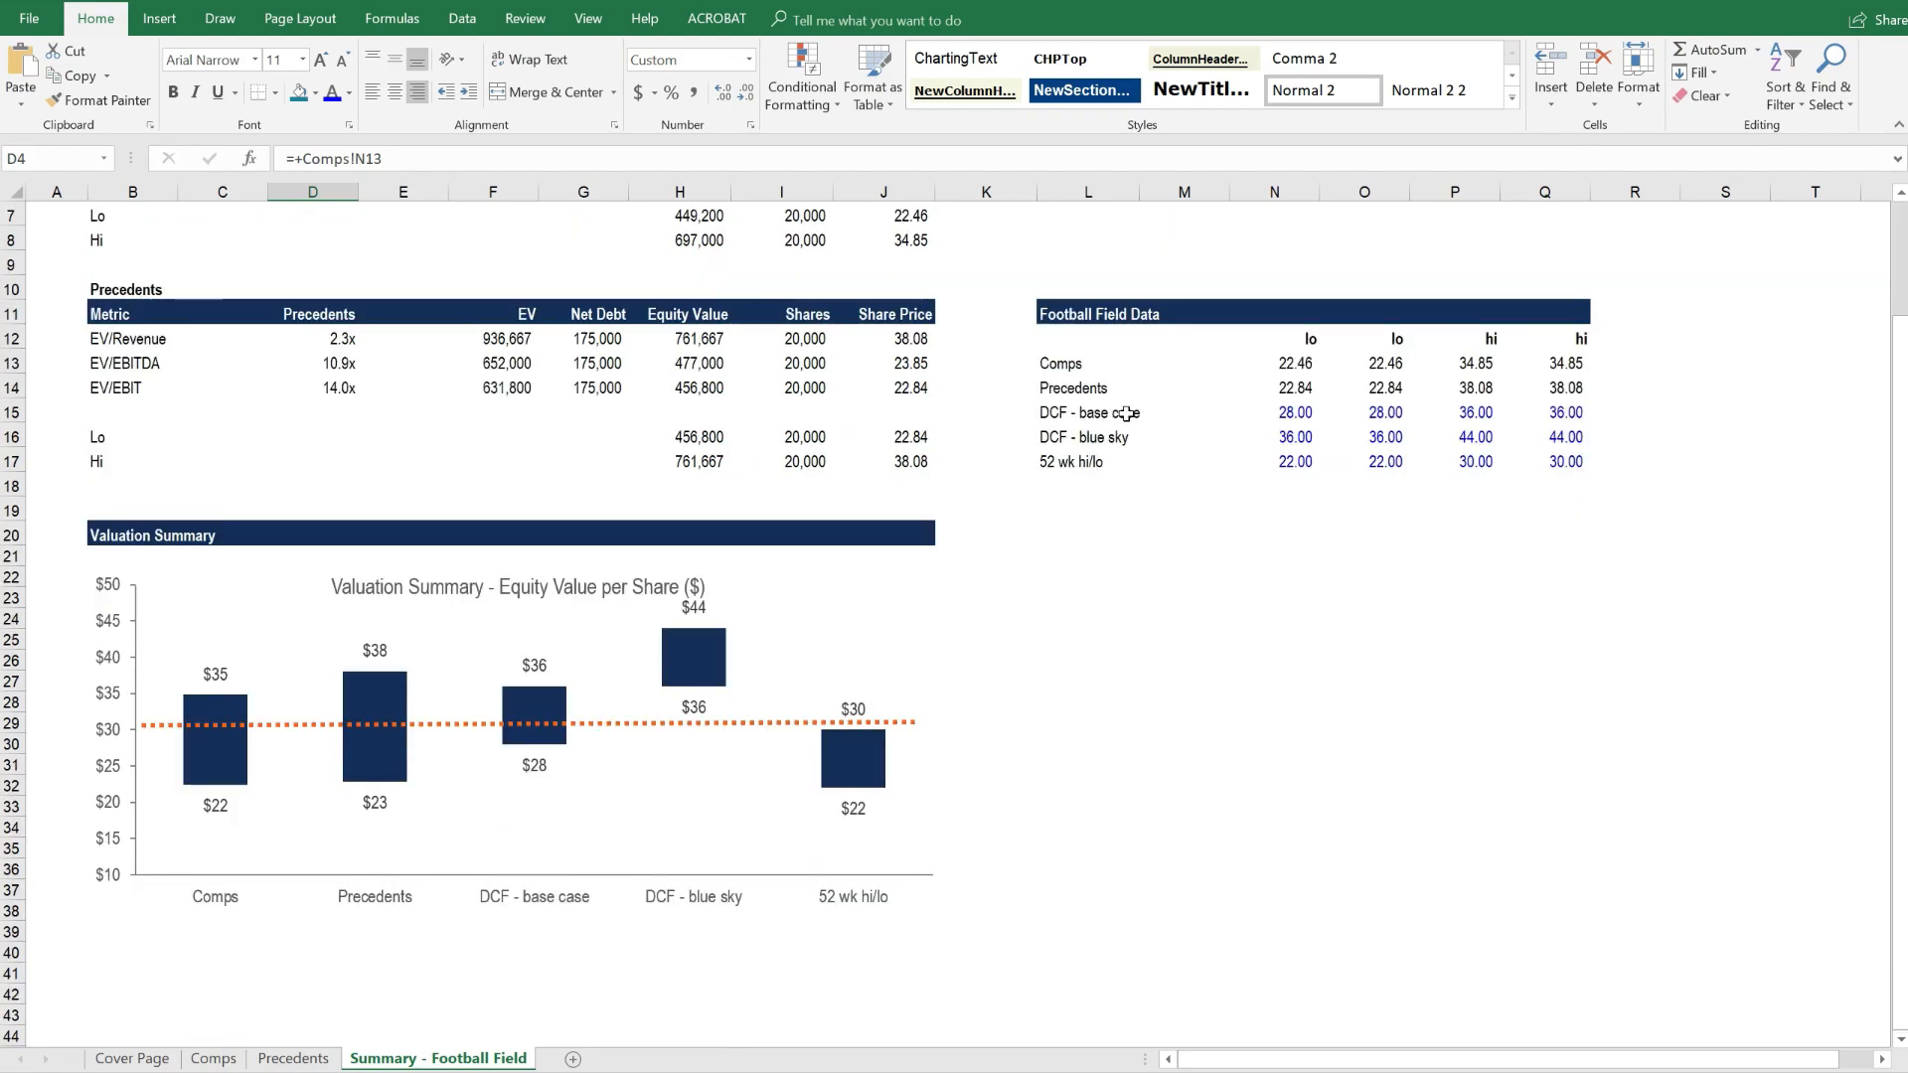
mouse_move(177, 835)
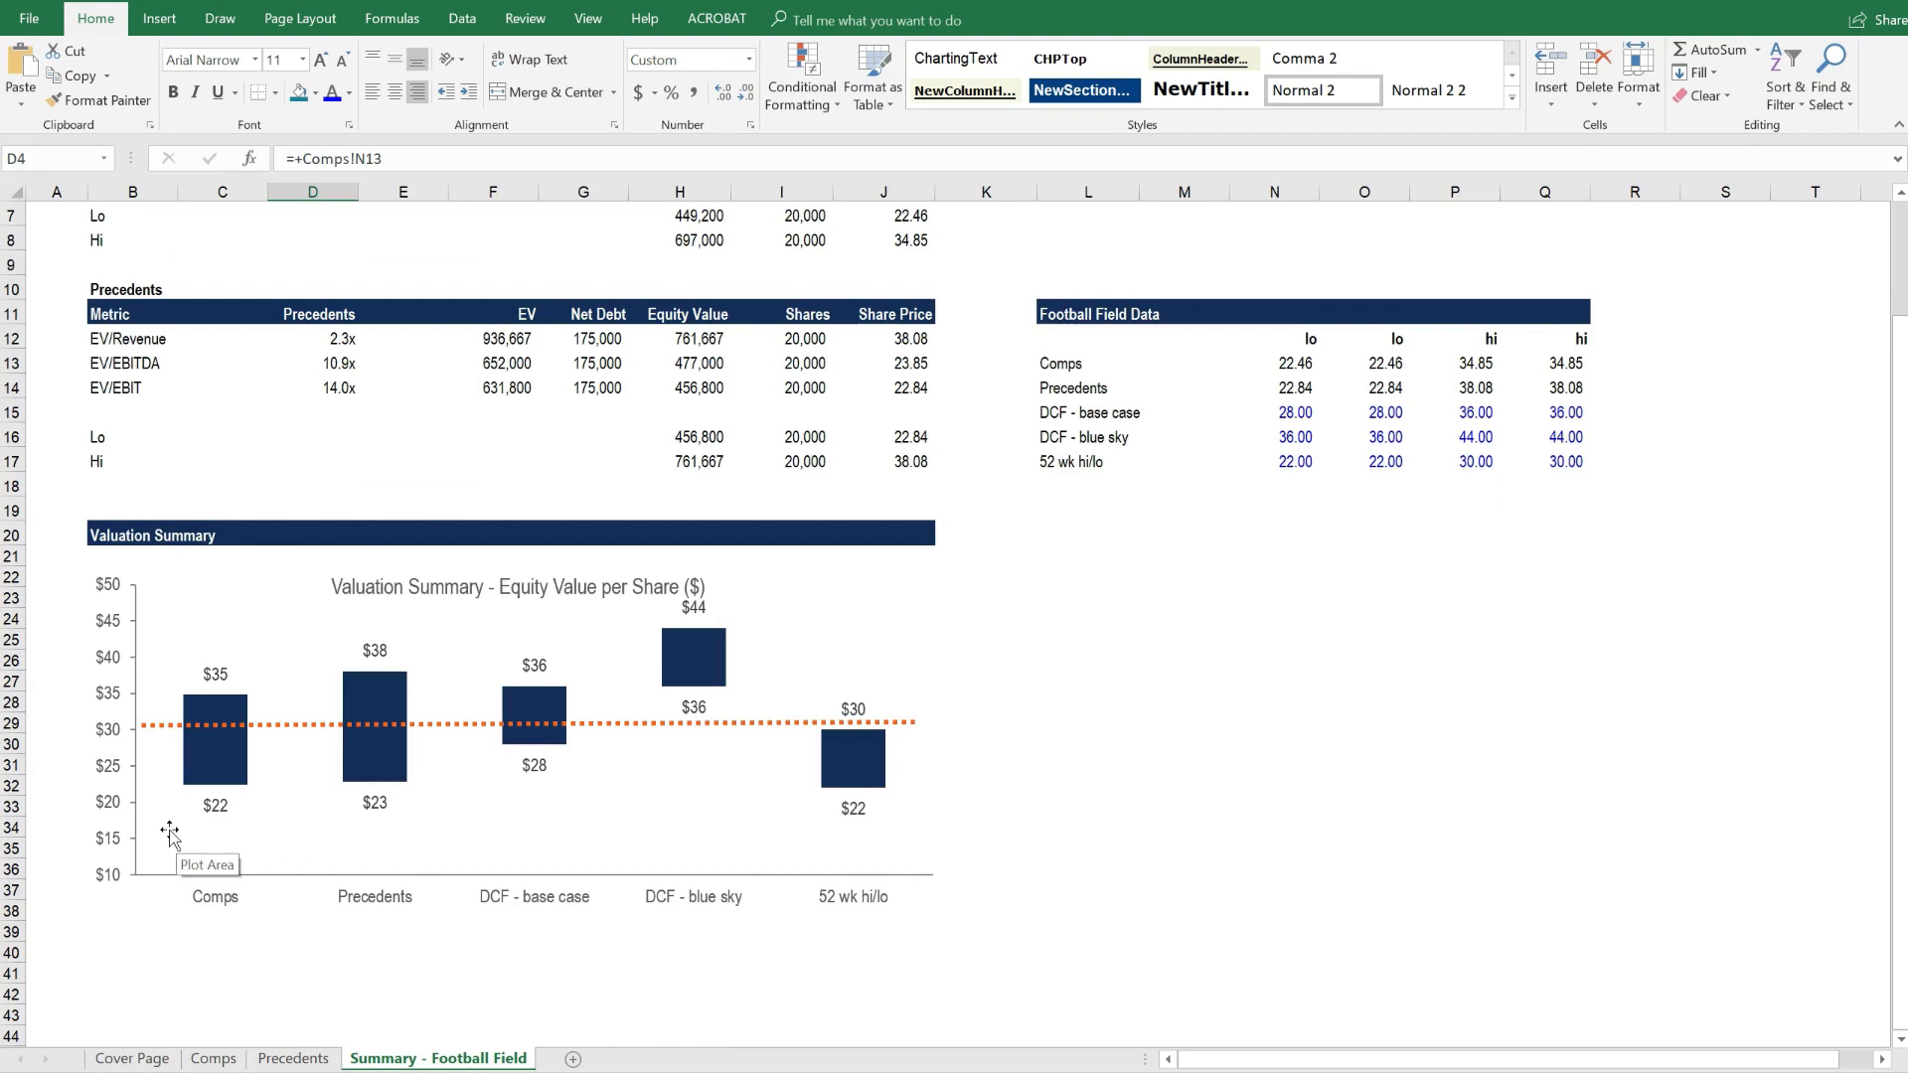
mouse_move(223, 909)
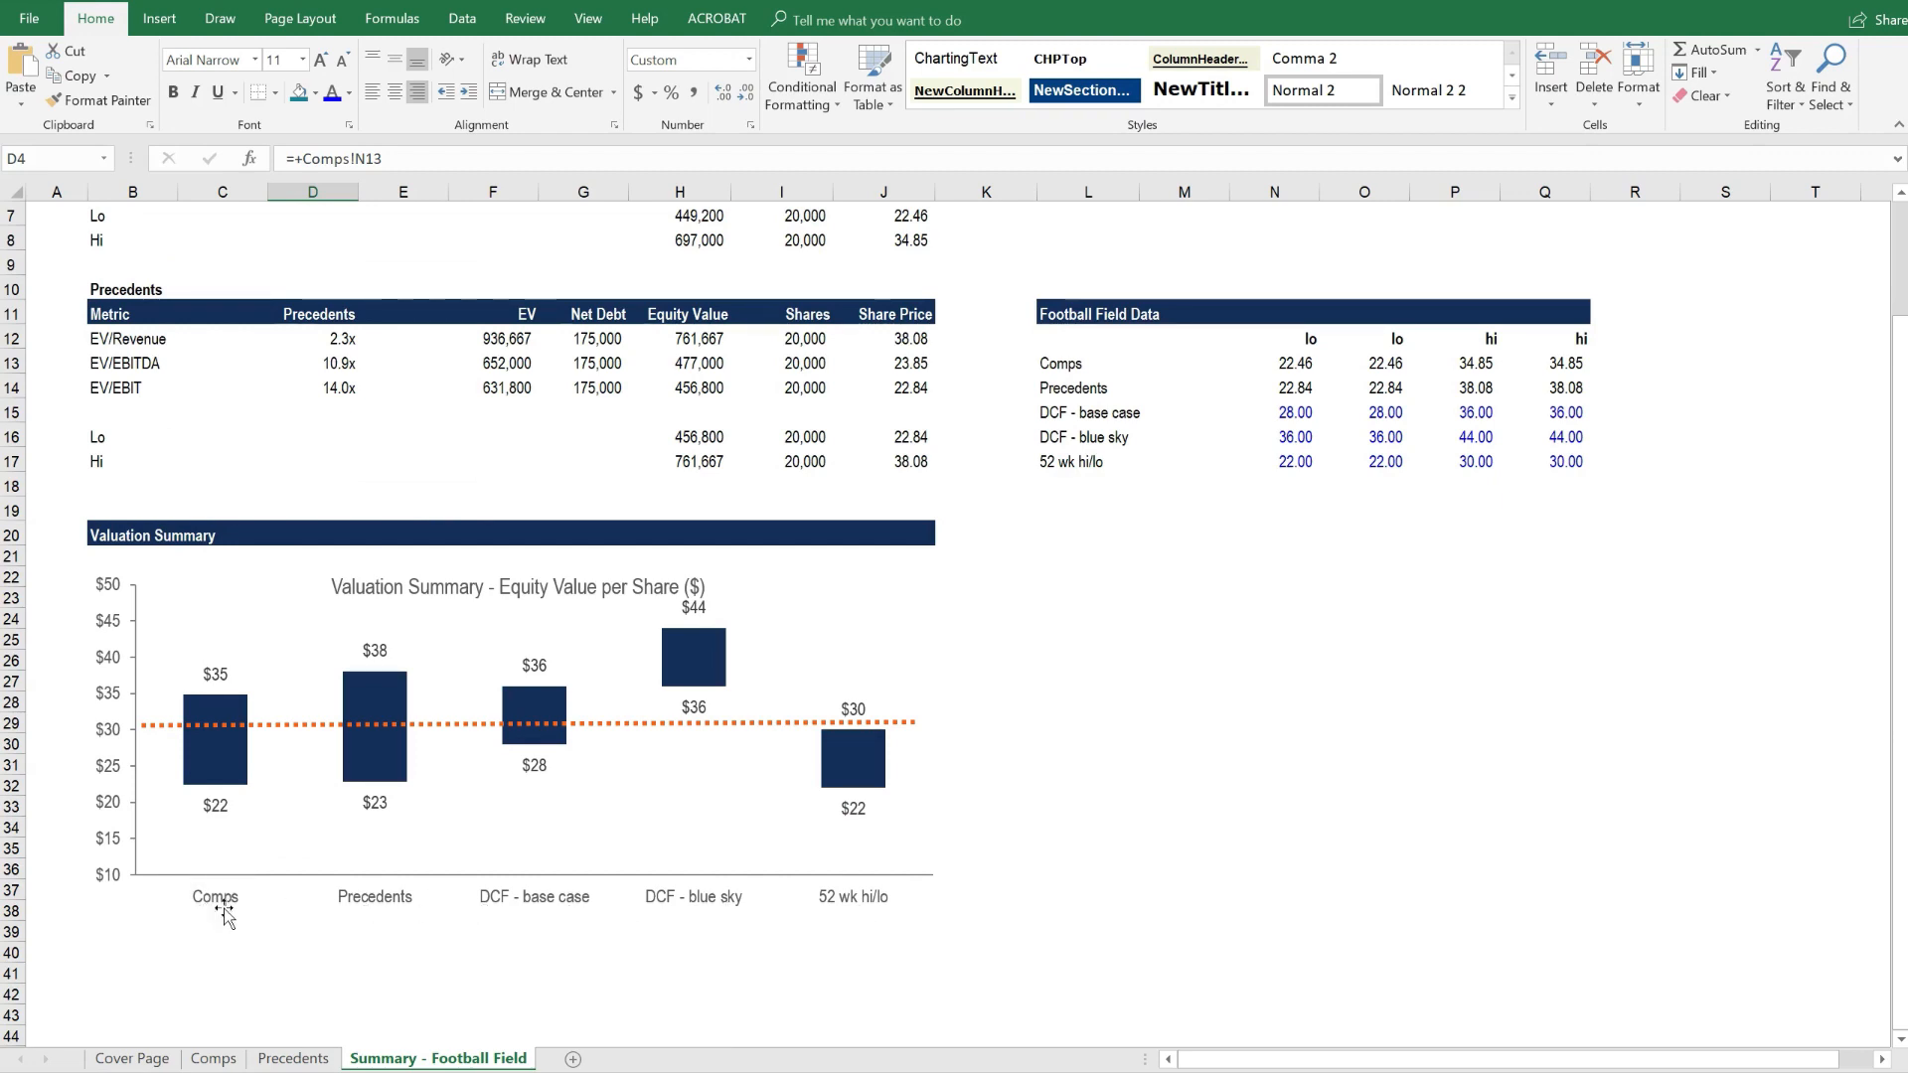
mouse_move(537, 915)
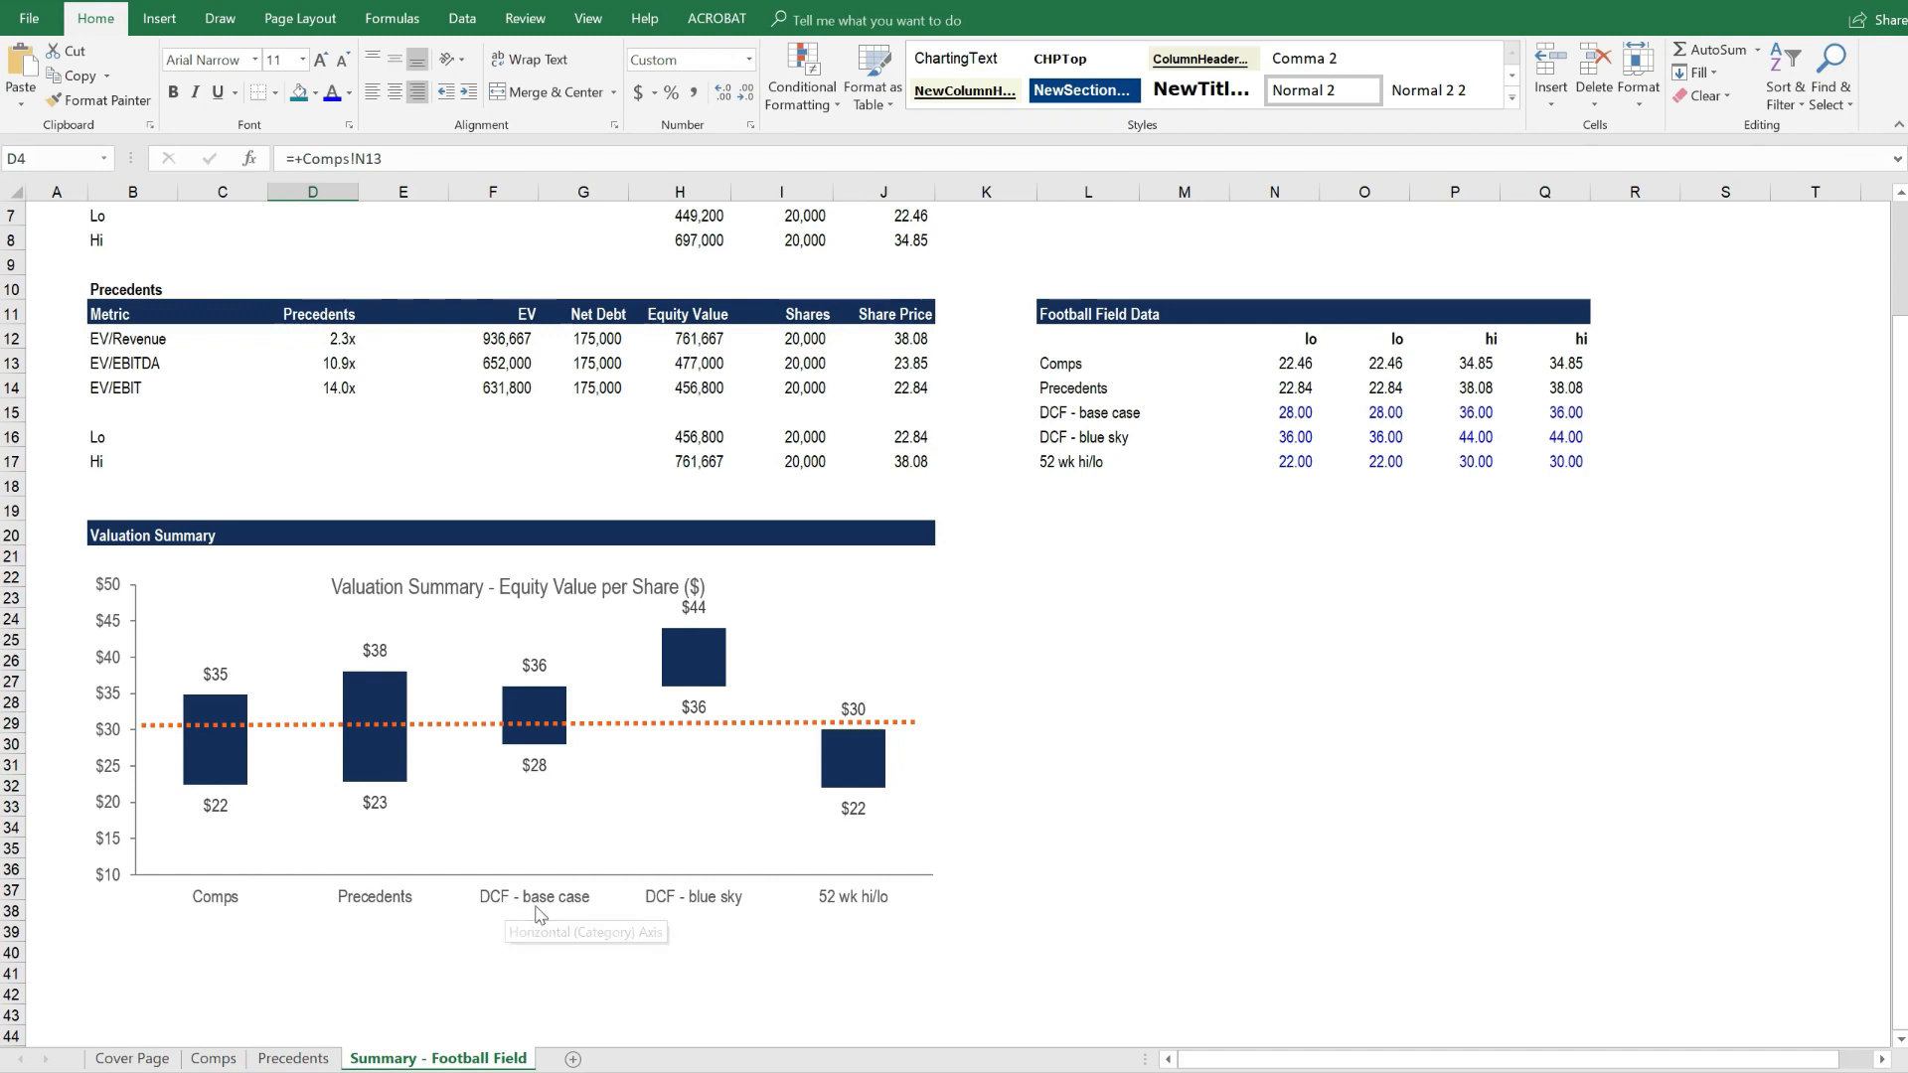
mouse_move(691, 905)
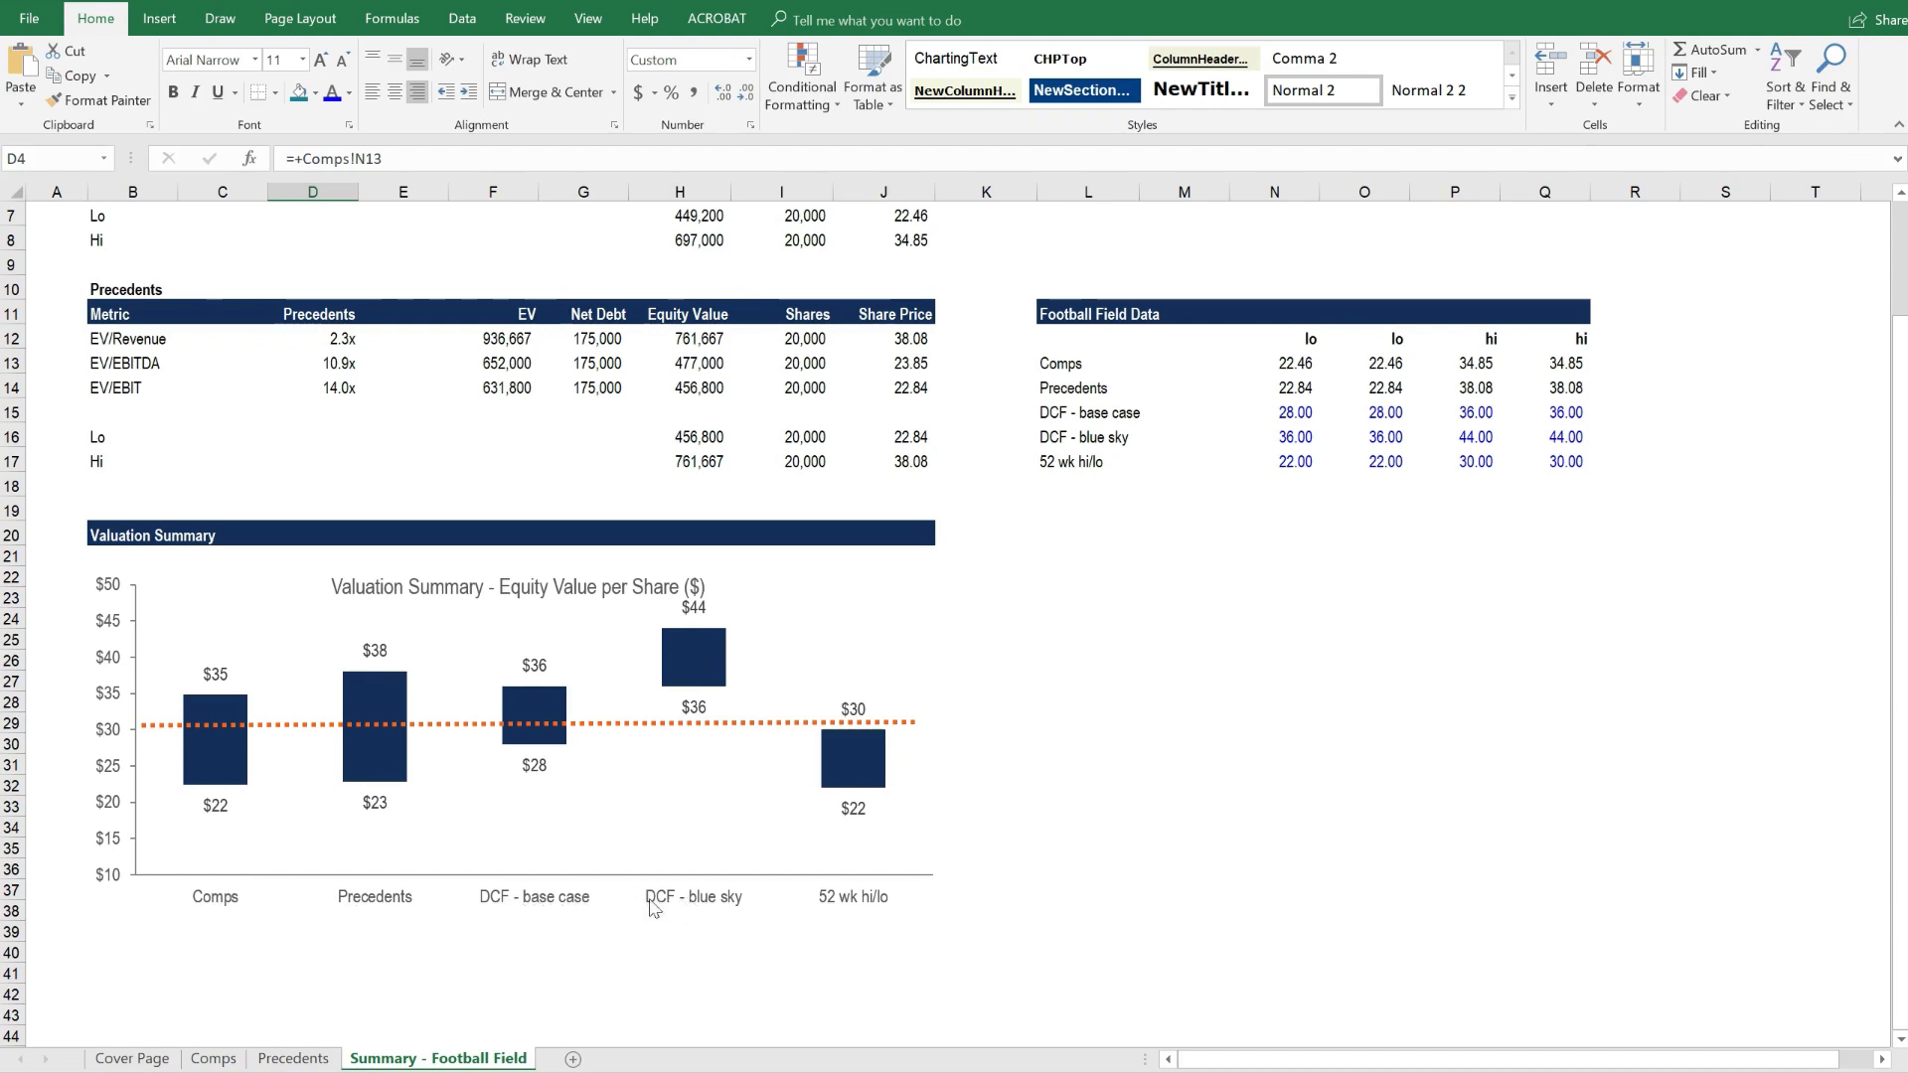
mouse_move(902, 915)
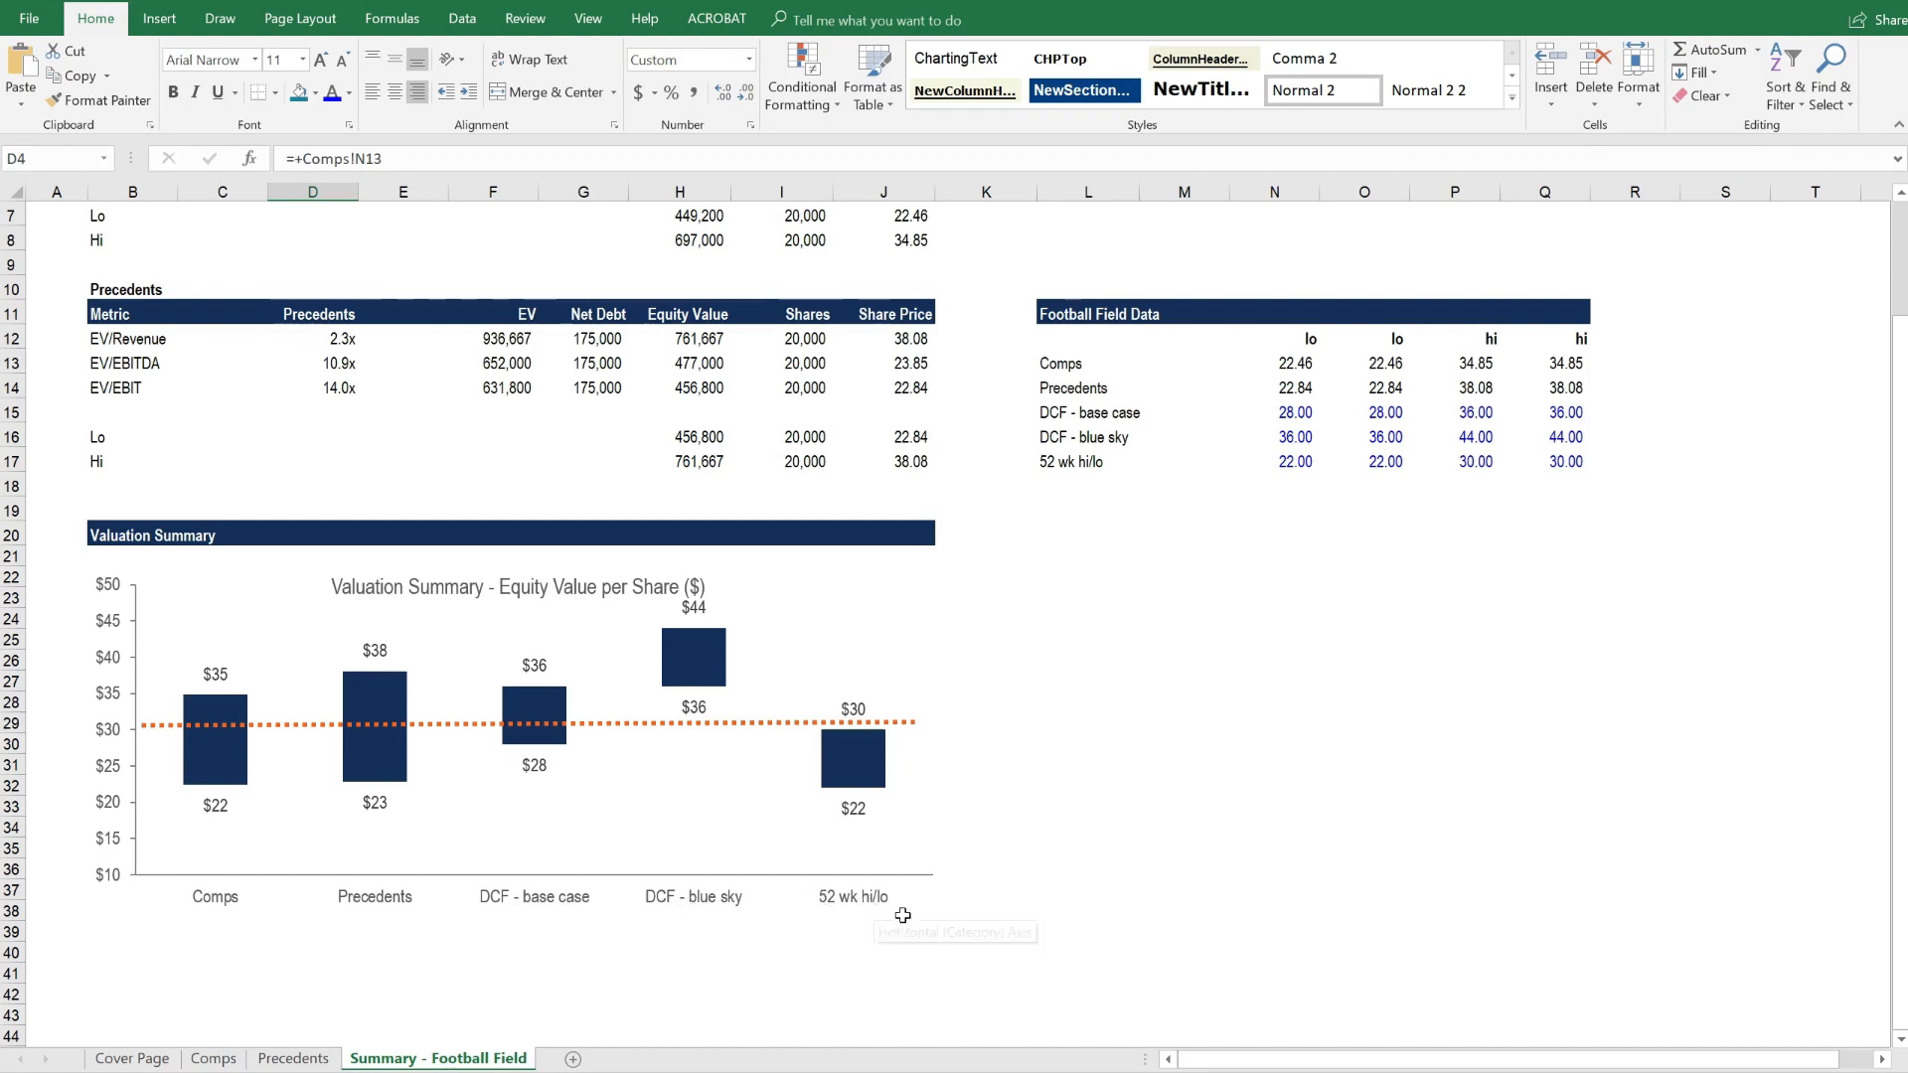
mouse_move(866, 879)
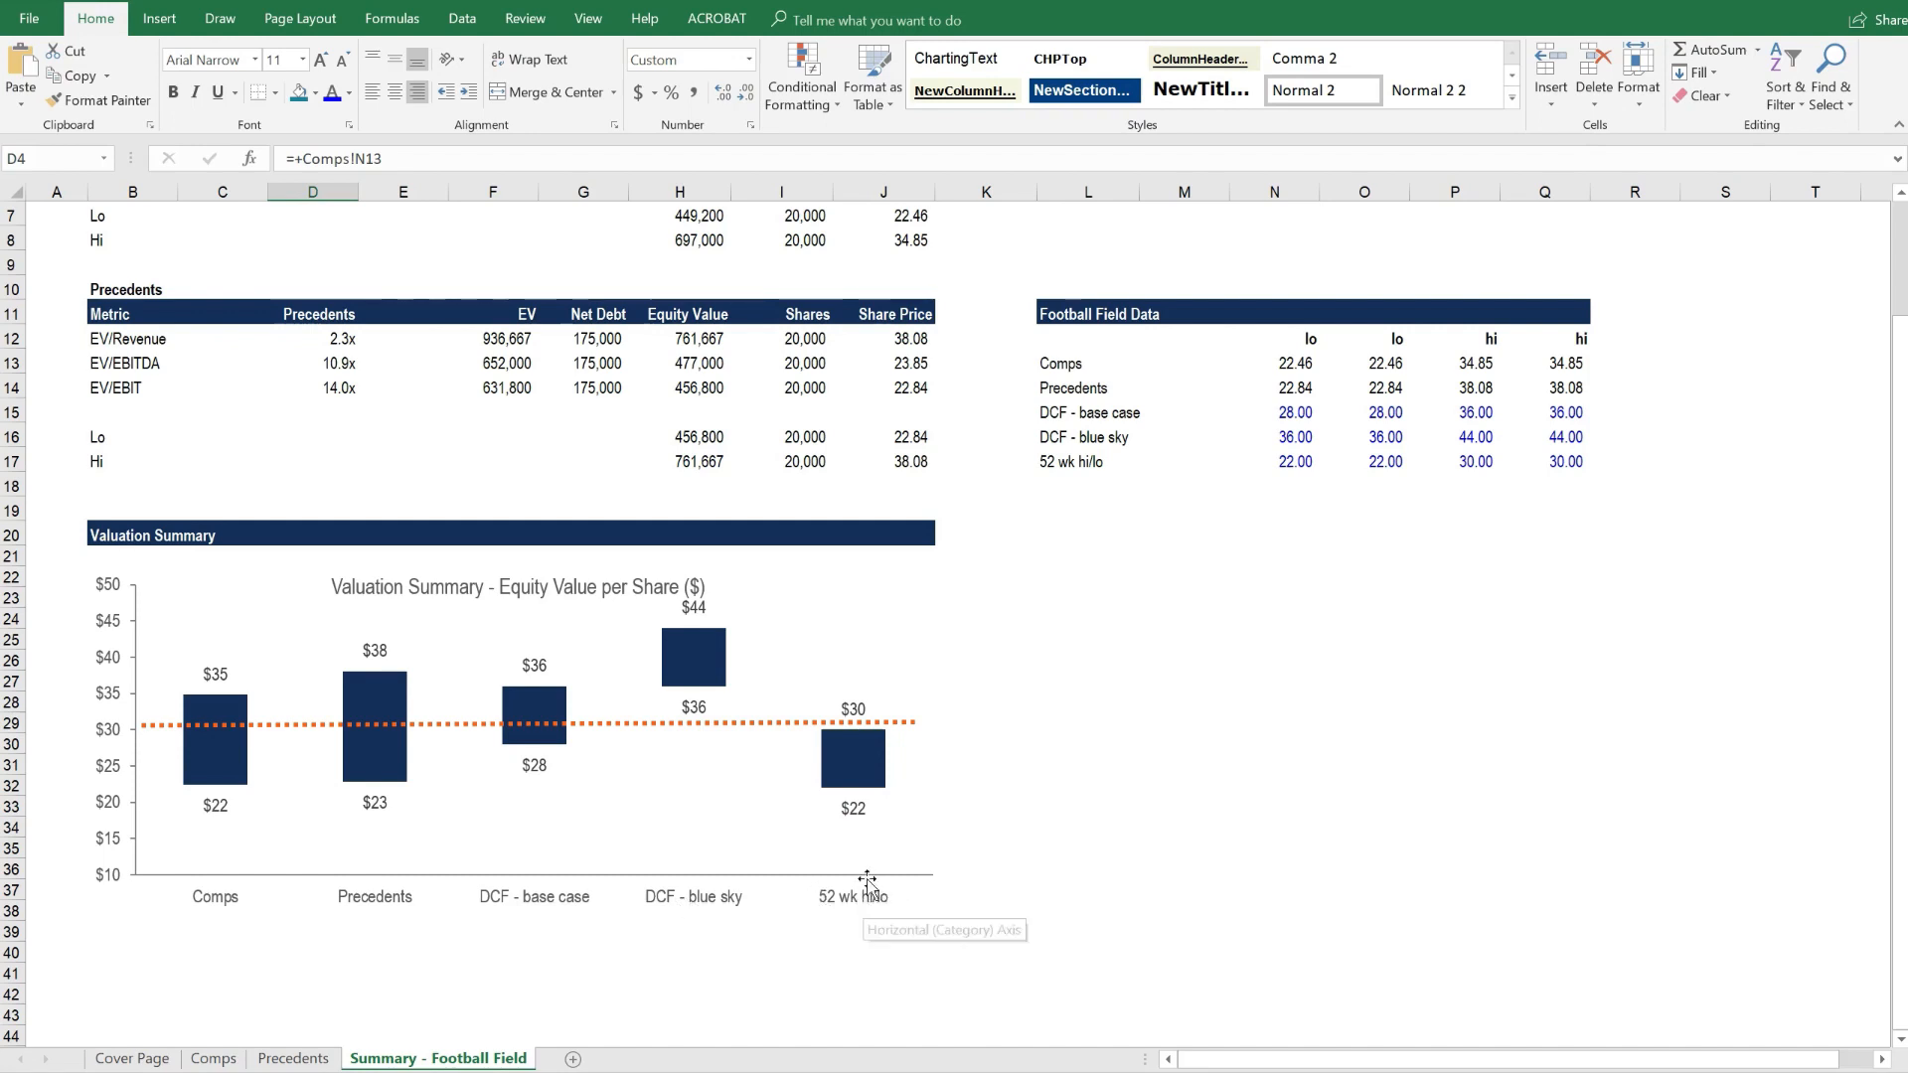
mouse_move(1877, 607)
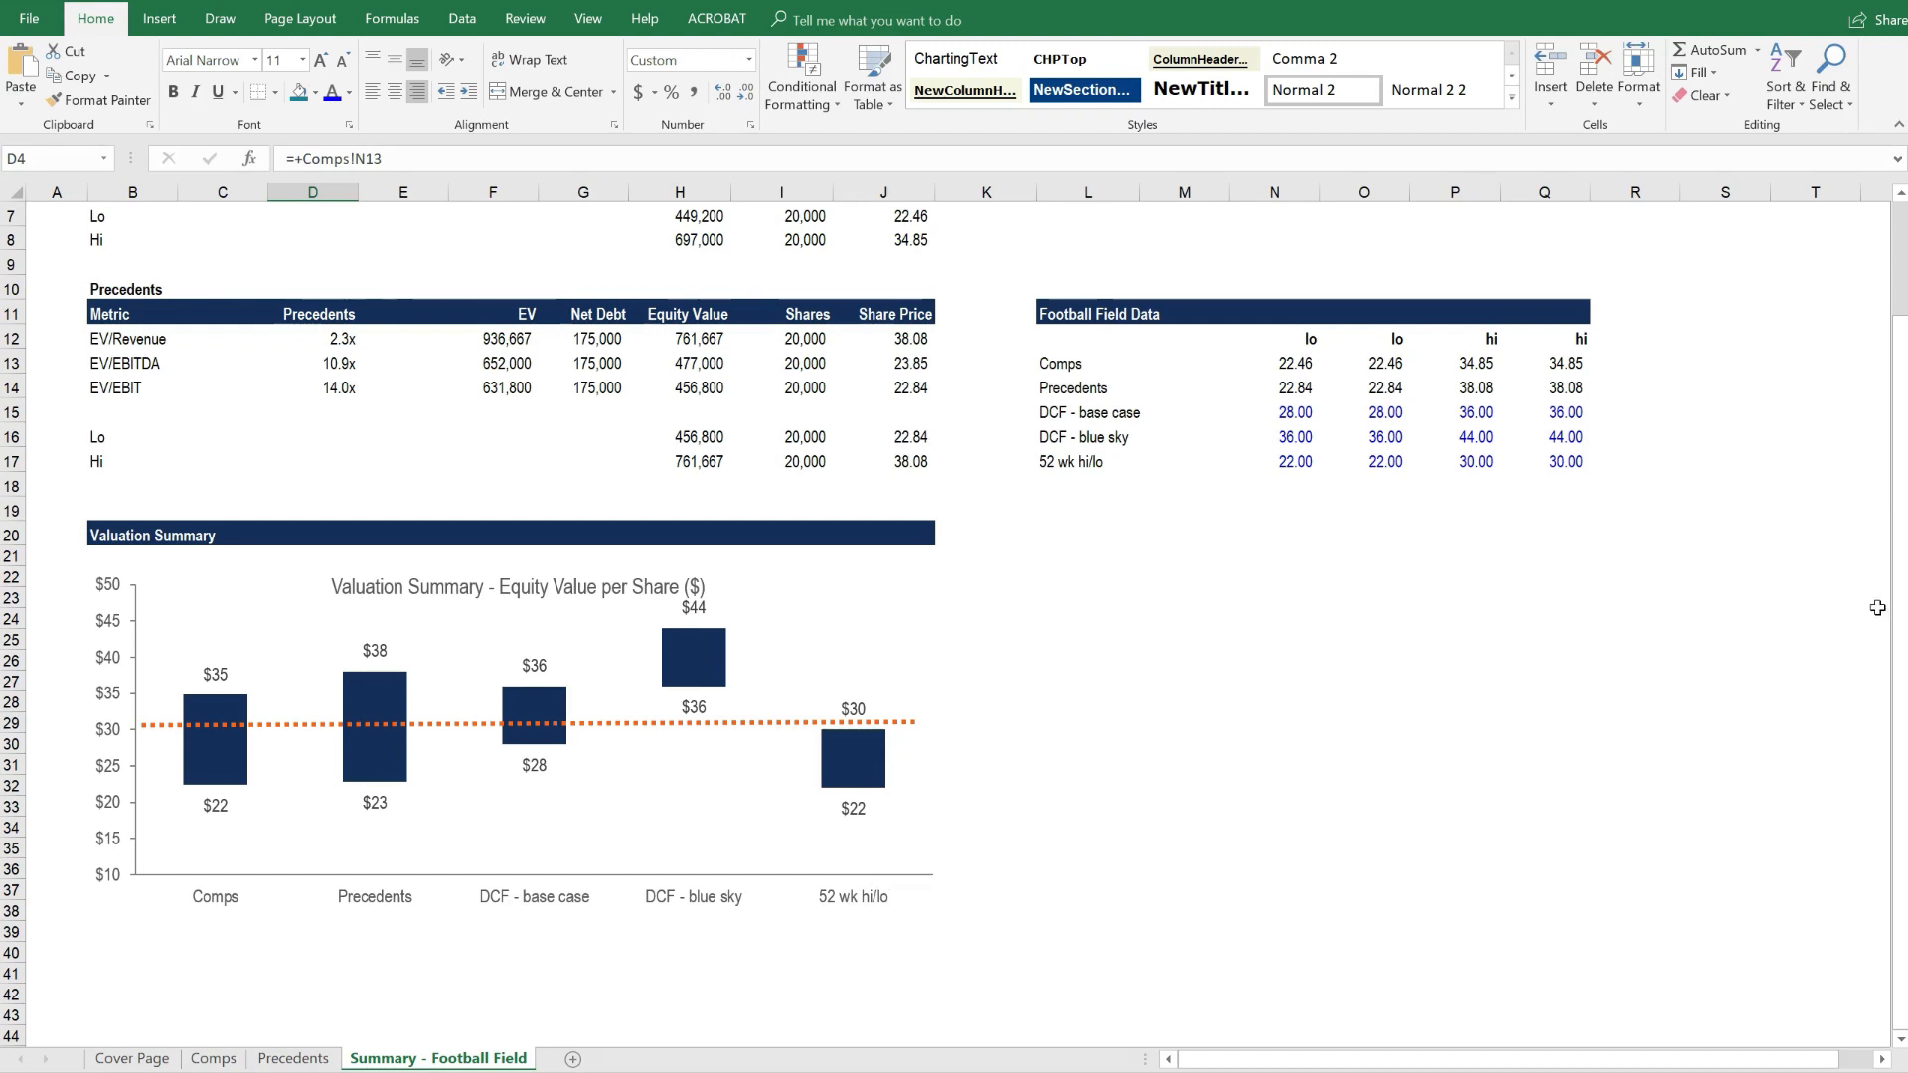
mouse_move(253, 590)
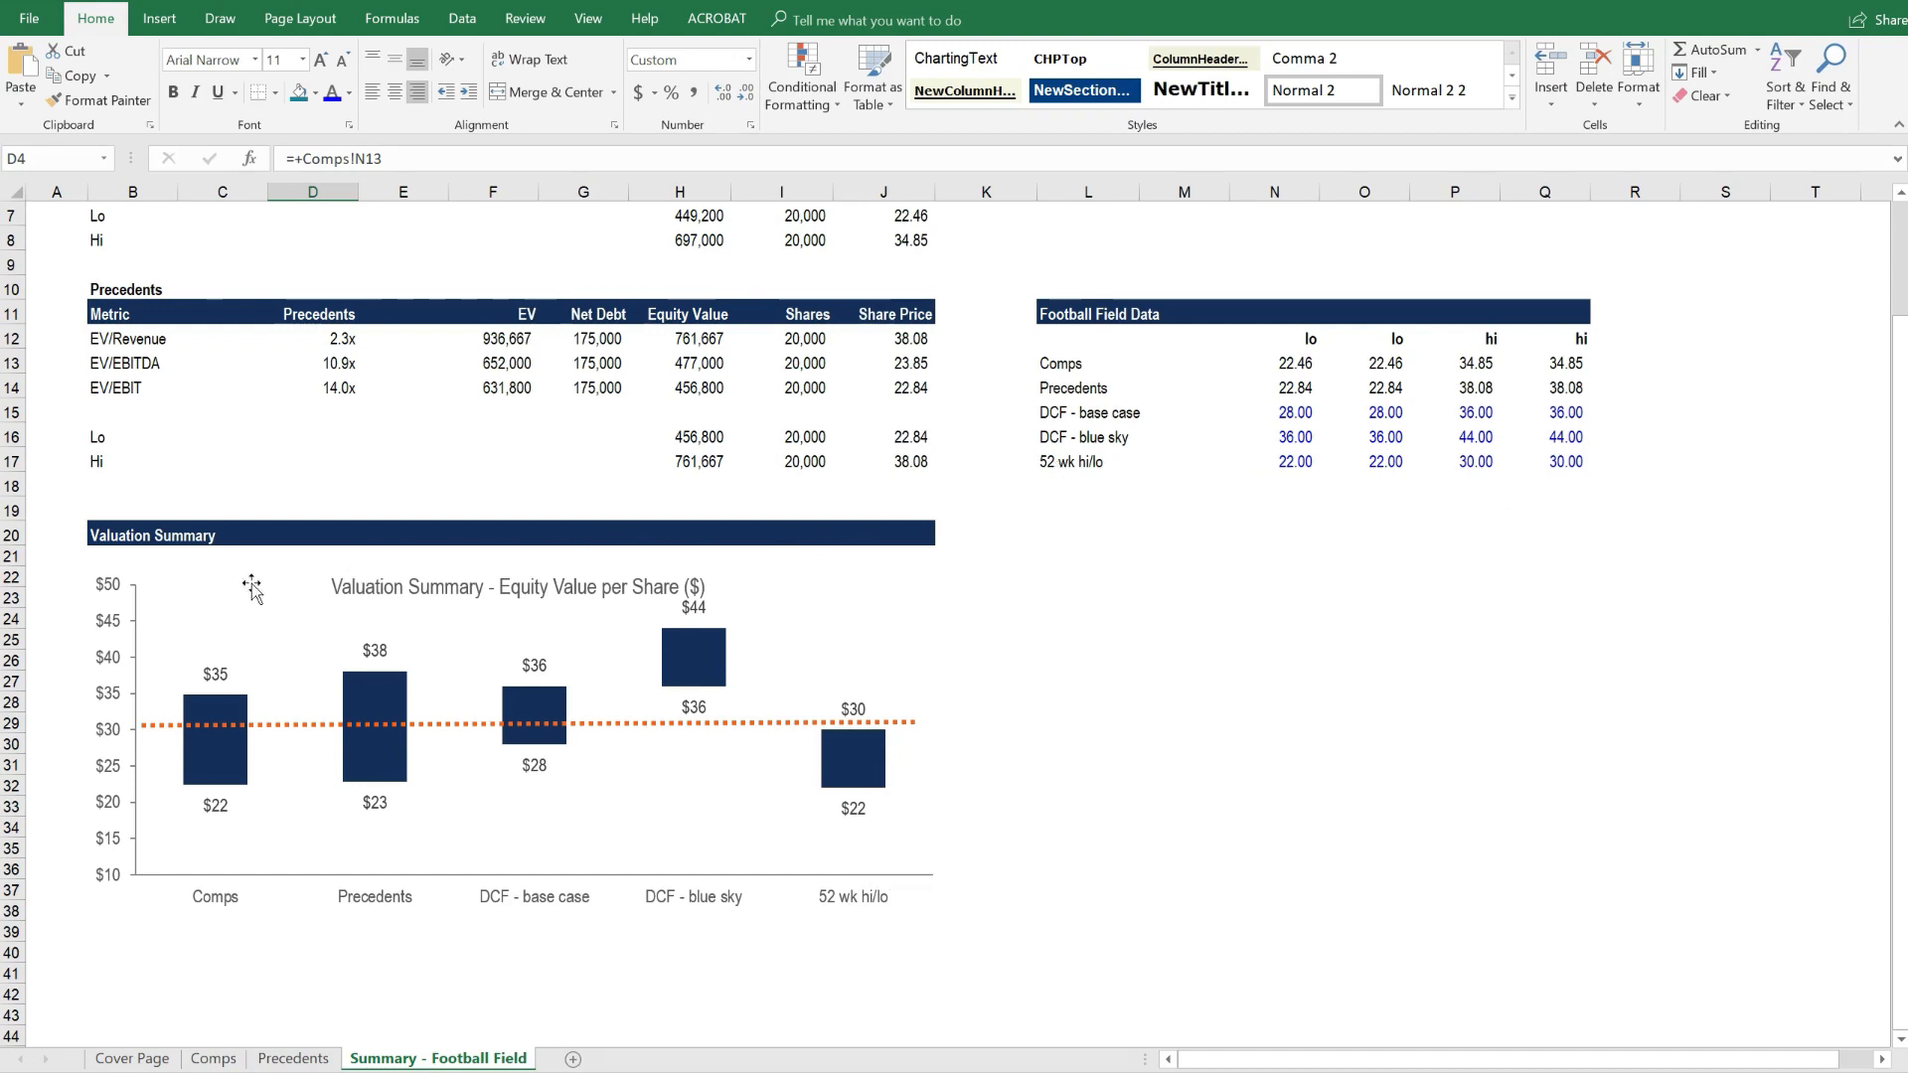
mouse_move(898, 663)
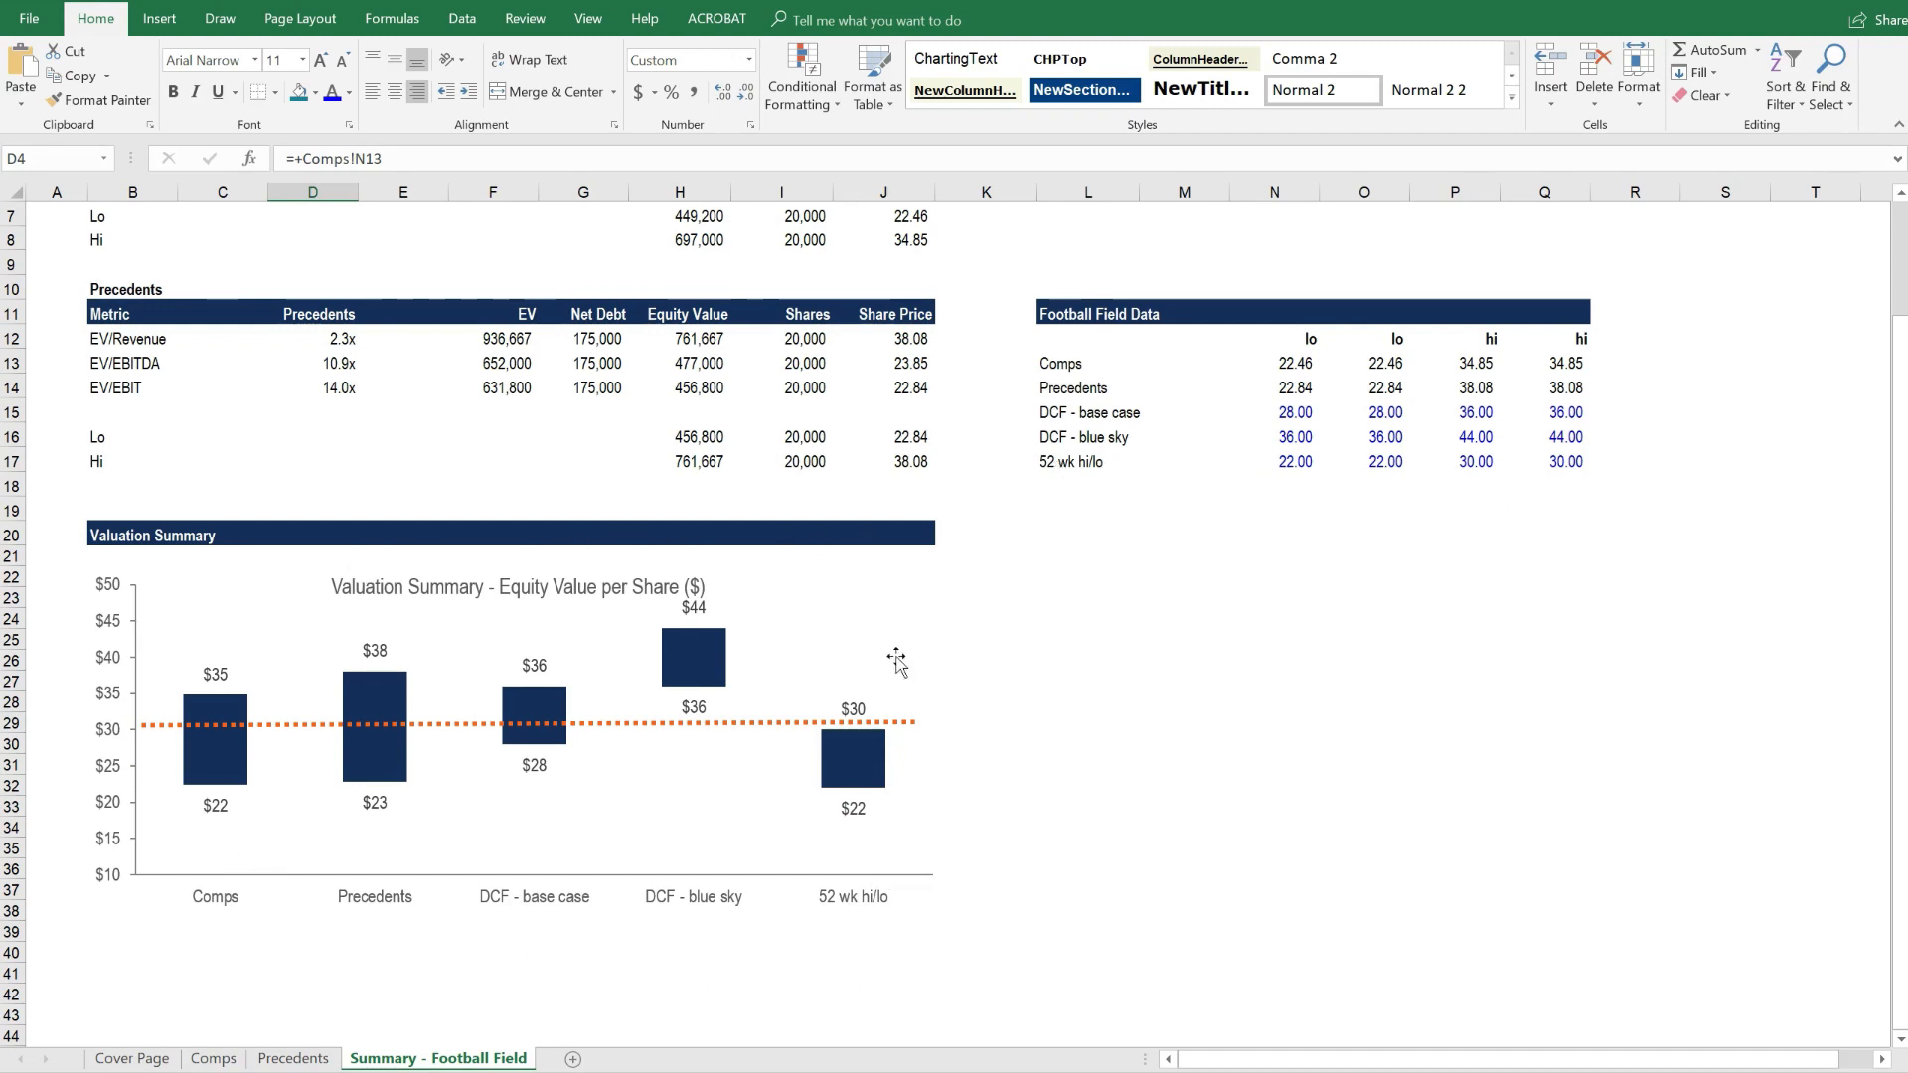
mouse_move(615, 605)
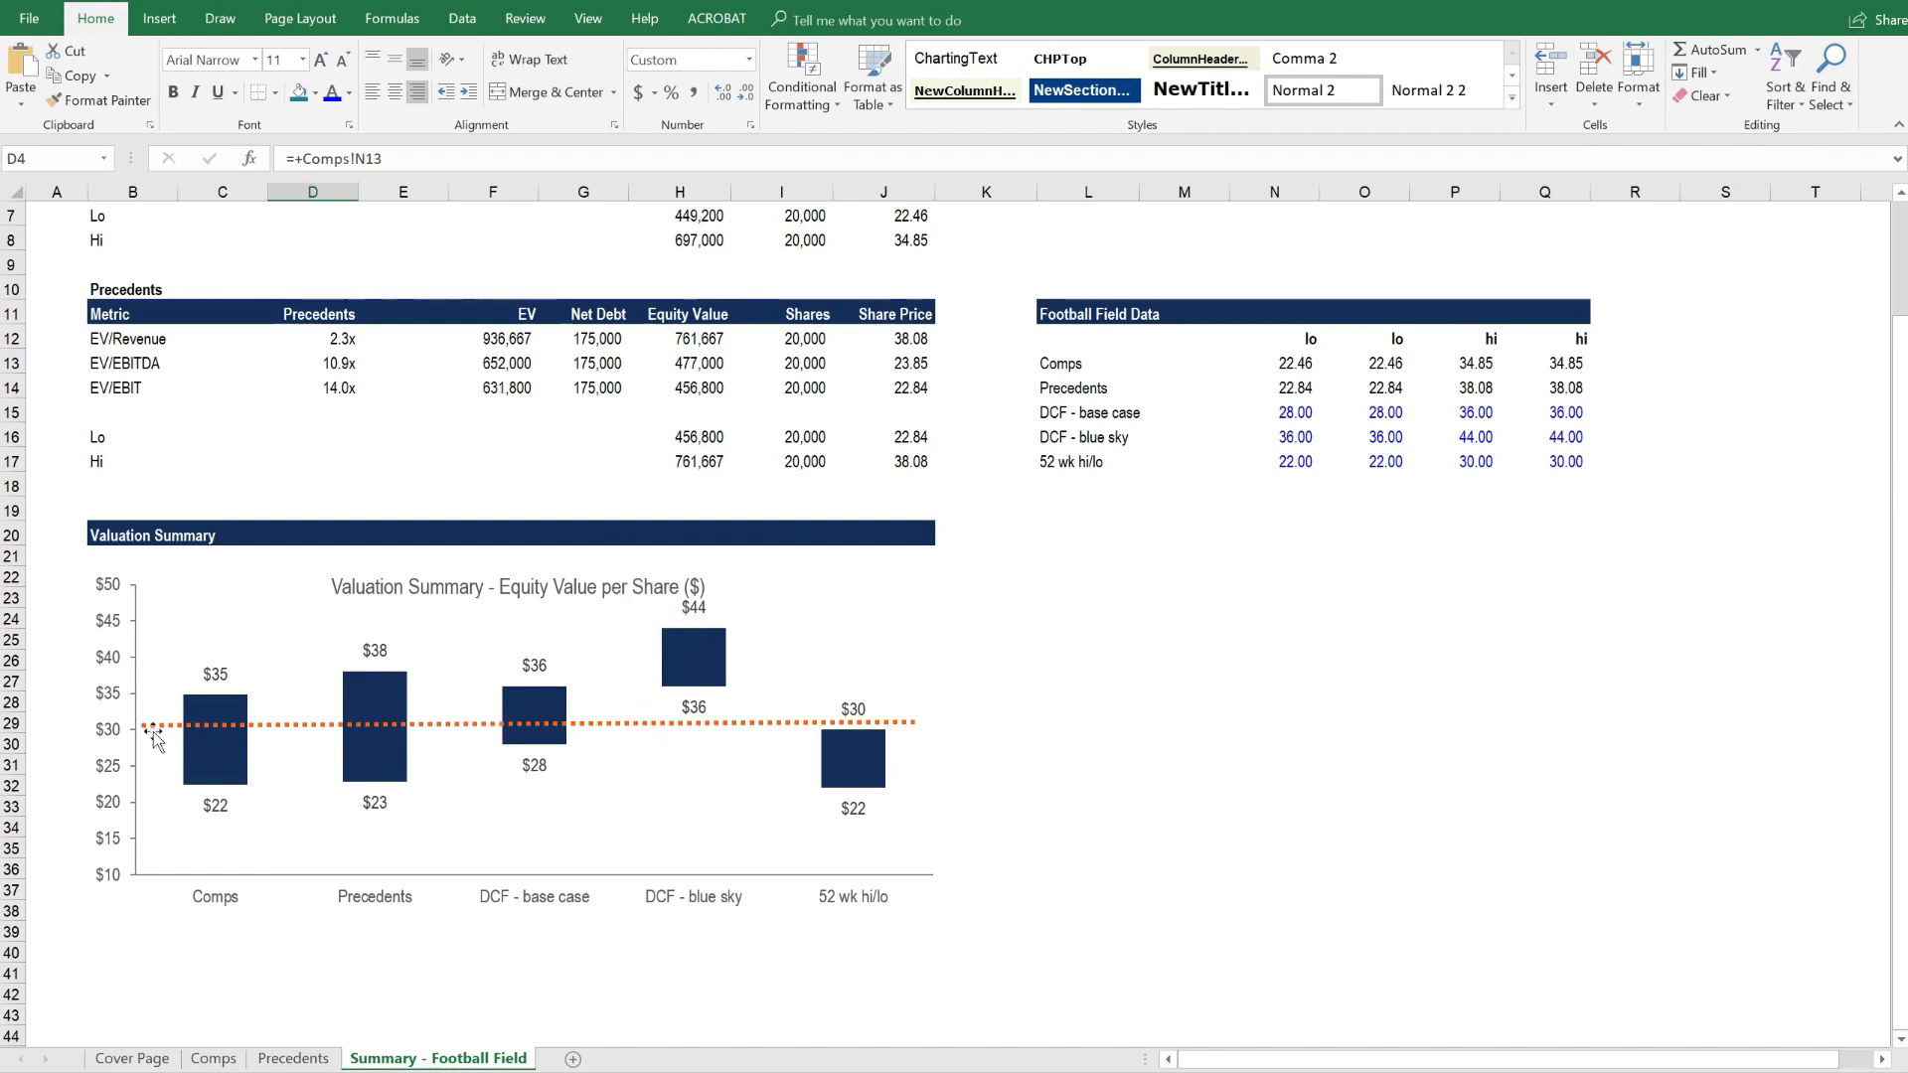
mouse_move(974, 763)
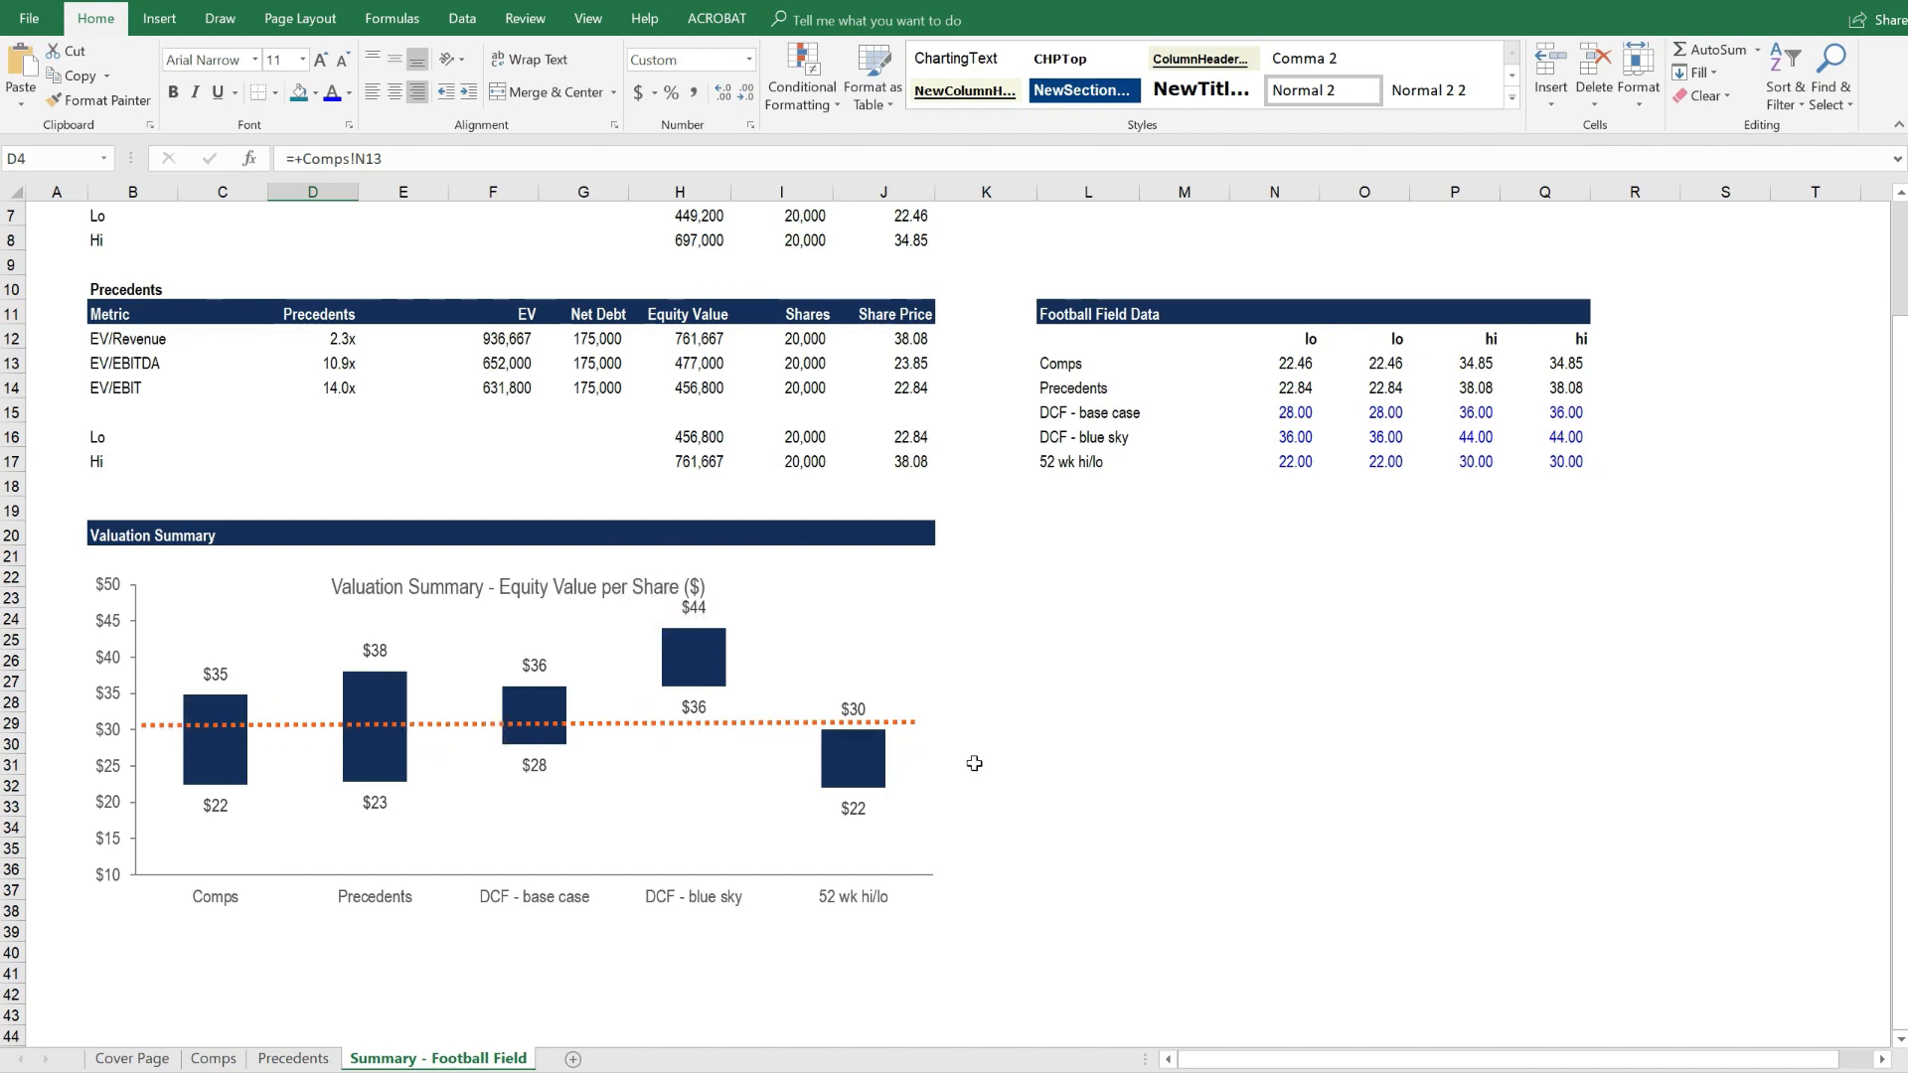
mouse_move(1024, 799)
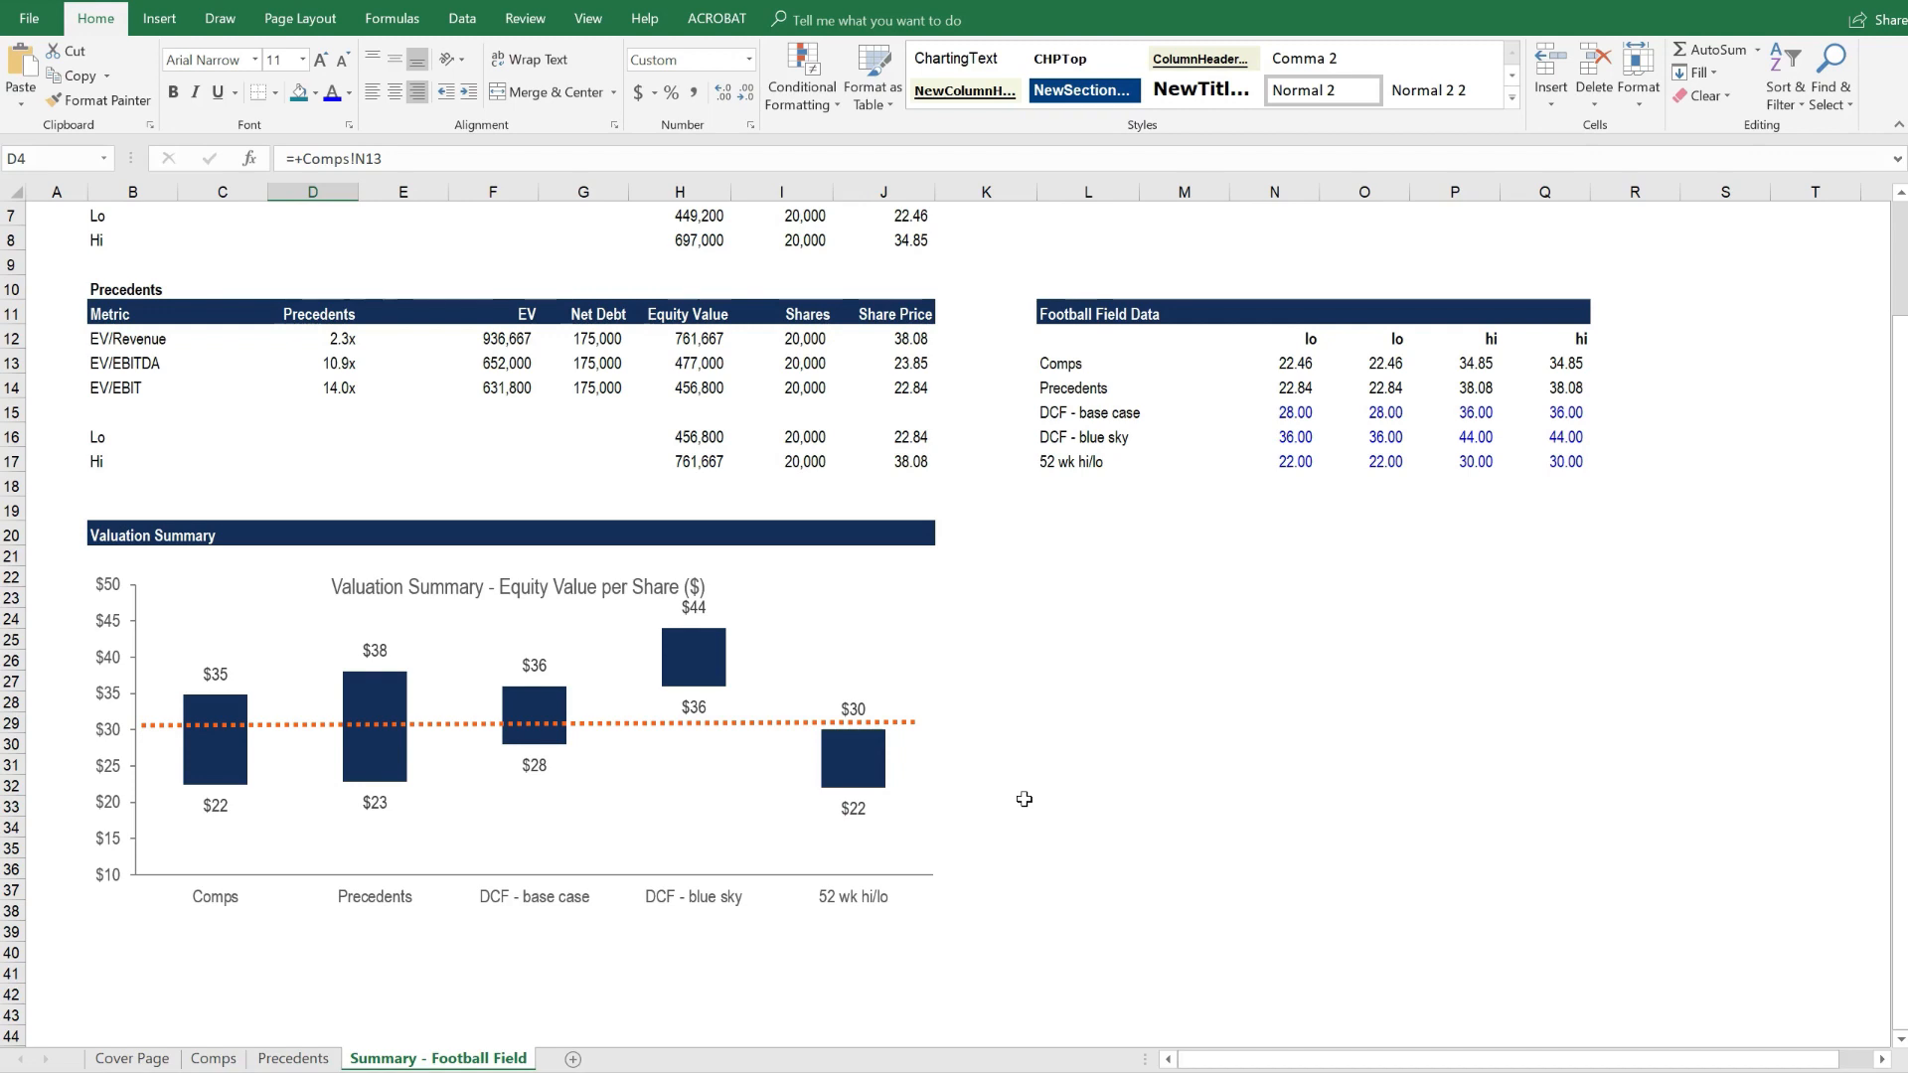
Step: On the Comps sheet, highlight the five comparable companies' rows, then their Sales figures
click(213, 1057)
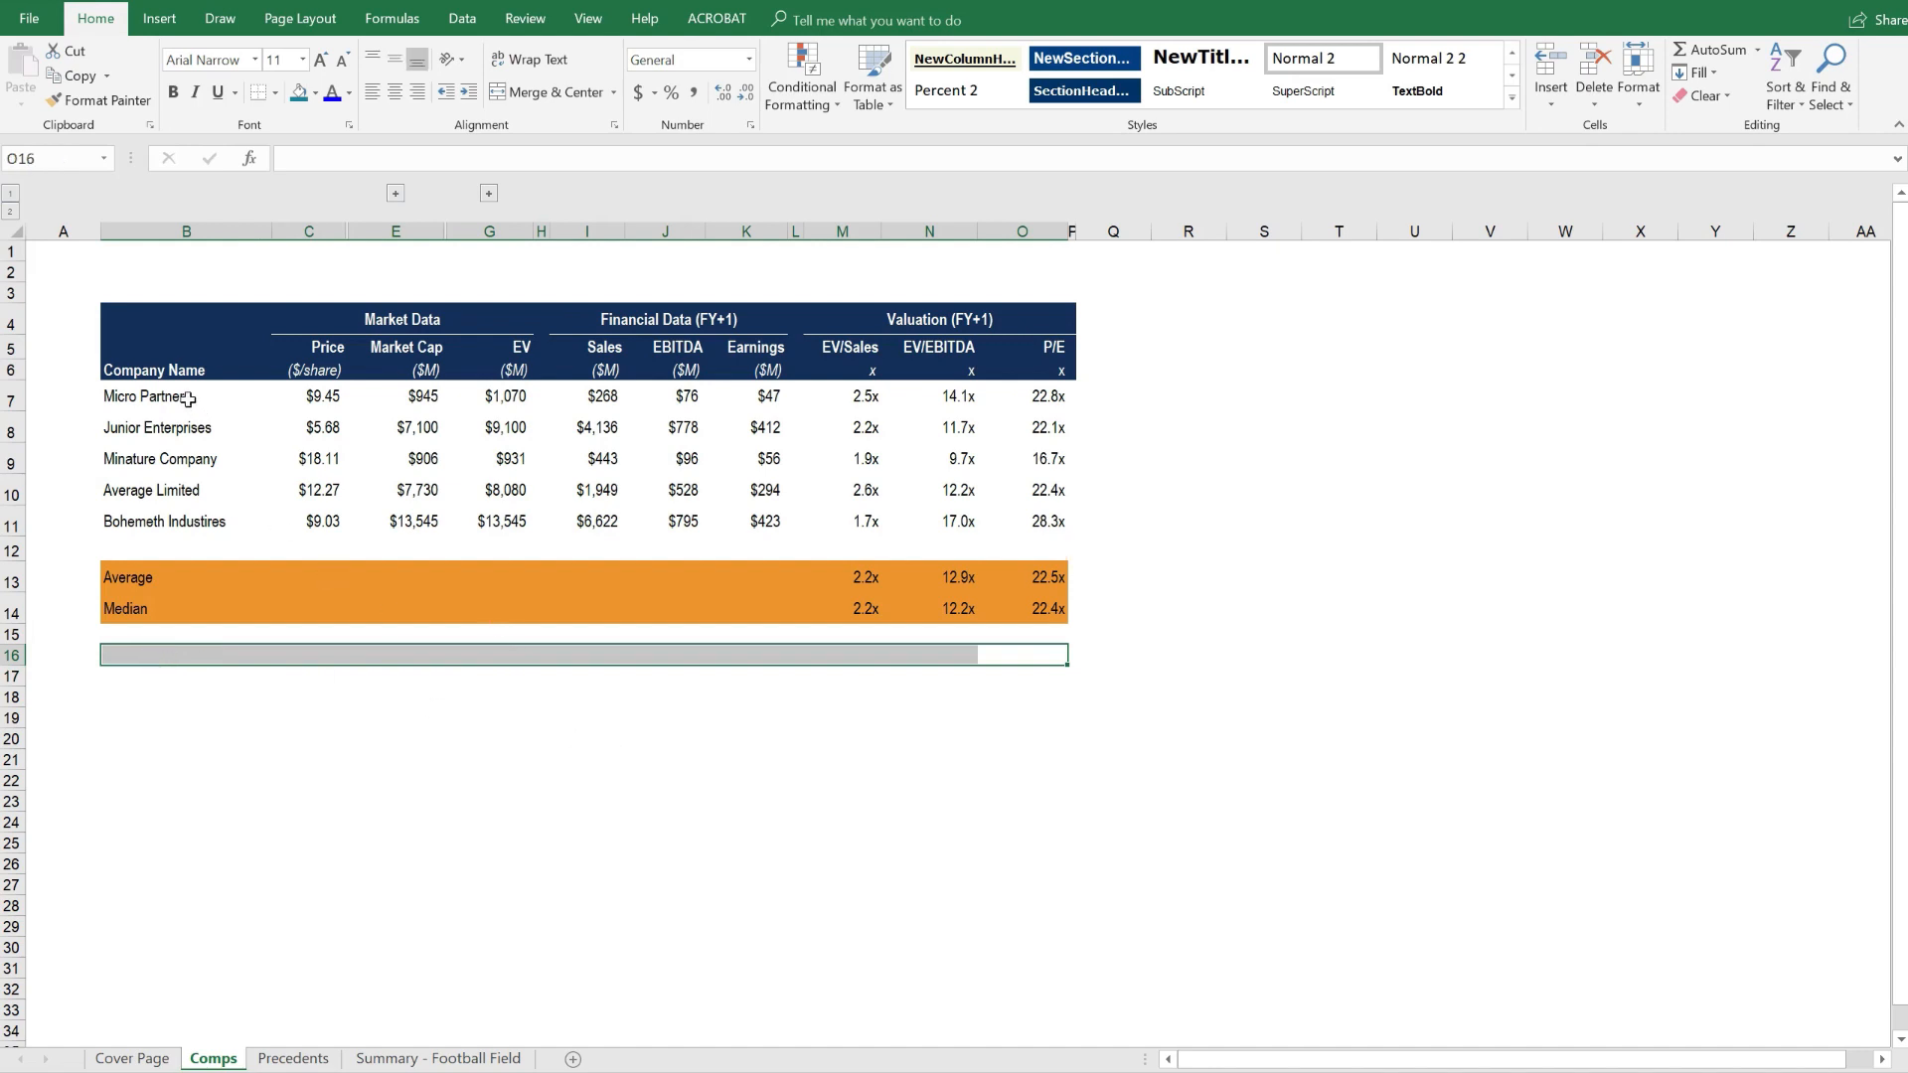
drag(146, 396, 760, 521)
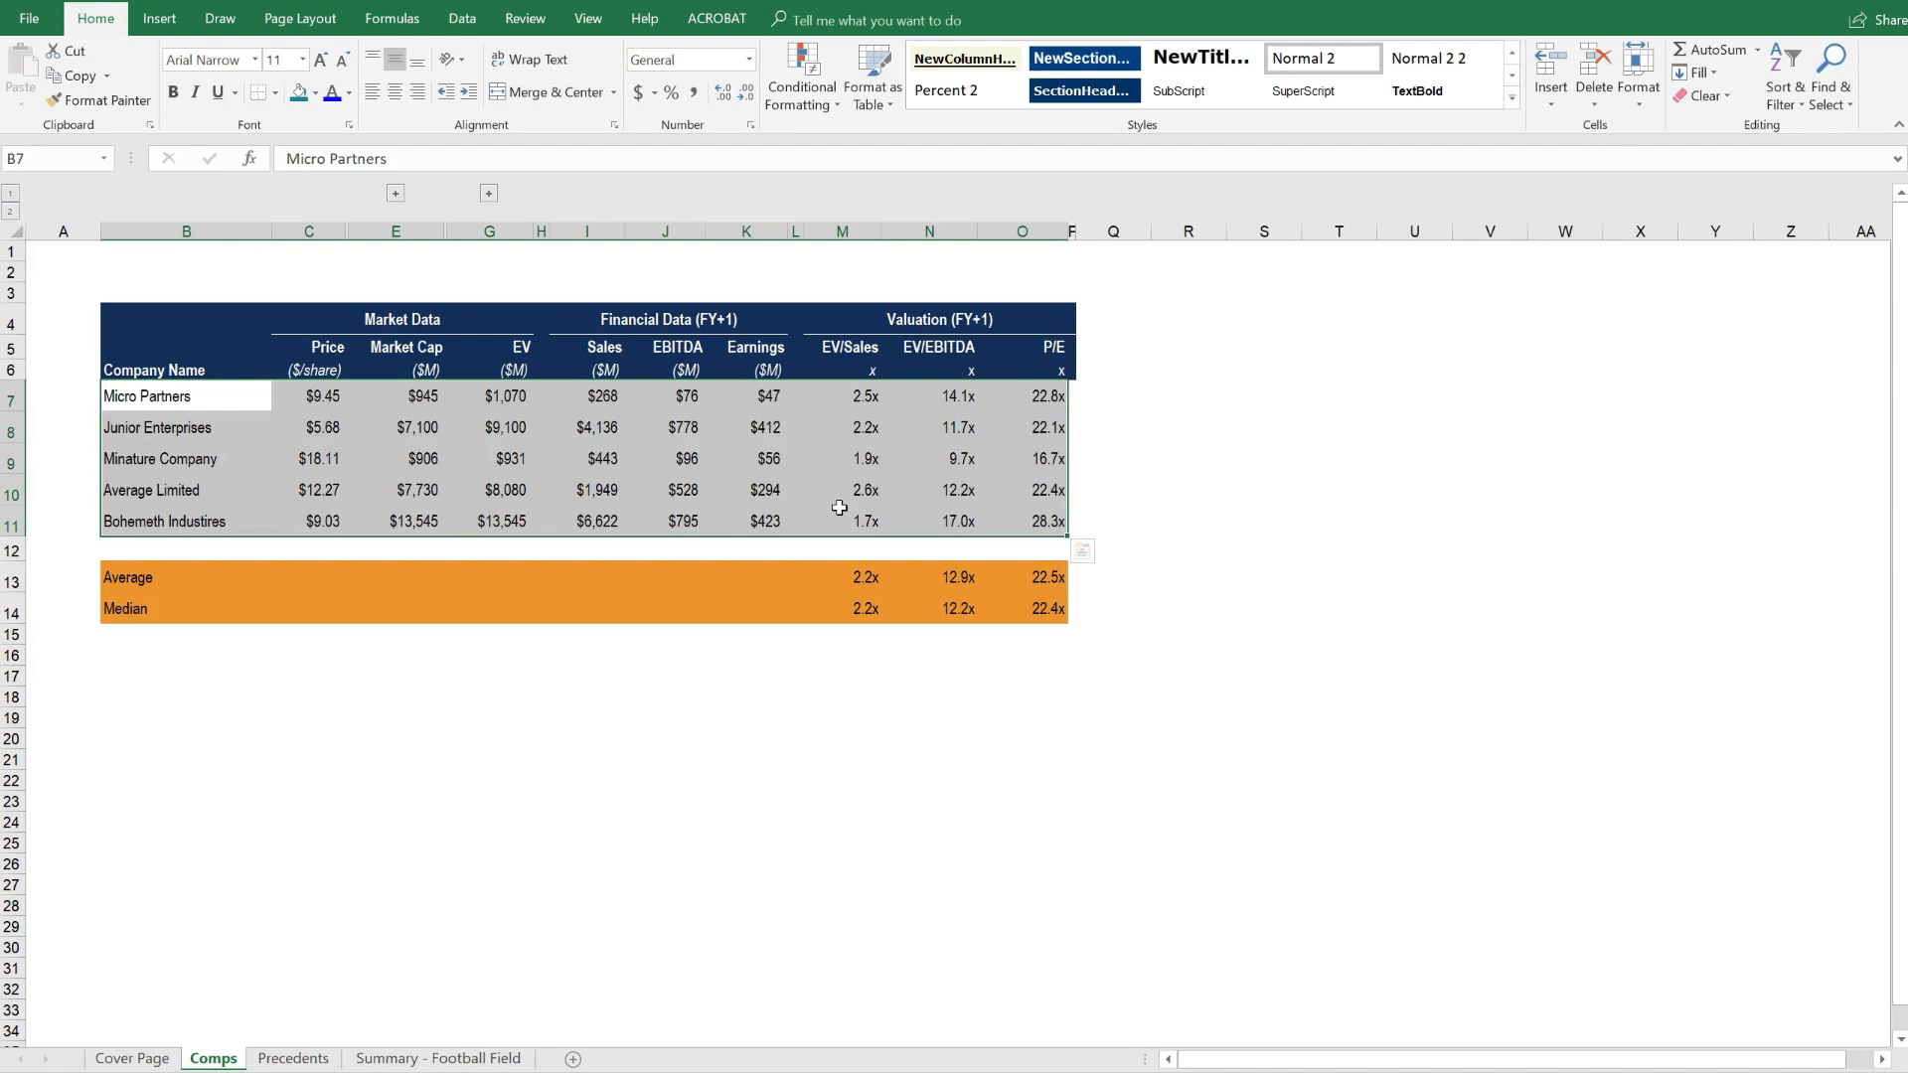
click(839, 715)
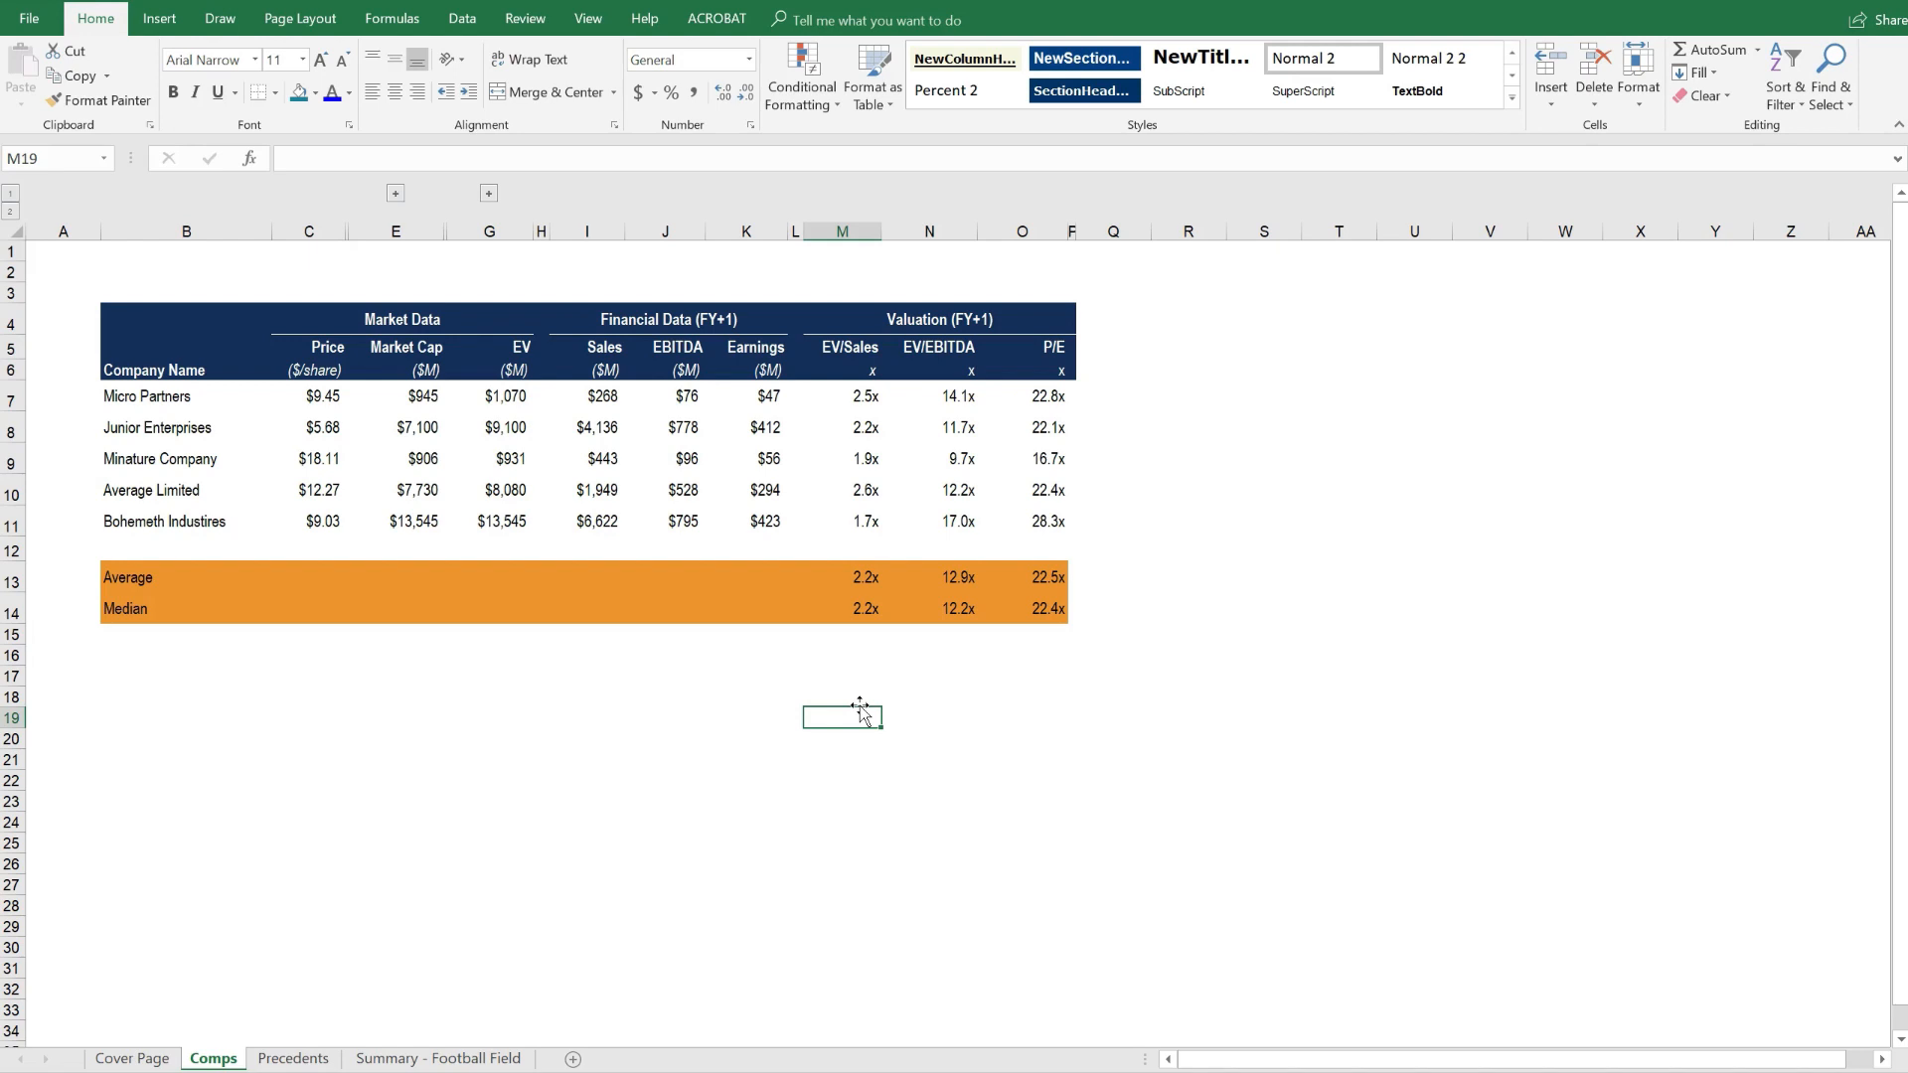
mouse_move(684, 576)
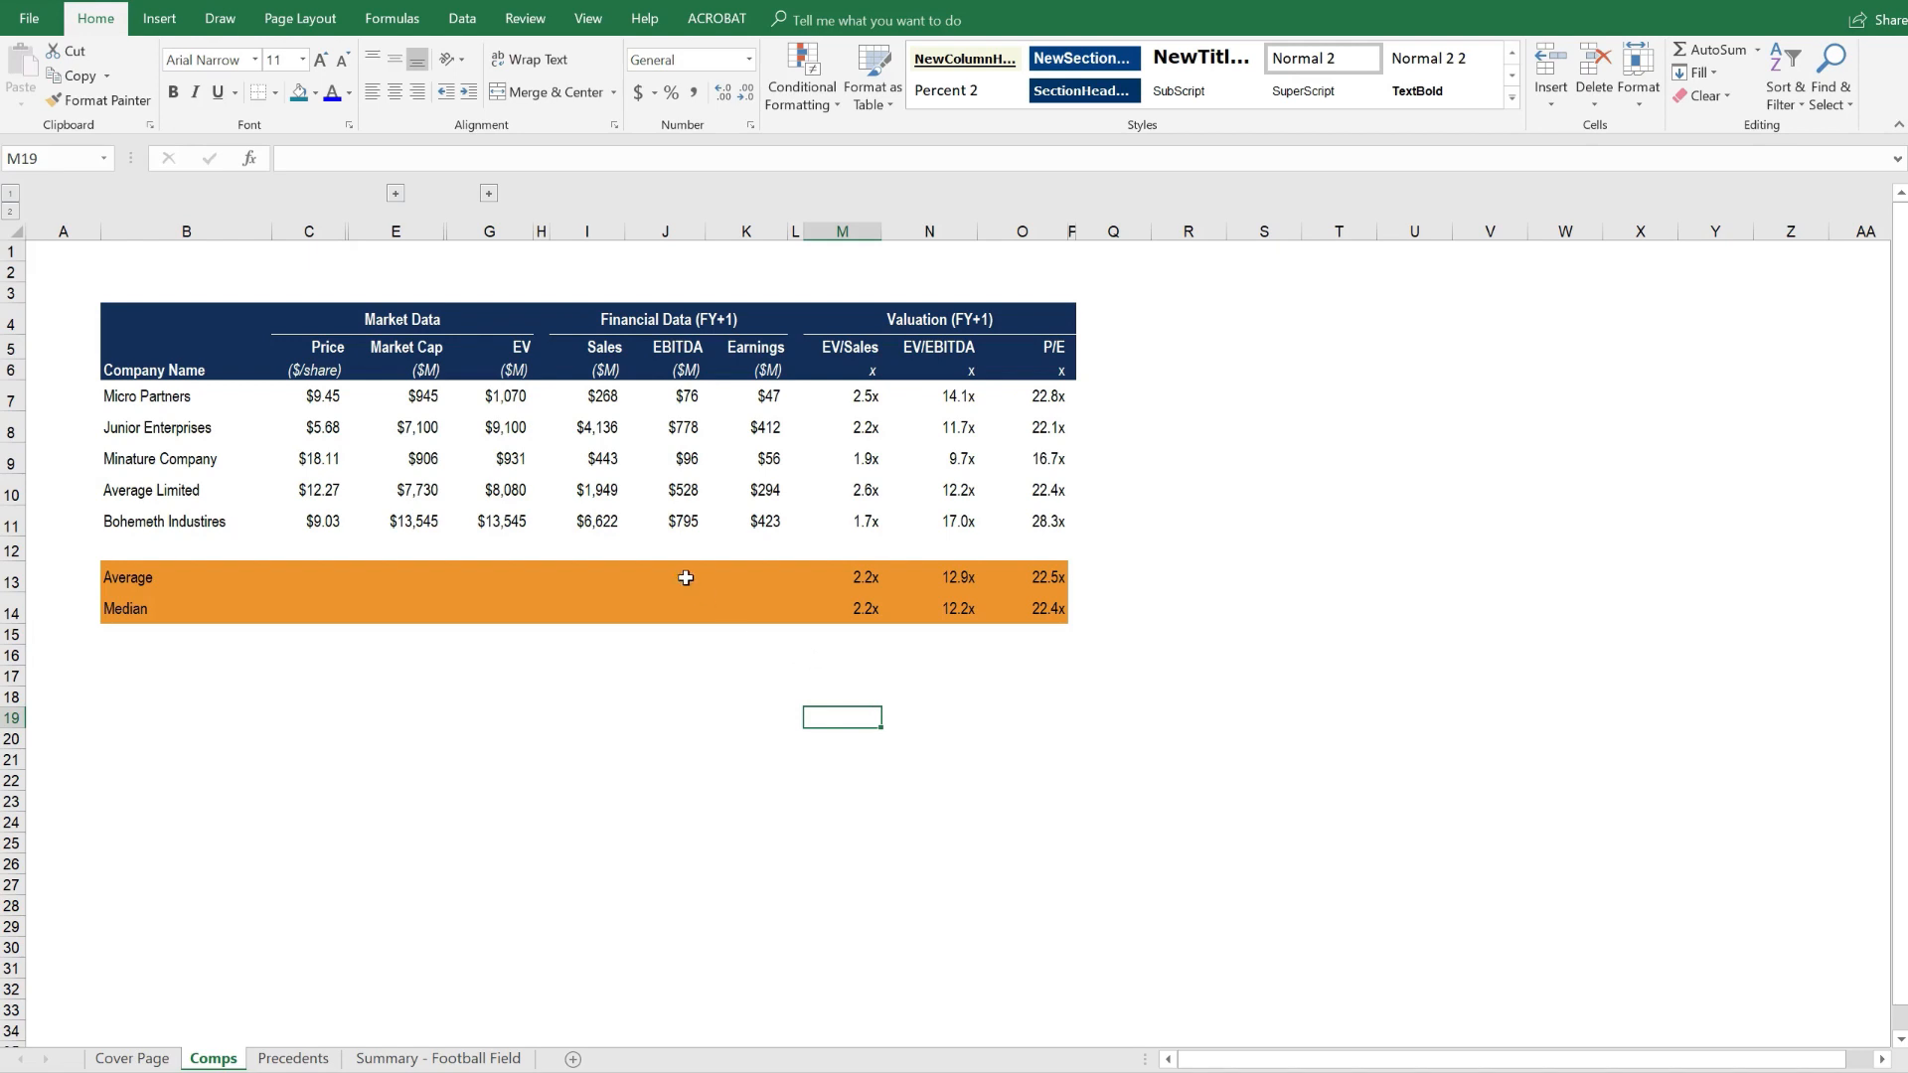
drag(597, 396, 597, 459)
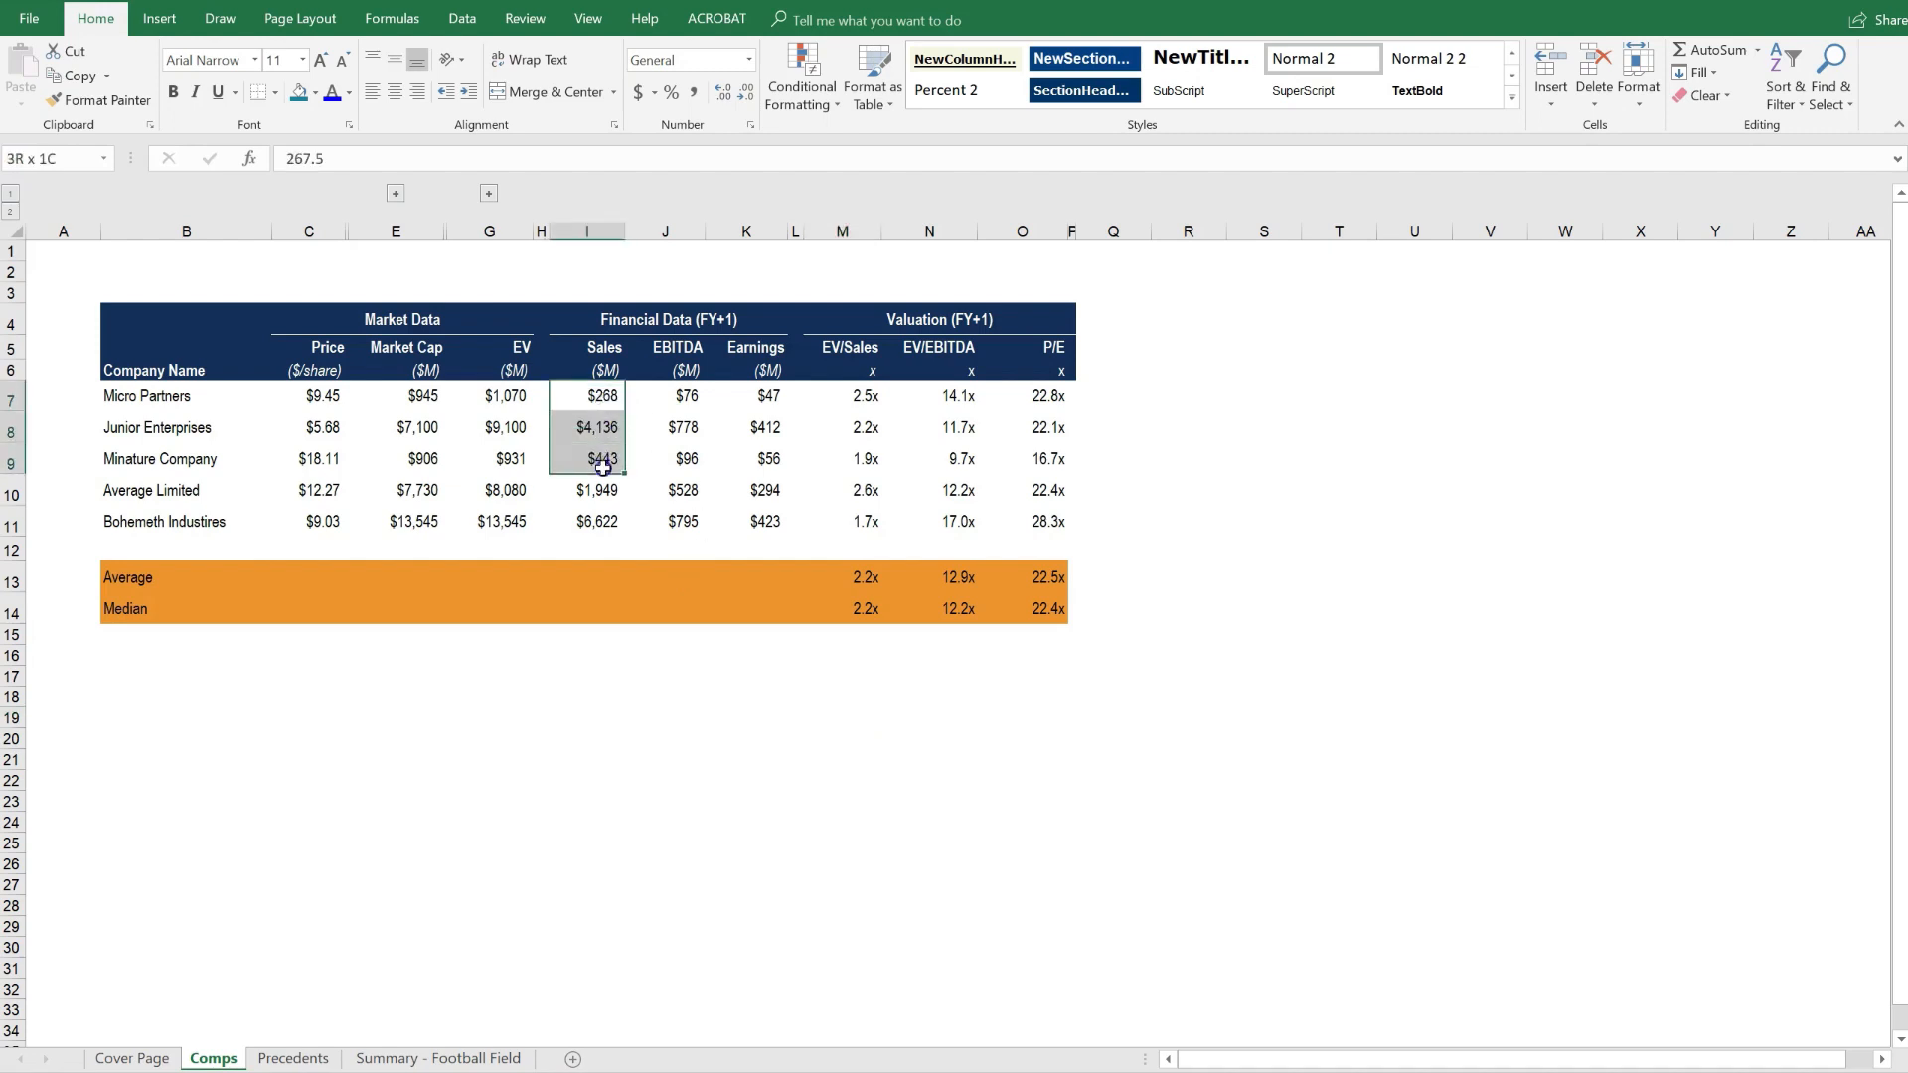
drag(596, 459, 596, 521)
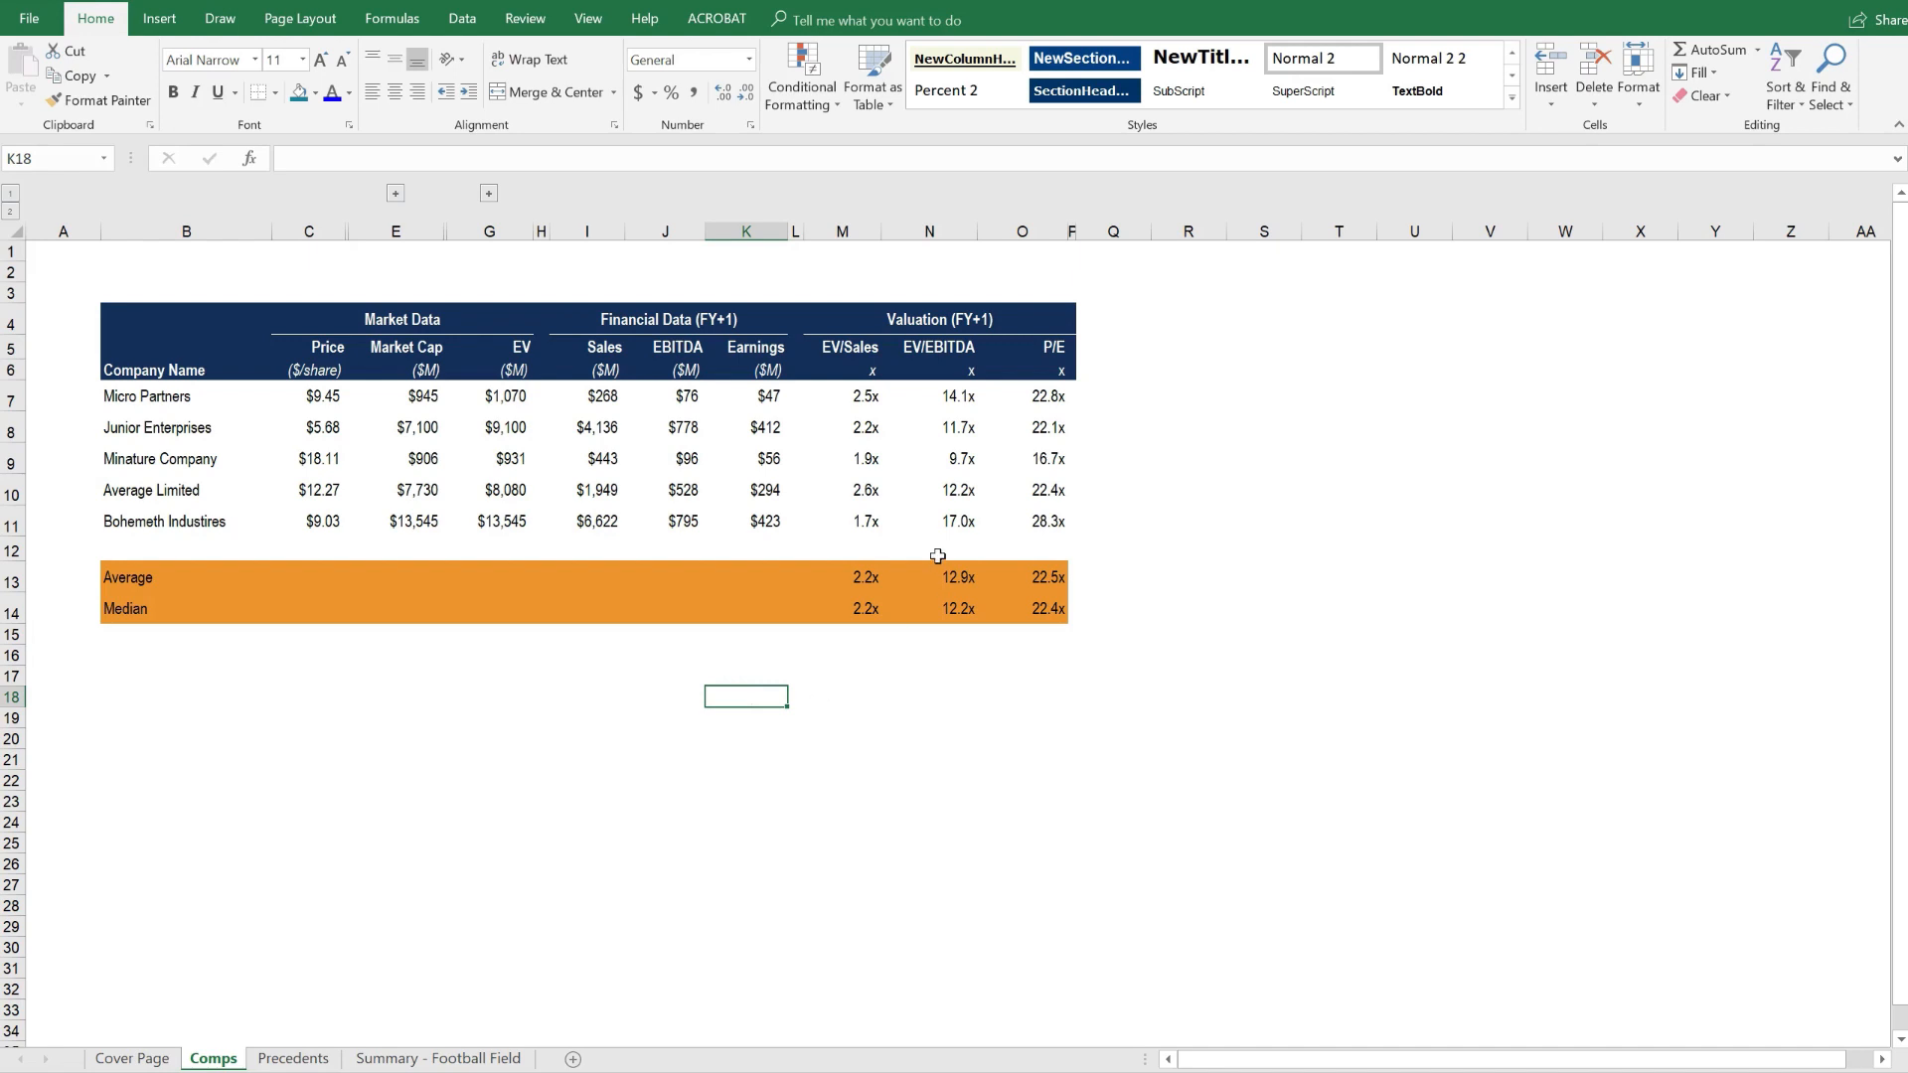
mouse_move(1049, 661)
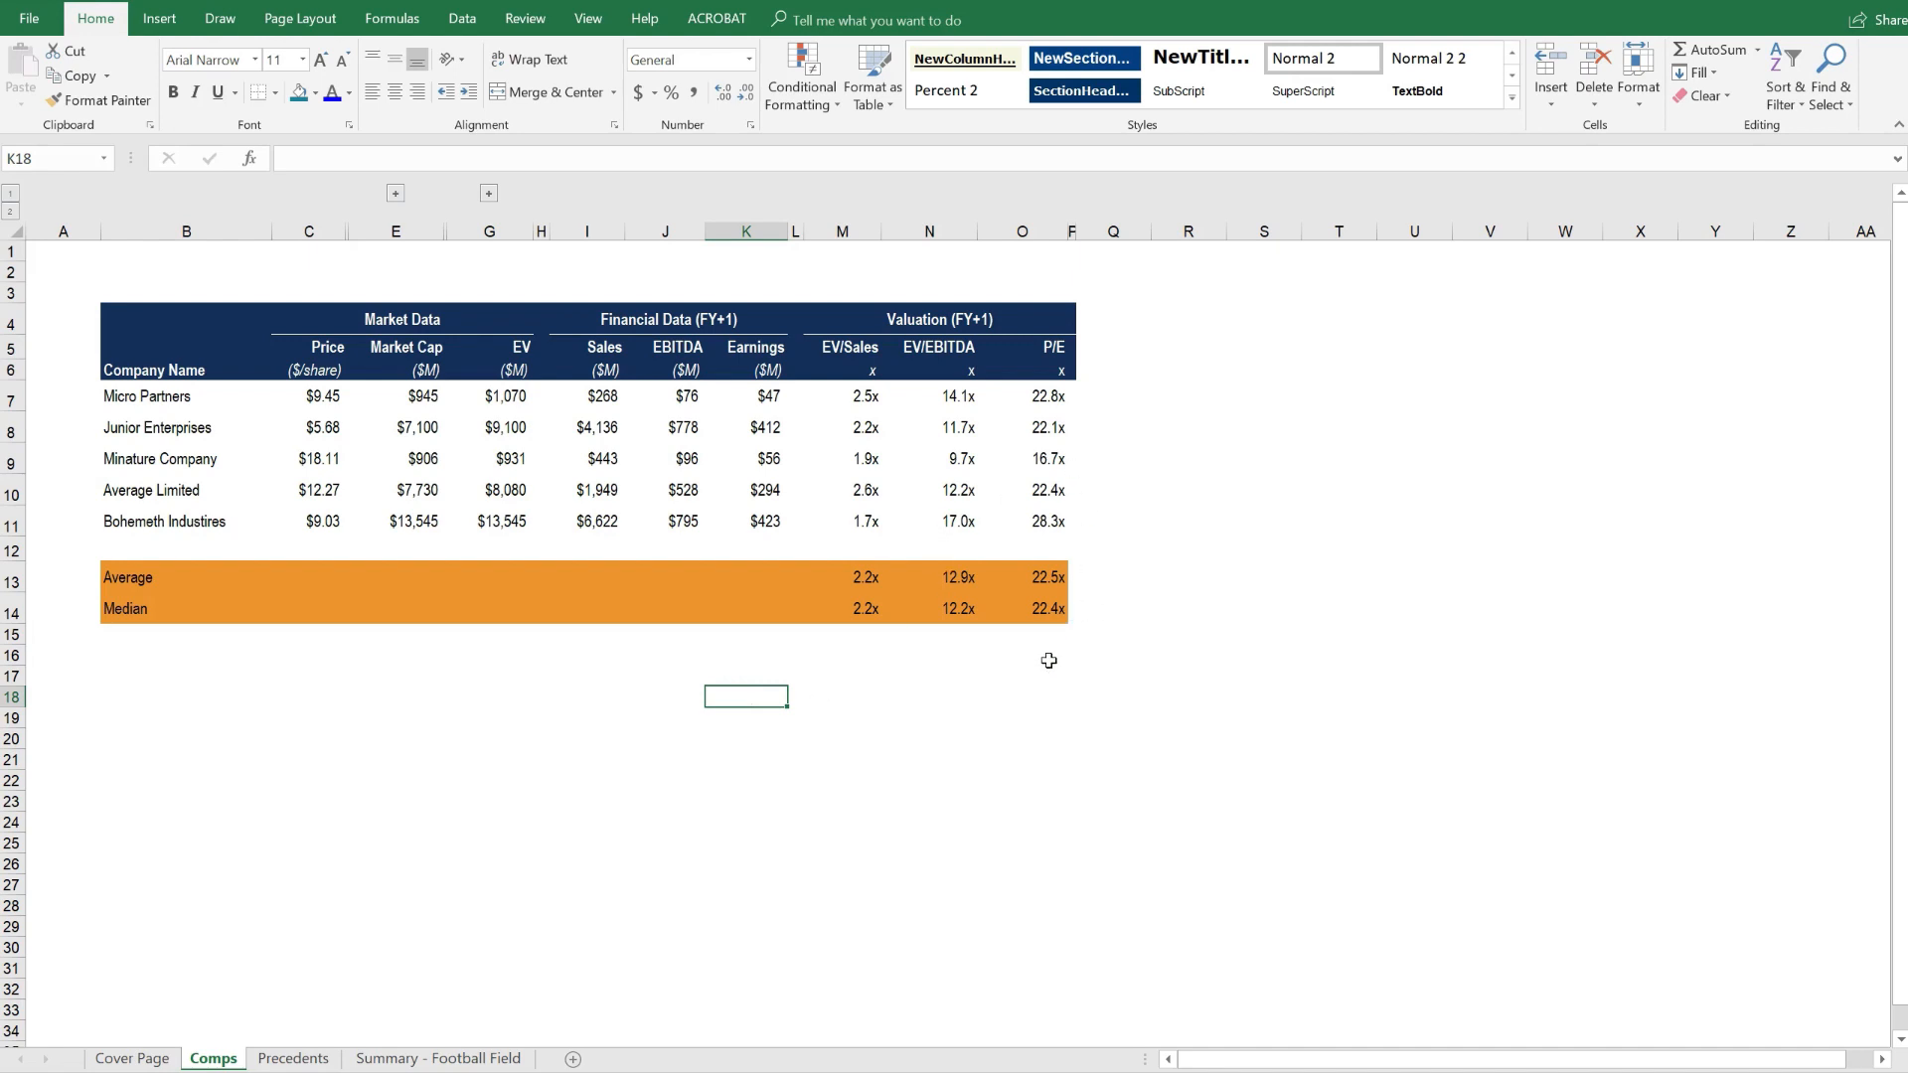
mouse_move(1062, 596)
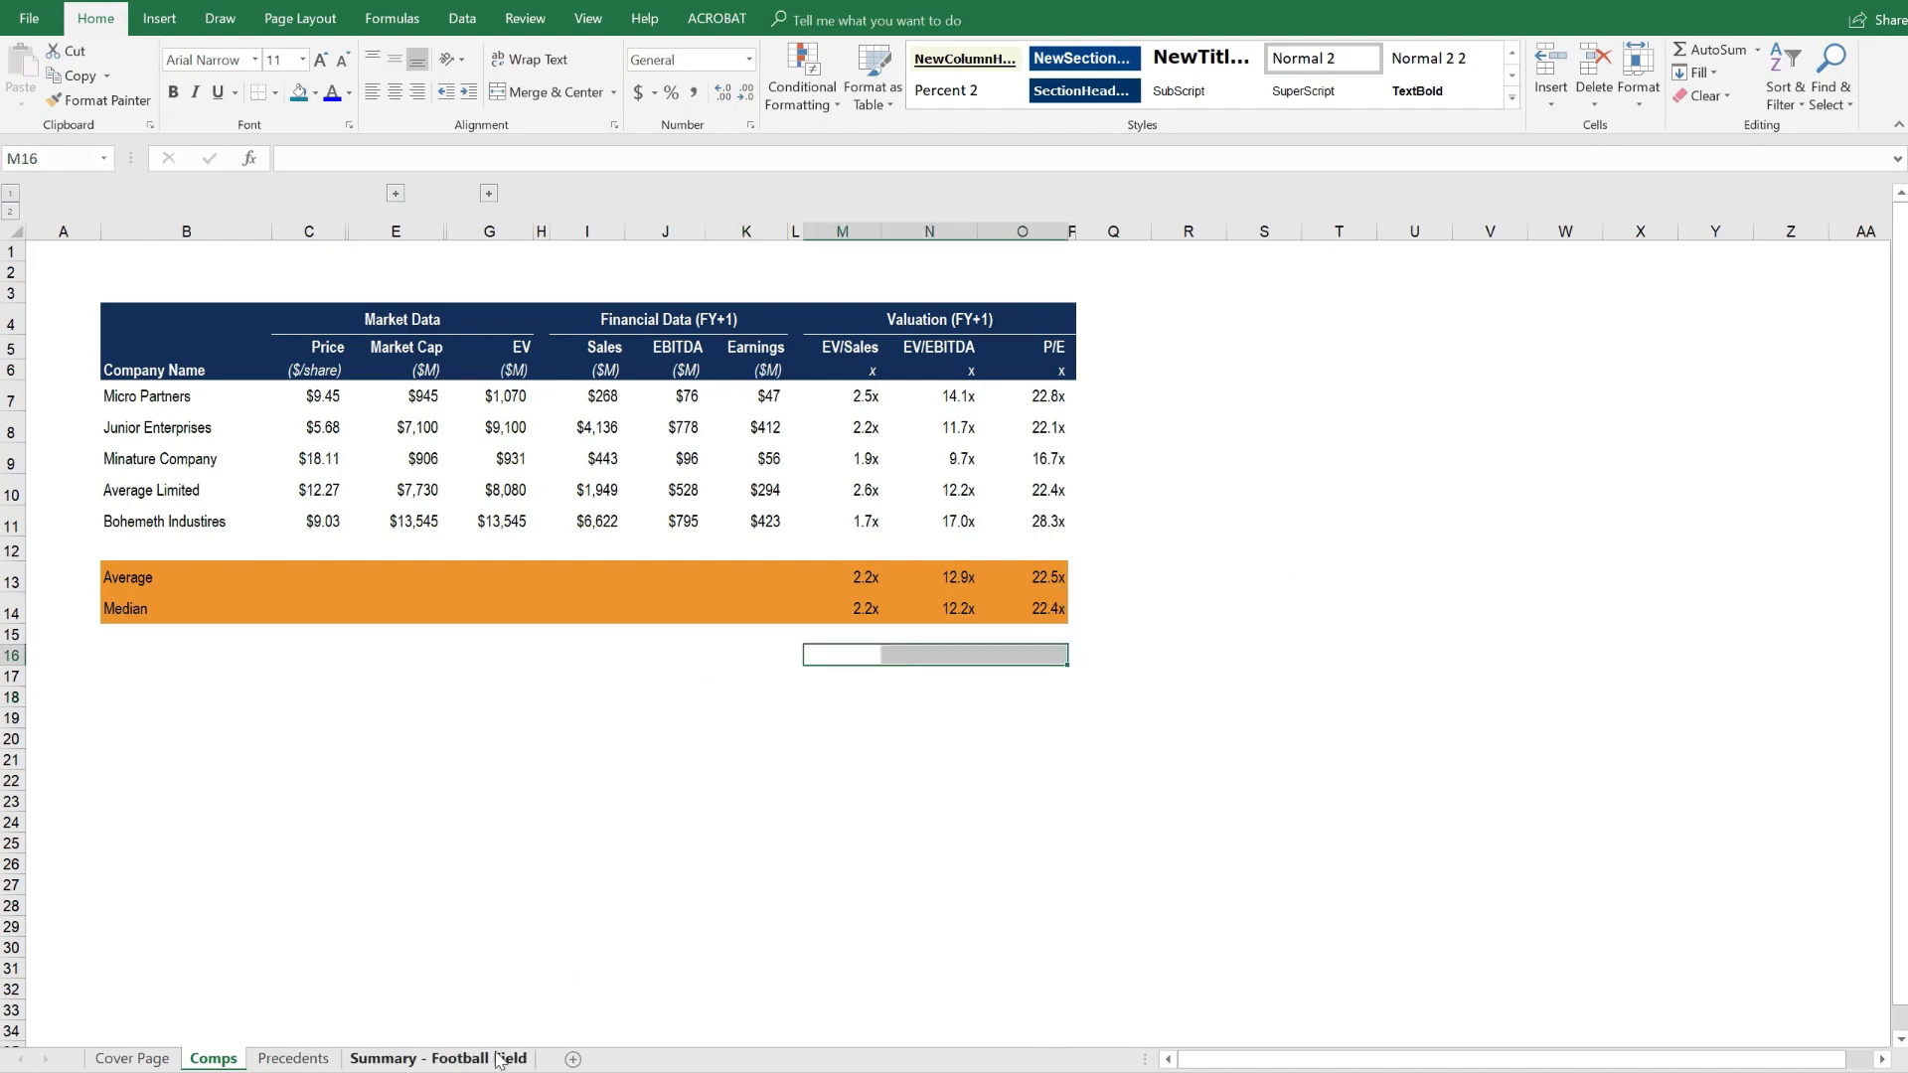
Step: On Summary - Football Field, inspect the J17 Hi share price formula and select DCF ranges N15:Q16
click(437, 1057)
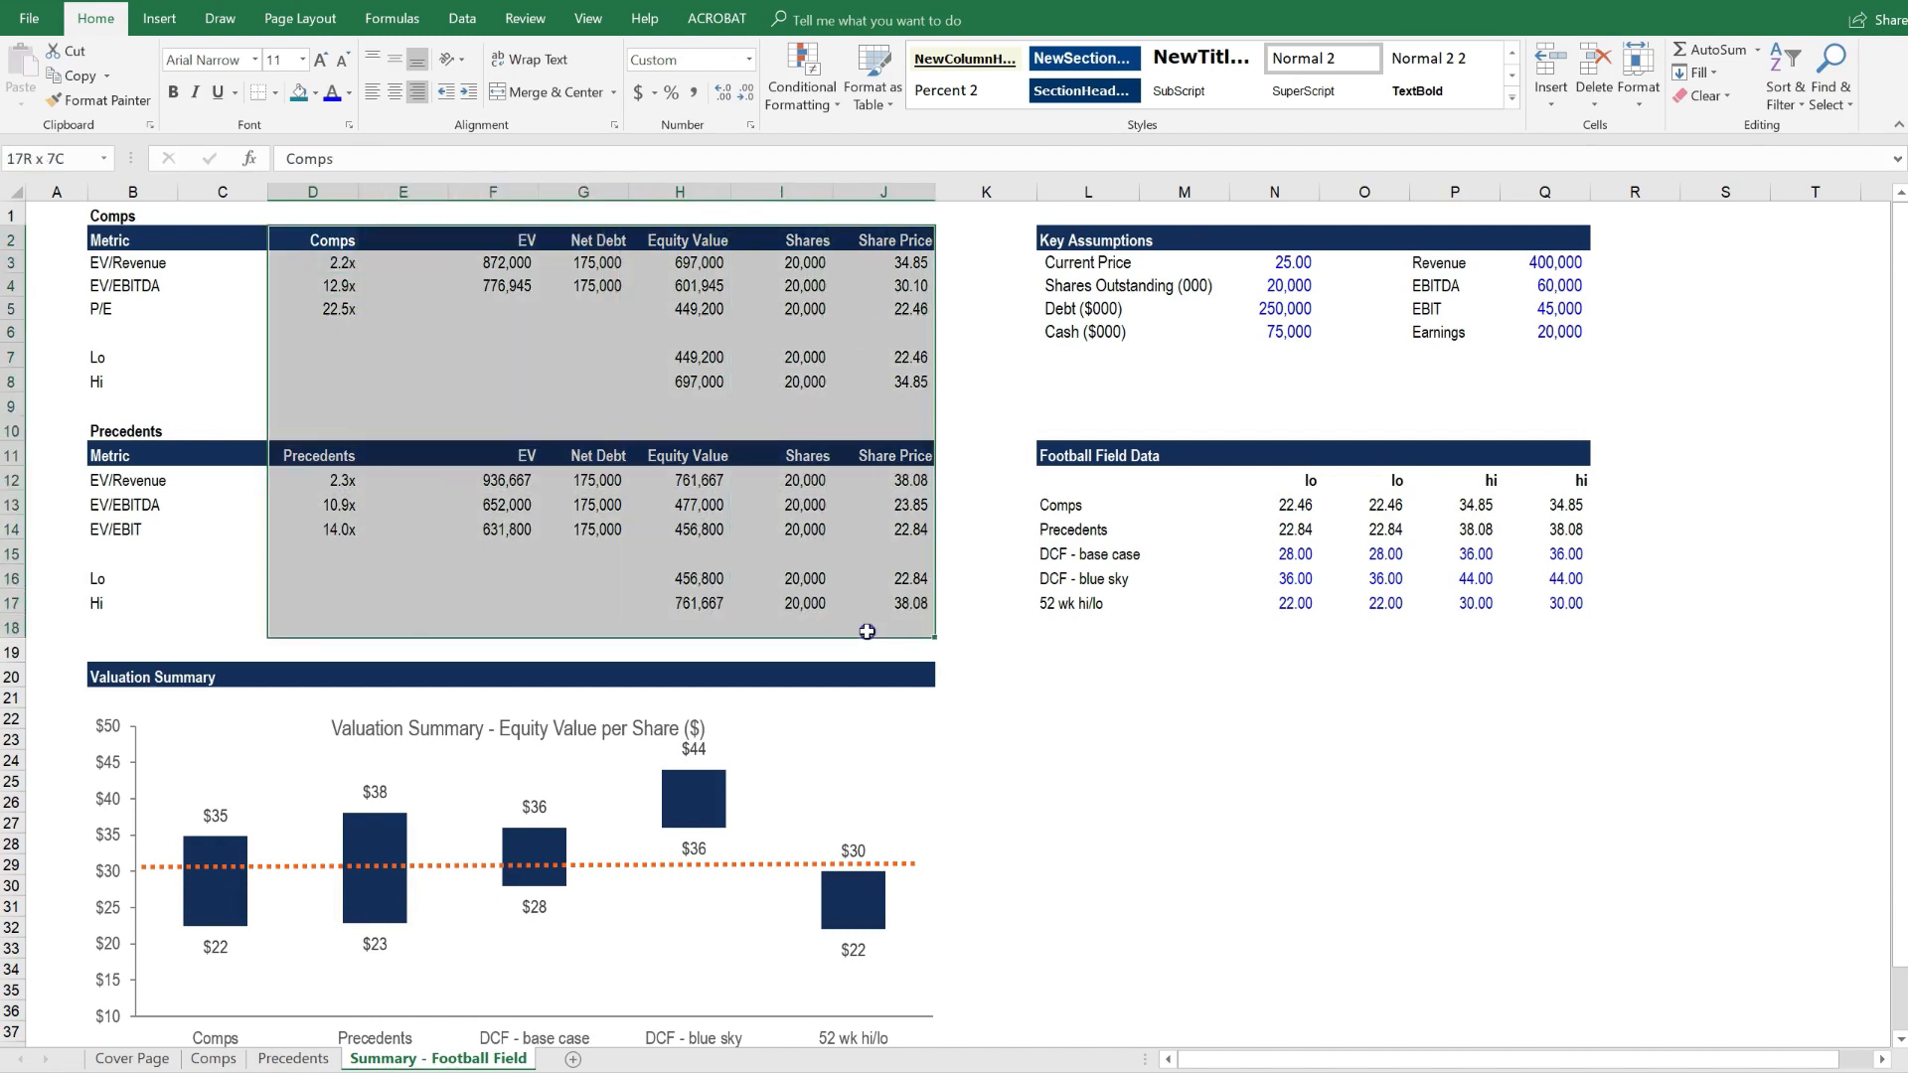
click(882, 602)
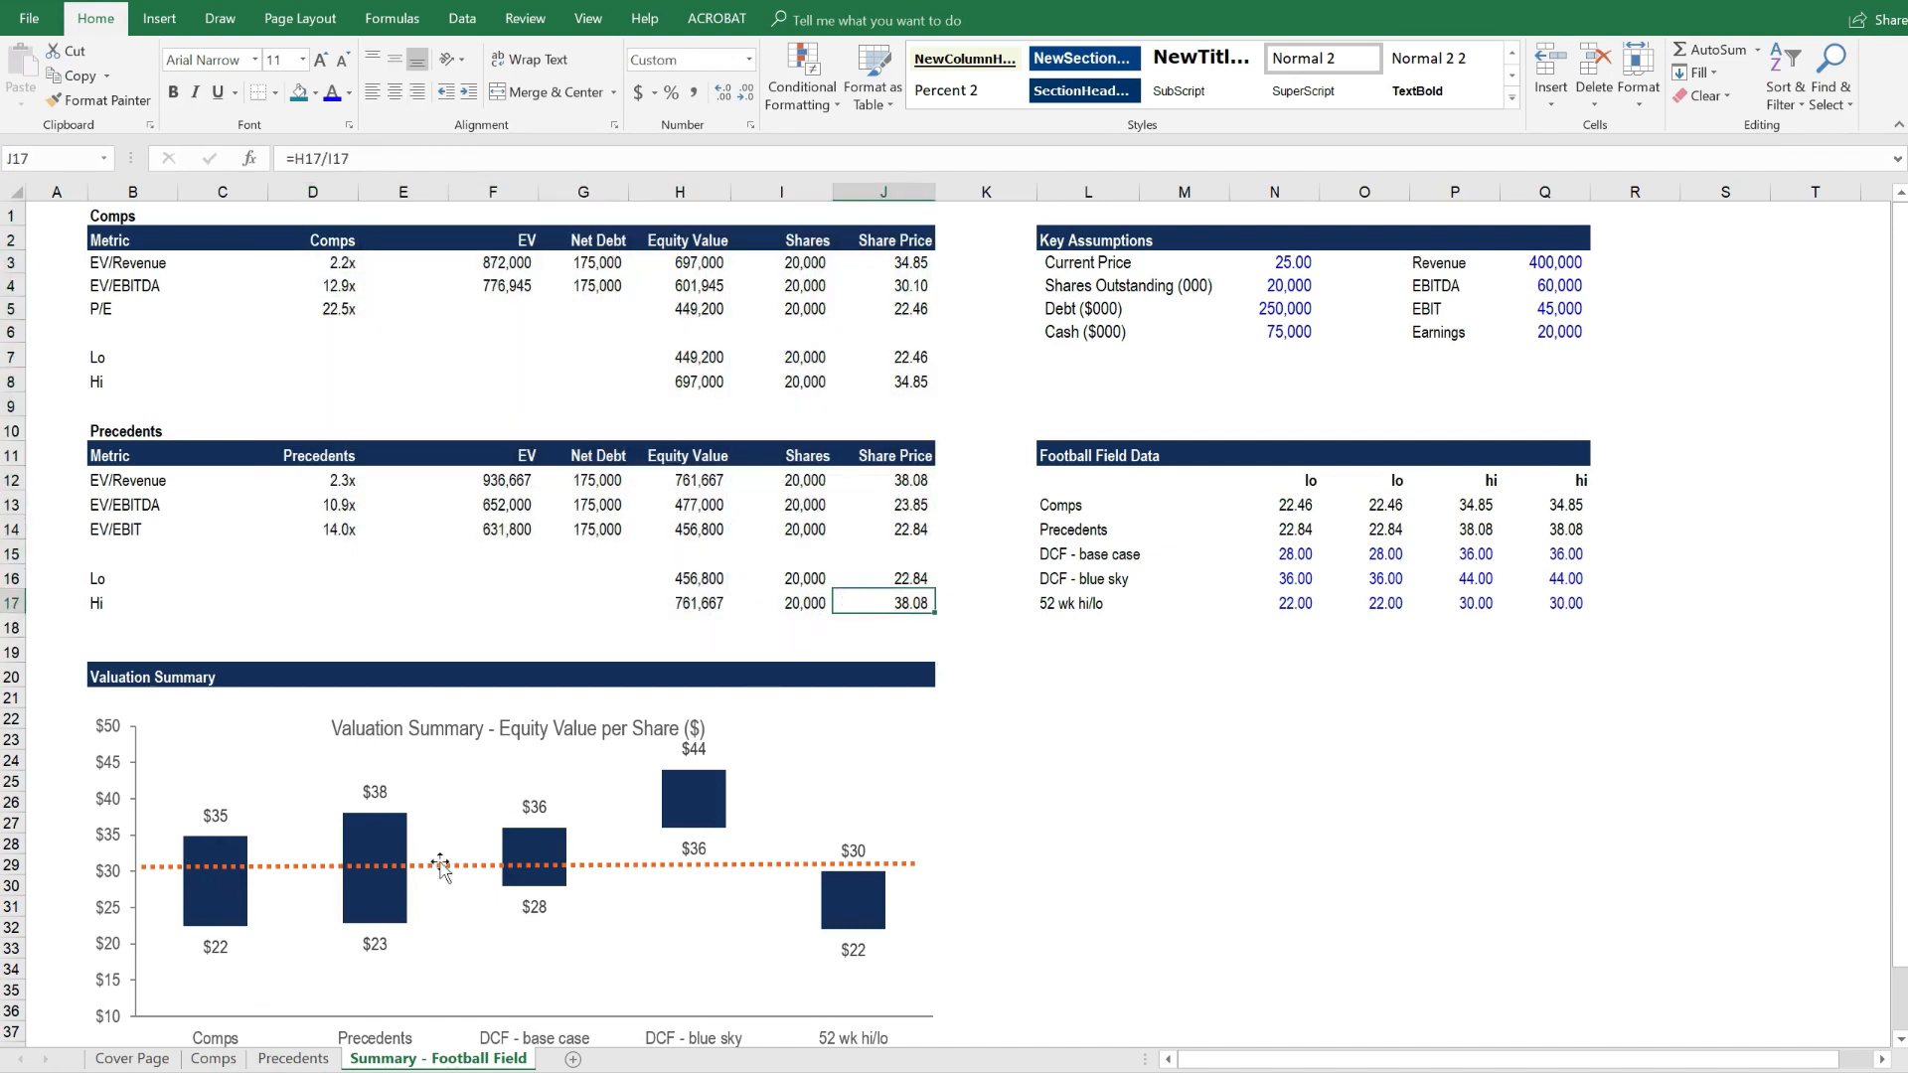
mouse_move(1601, 434)
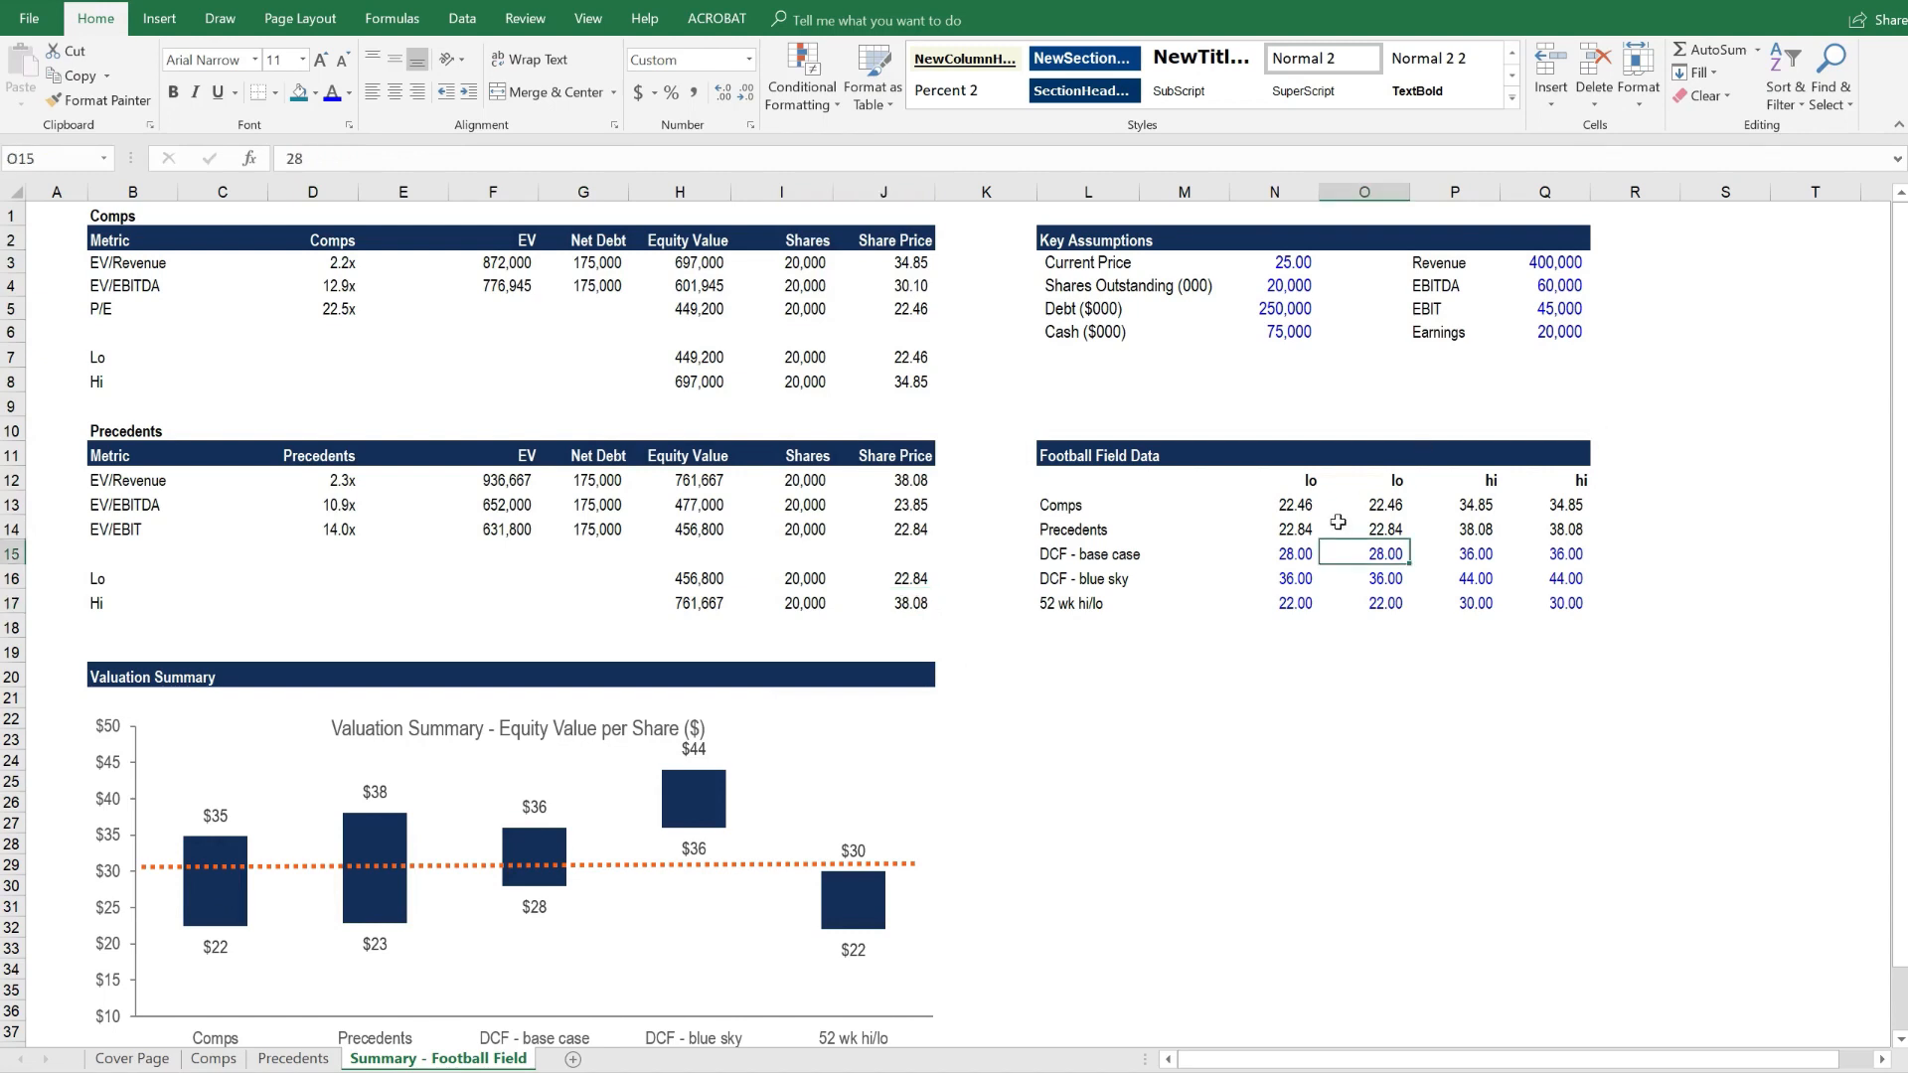
drag(1296, 553, 1566, 579)
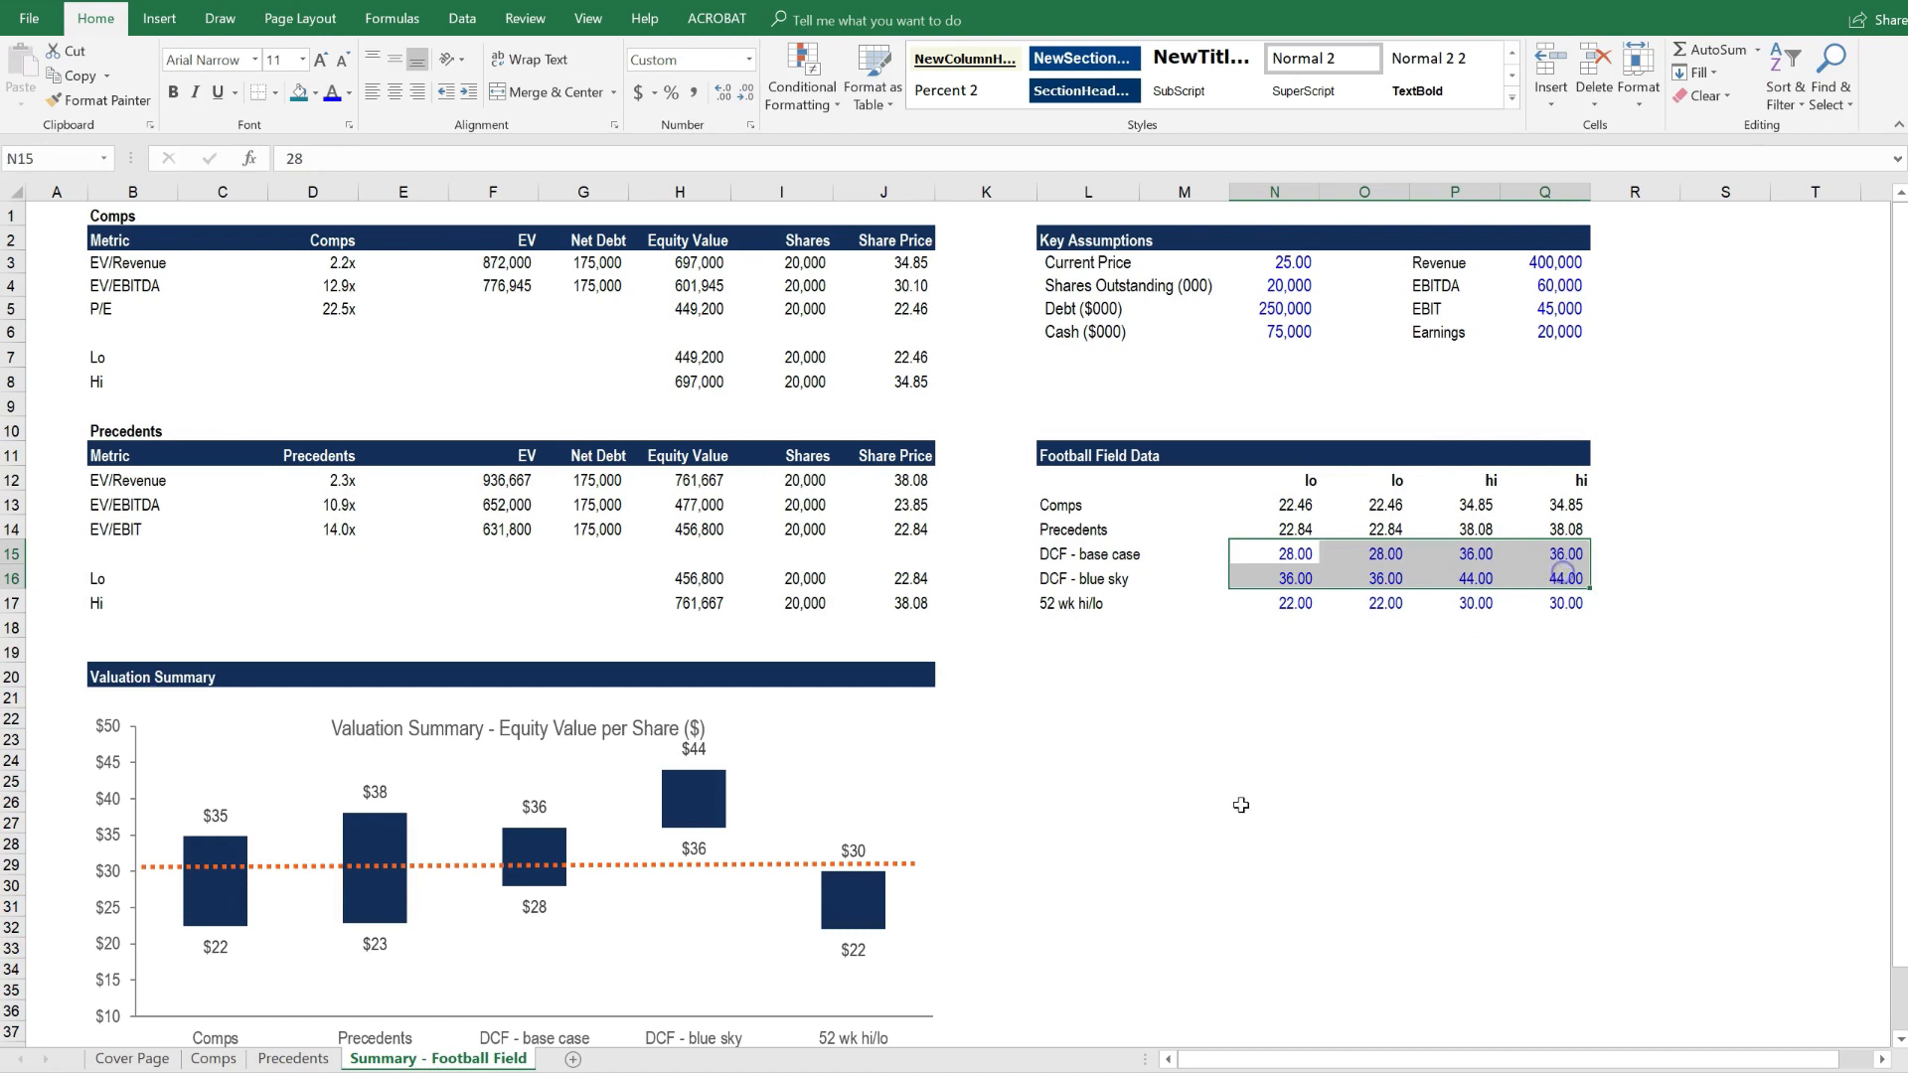
mouse_move(1242, 765)
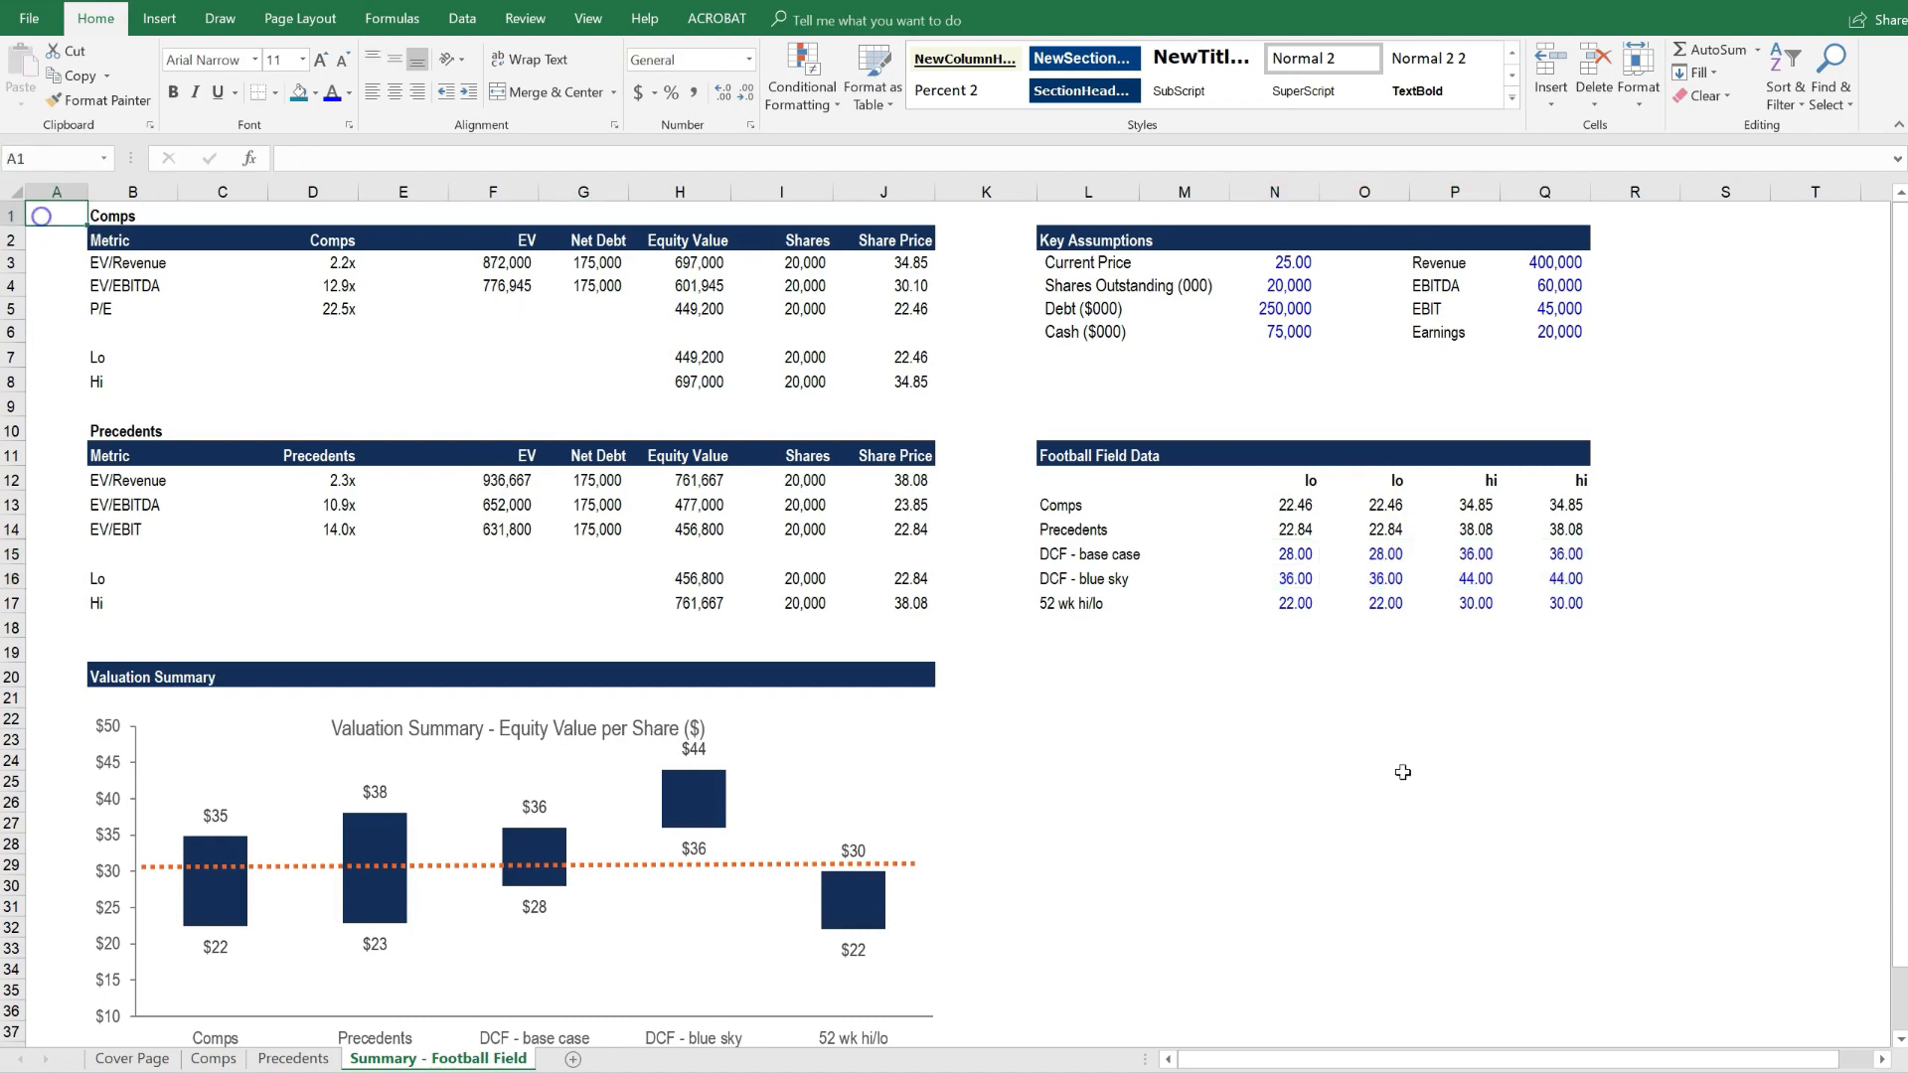
mouse_move(970, 1012)
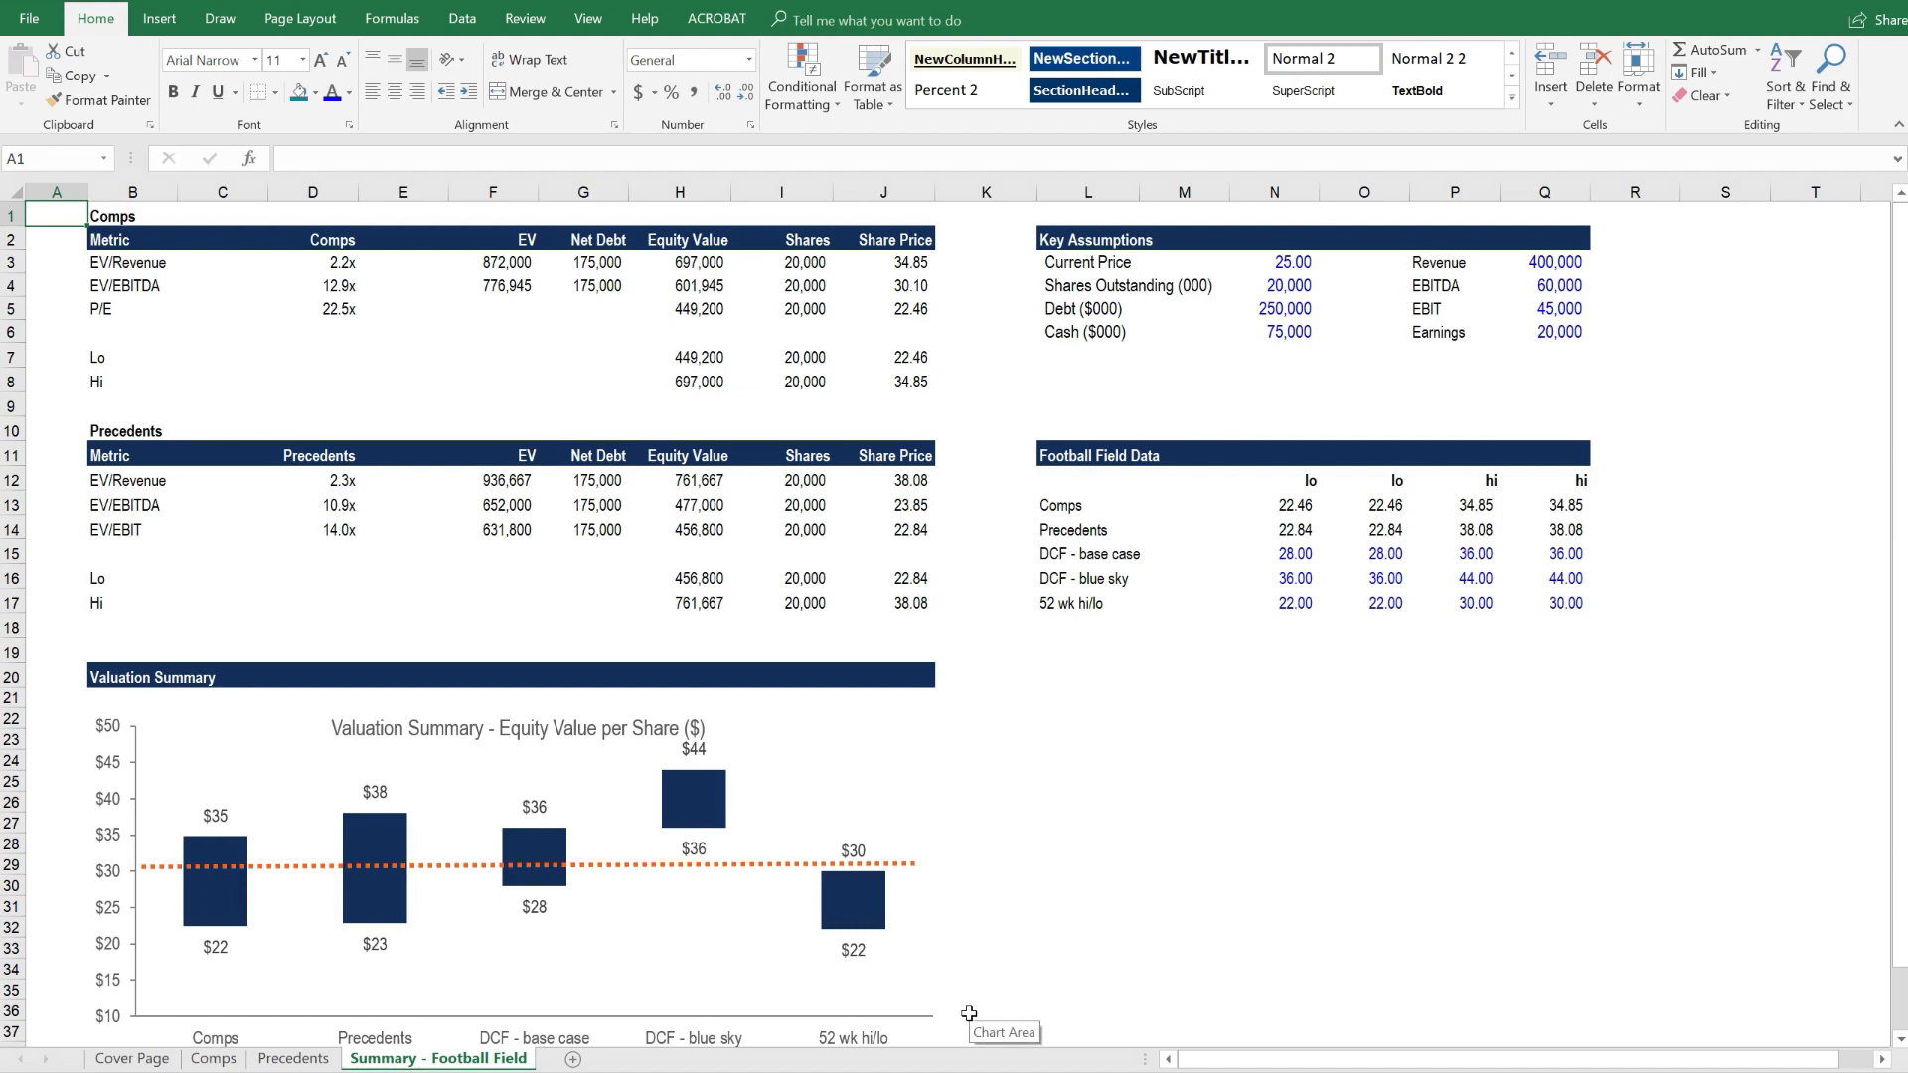